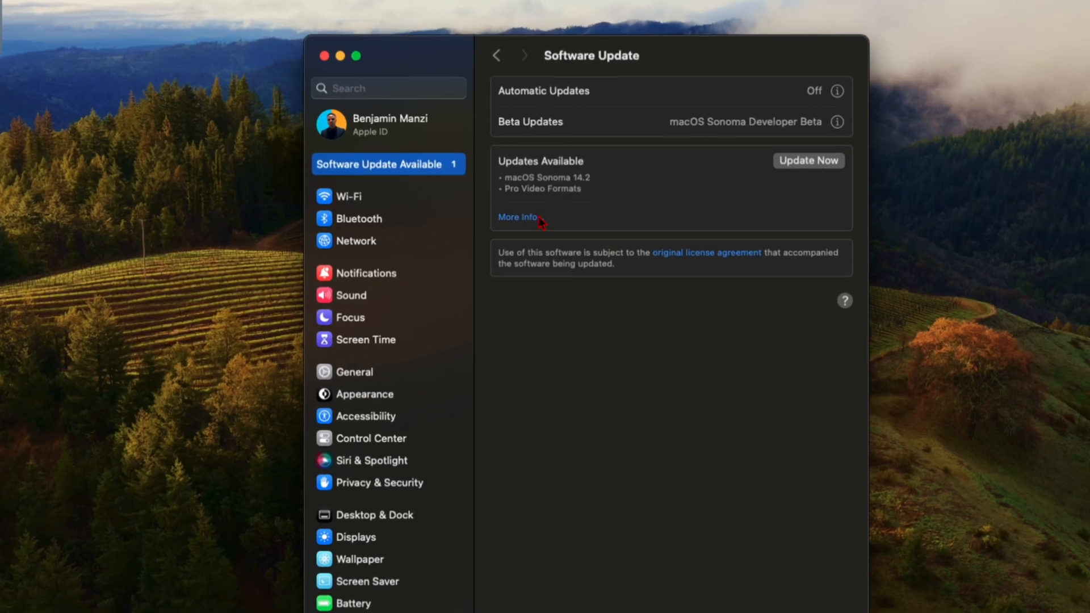
Show More Info for the available macOS Sonoma 14.2 and Pro Video Formats updates.
{"action": "left_click", "coordinate": [516, 216]}
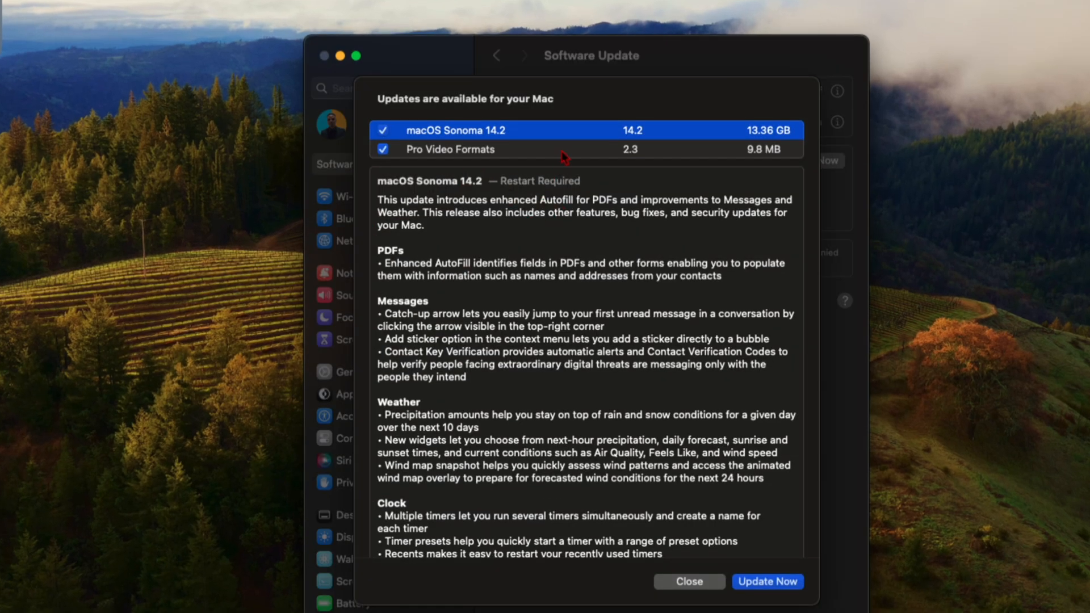
{"action": "mouse_move", "coordinate": [781, 177]}
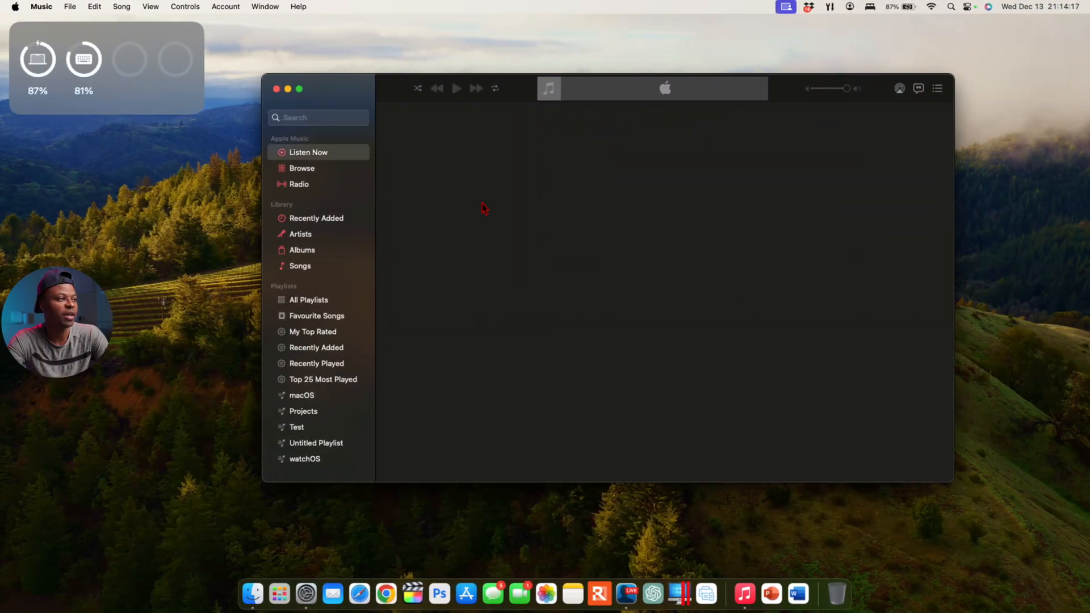
Bring up Music's General settings from the Music menu.
{"action": "left_click", "coordinate": [308, 151]}
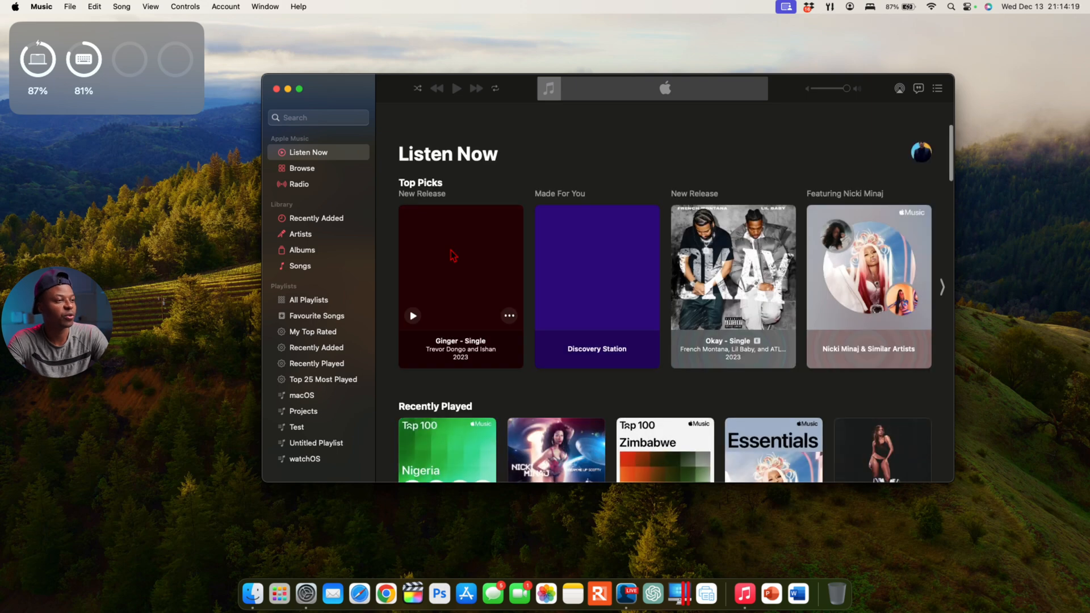
{"action": "left_click", "coordinate": [41, 7]}
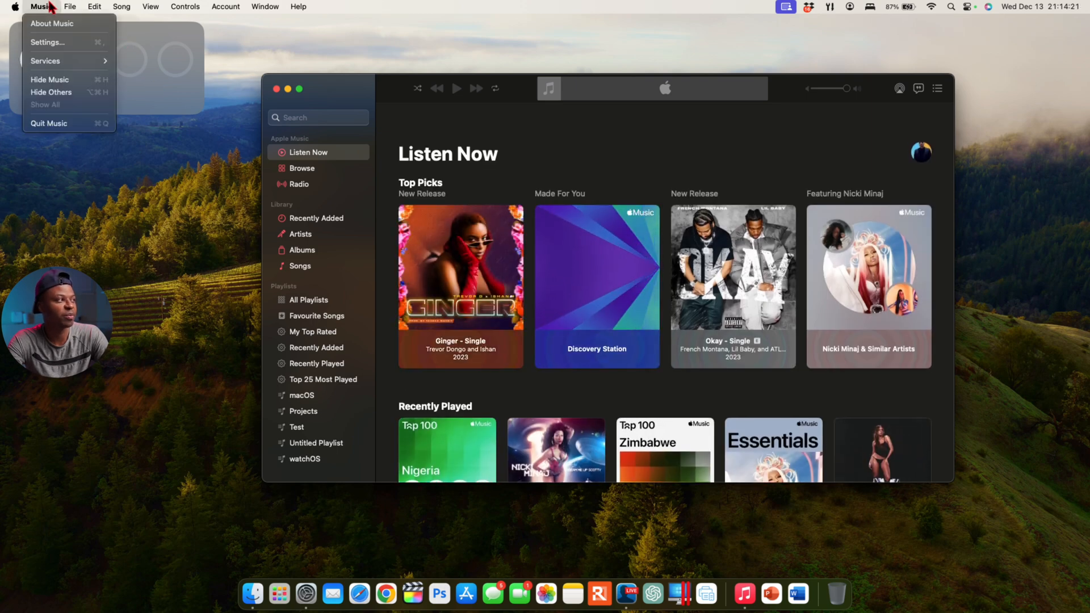
{"action": "left_click", "coordinate": [48, 42]}
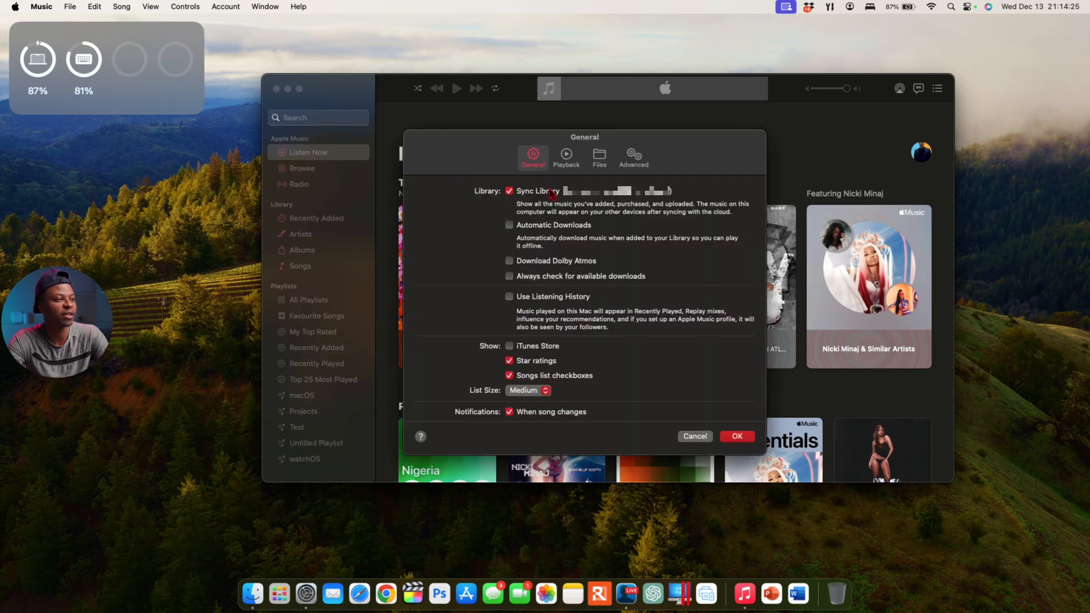
Toggle Use Listening History on and off, leaving it unchecked.
{"action": "left_click", "coordinate": [509, 297]}
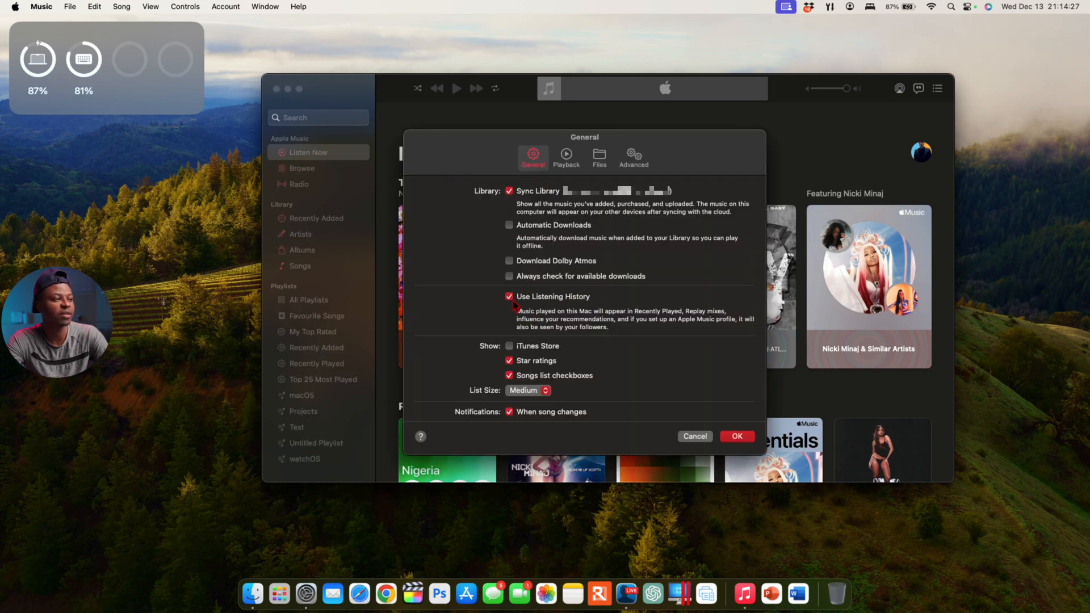
{"action": "left_click", "coordinate": [510, 296]}
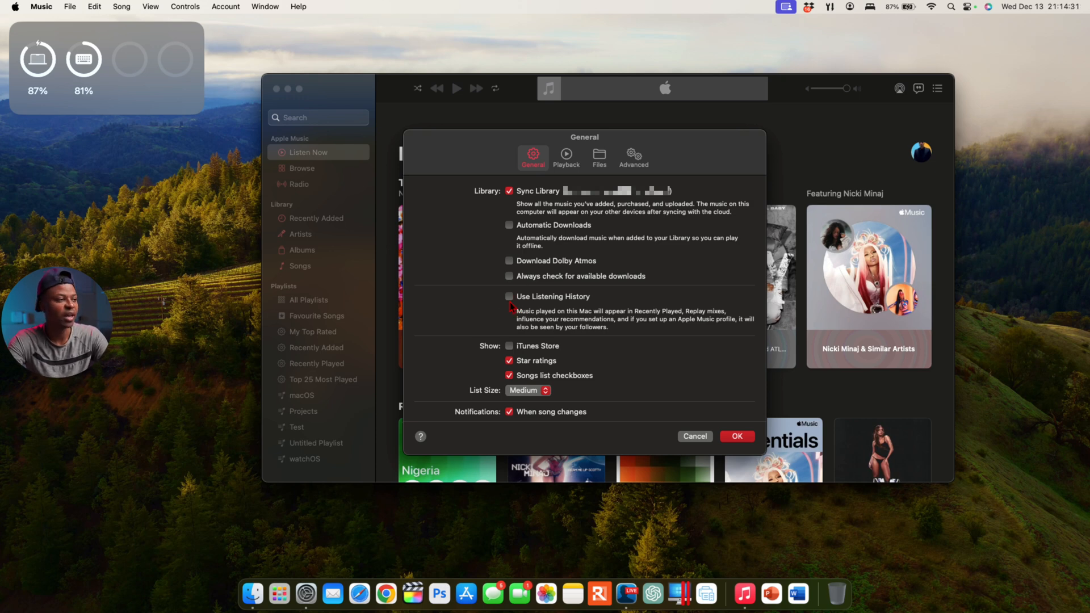
{"action": "left_click", "coordinate": [510, 297]}
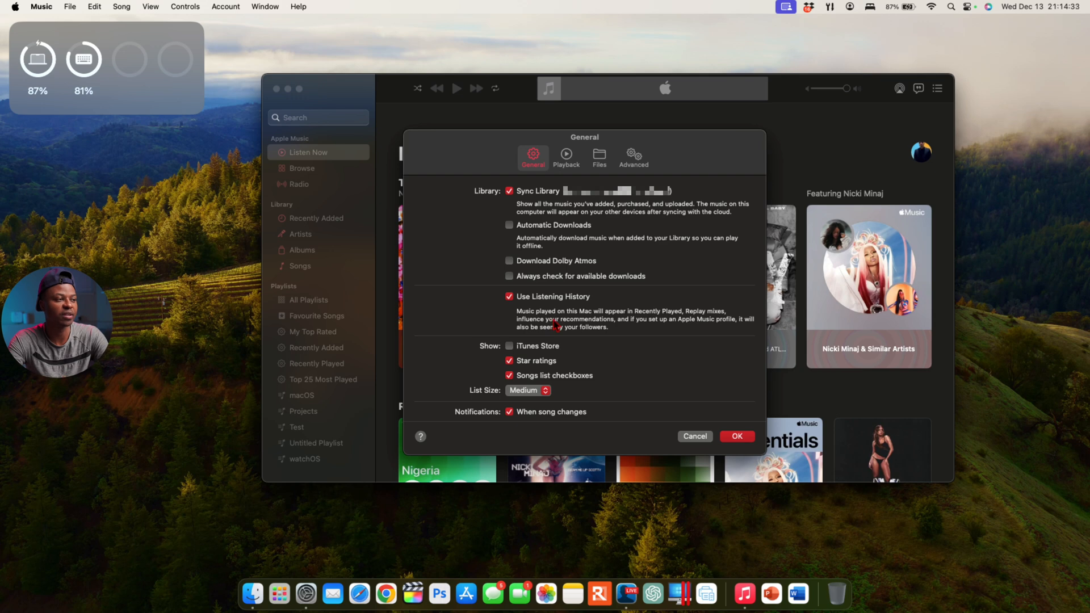
{"action": "mouse_move", "coordinate": [569, 327]}
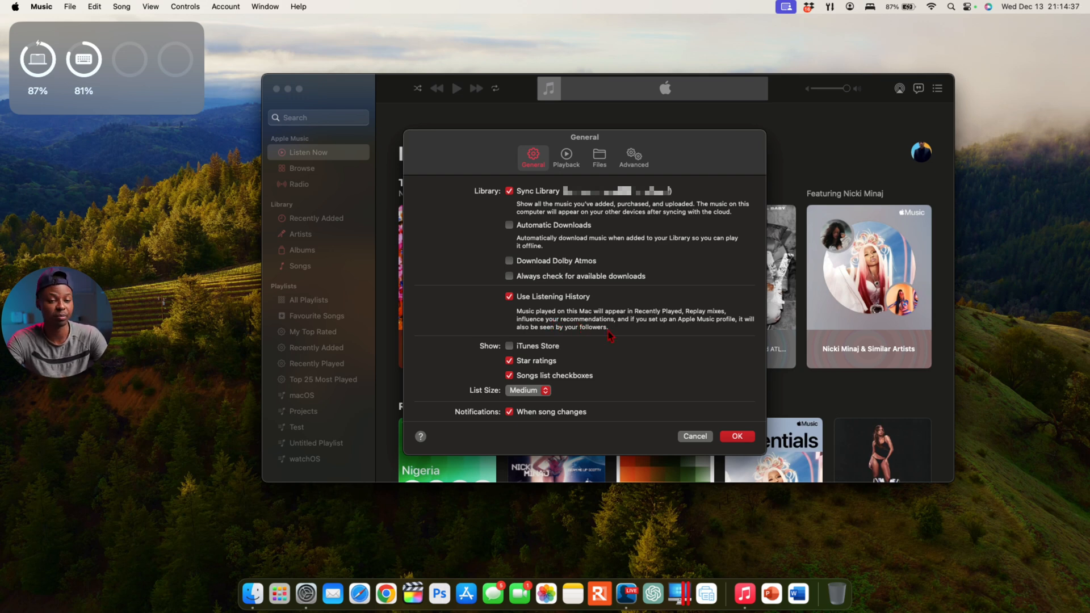
{"action": "mouse_move", "coordinate": [716, 342]}
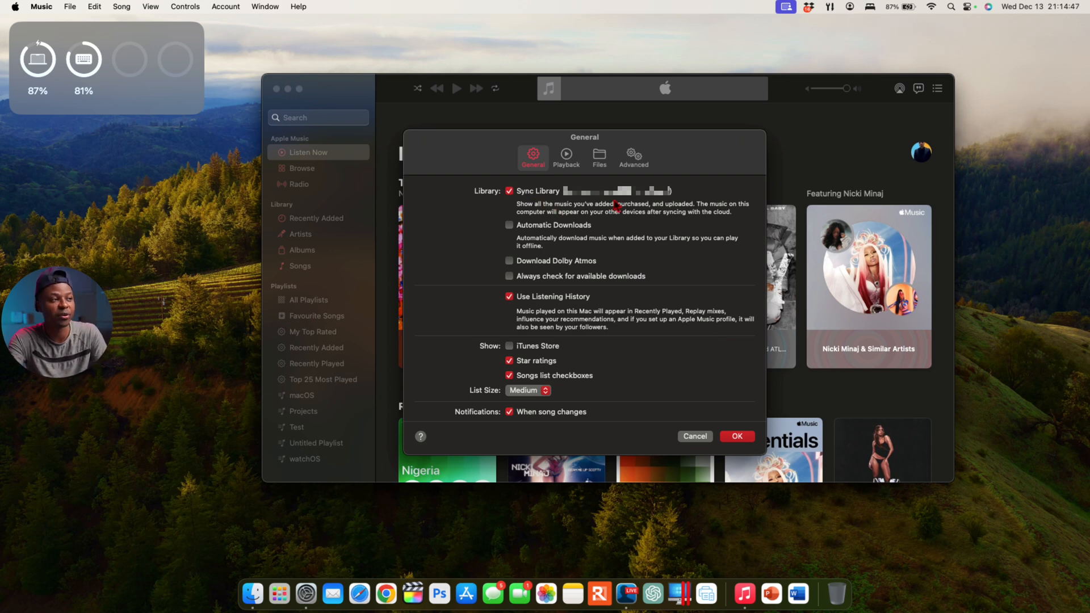
{"action": "mouse_move", "coordinate": [674, 201]}
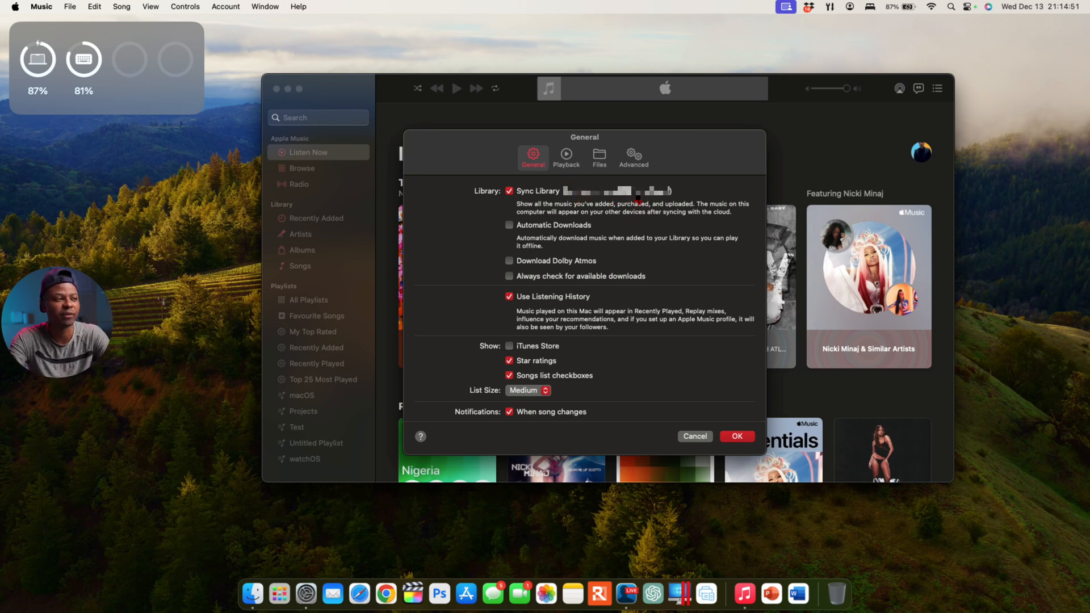
{"action": "mouse_move", "coordinate": [648, 339]}
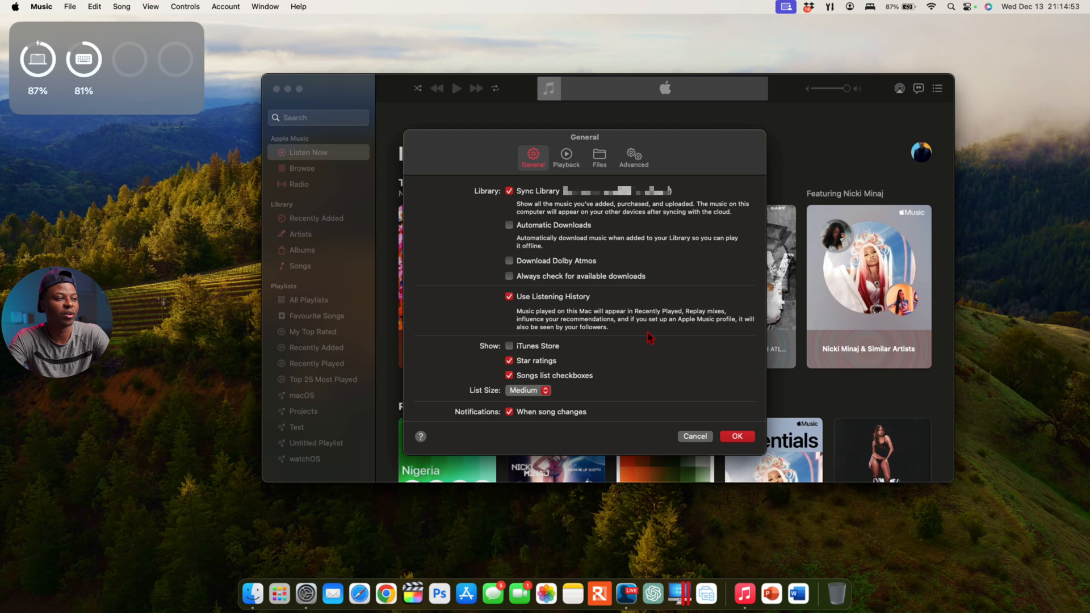
{"action": "mouse_move", "coordinate": [686, 343]}
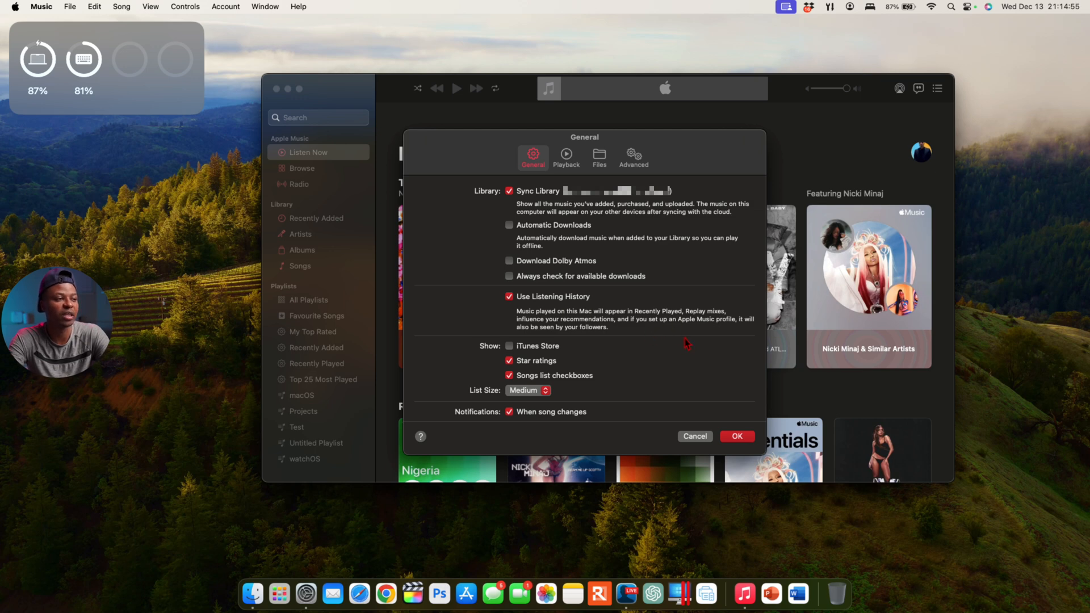
{"action": "mouse_move", "coordinate": [702, 324]}
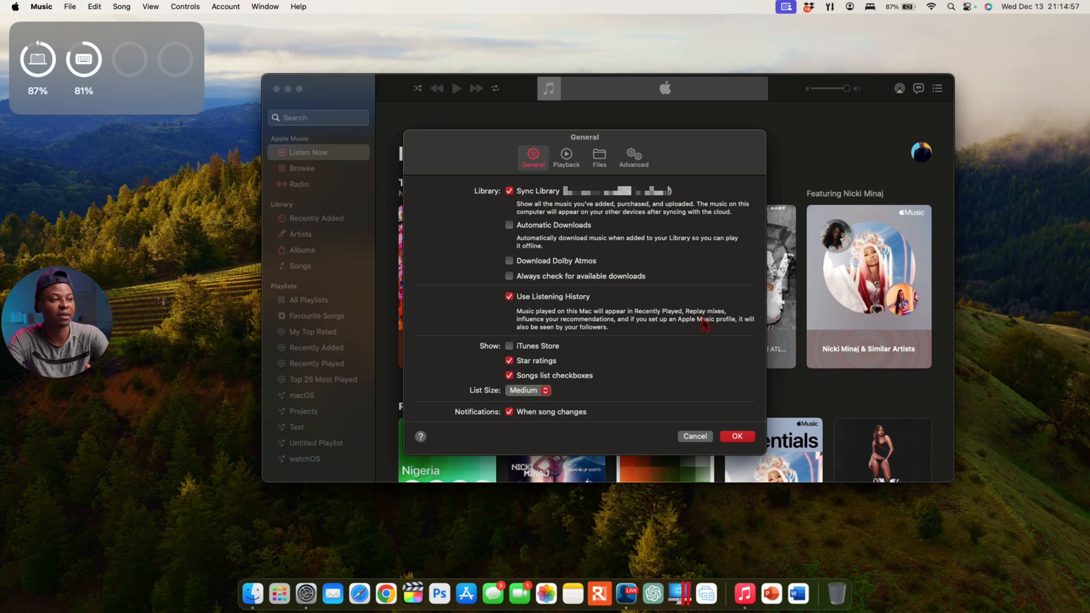
{"action": "mouse_move", "coordinate": [705, 338]}
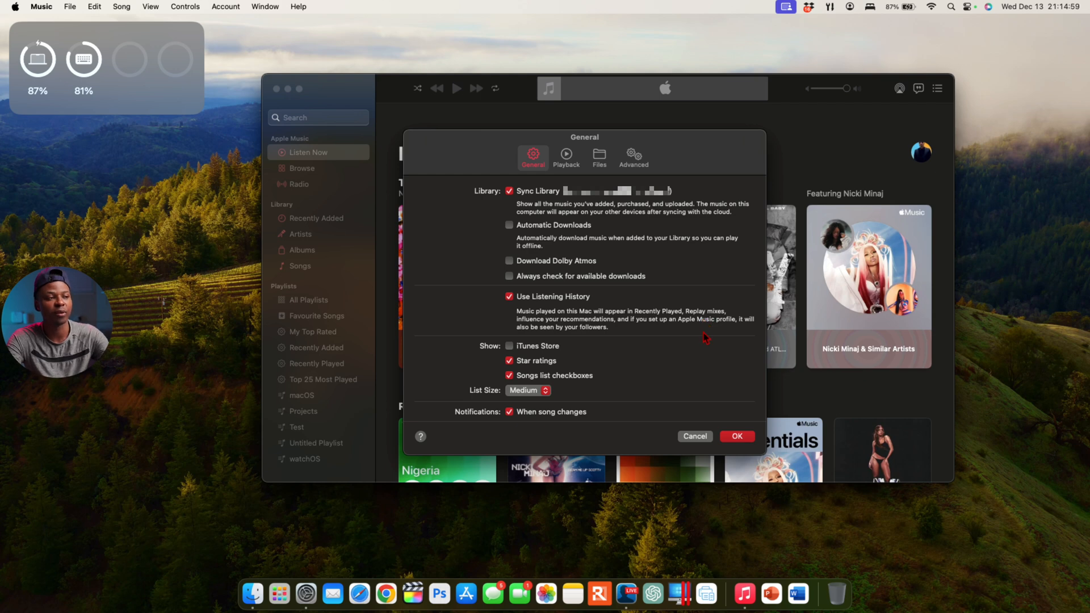
{"action": "mouse_move", "coordinate": [530, 327]}
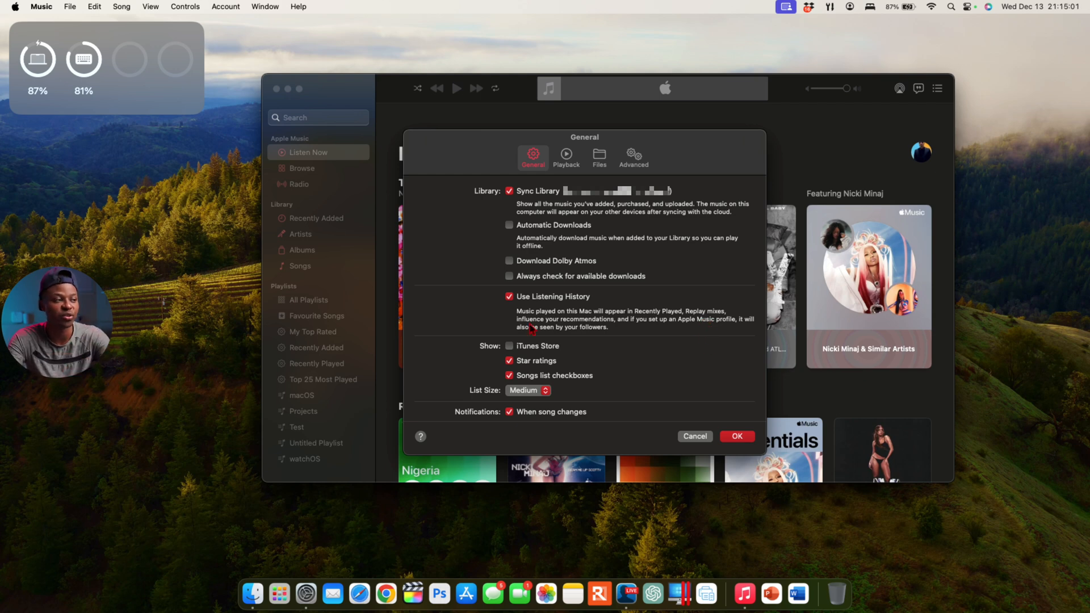
{"action": "mouse_move", "coordinate": [587, 339]}
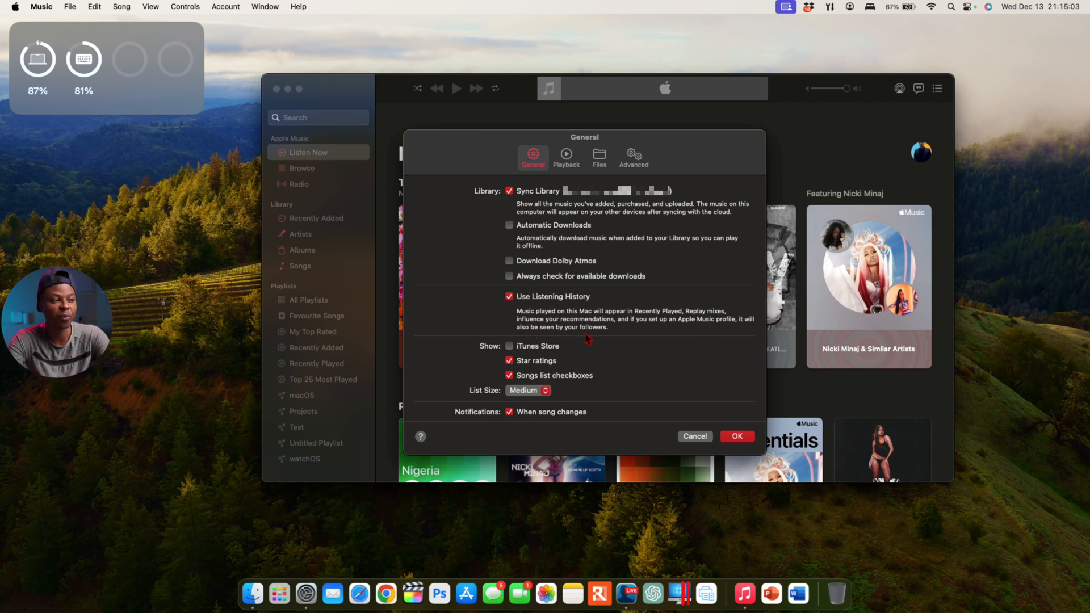
{"action": "mouse_move", "coordinate": [662, 333]}
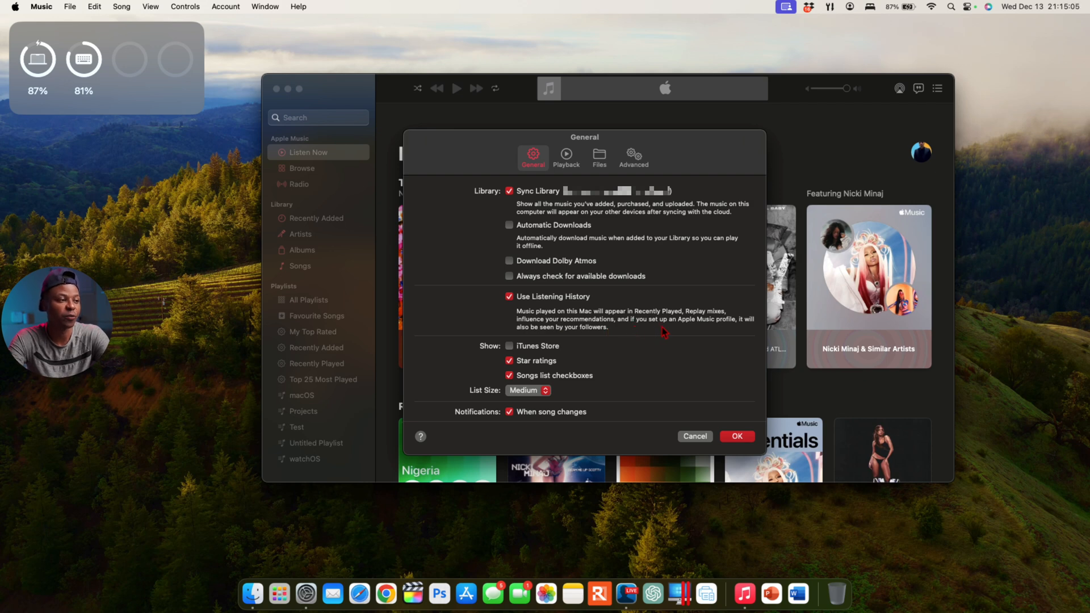
{"action": "mouse_move", "coordinate": [737, 333]}
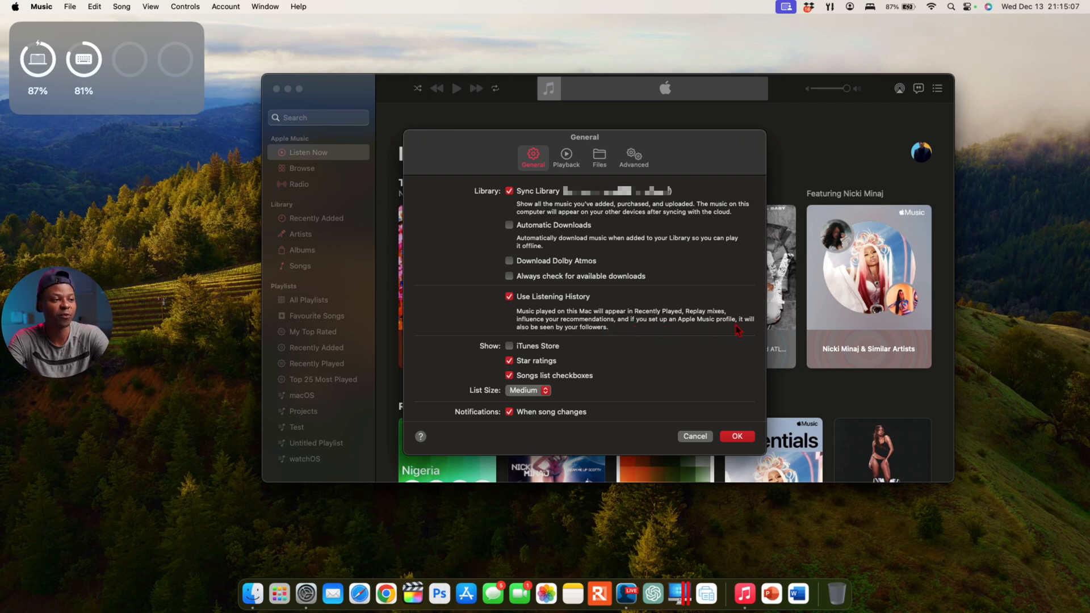
{"action": "mouse_move", "coordinate": [610, 339]}
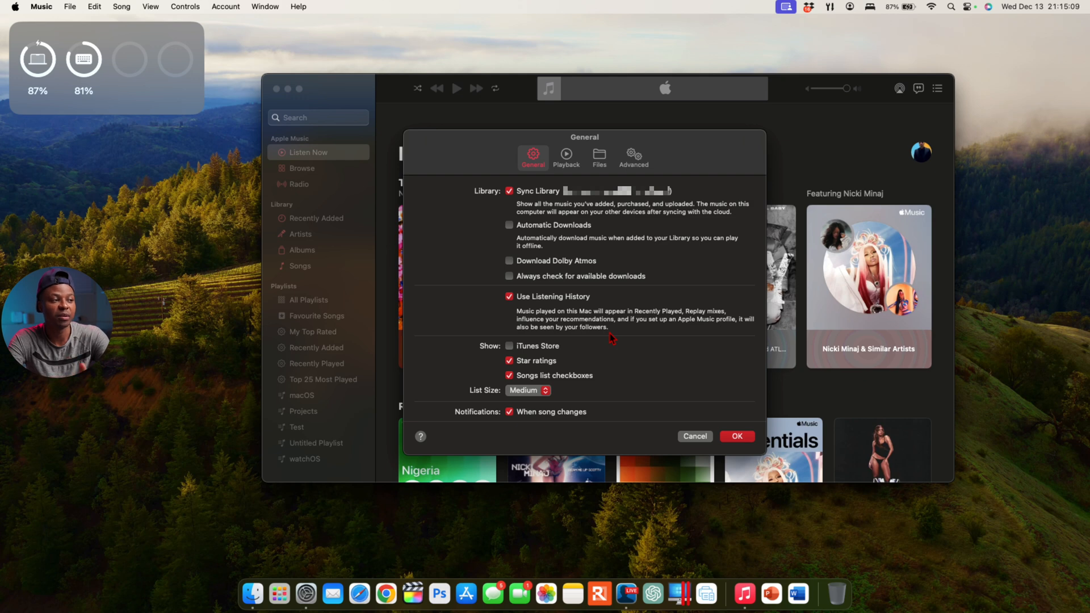
{"action": "mouse_move", "coordinate": [612, 337]}
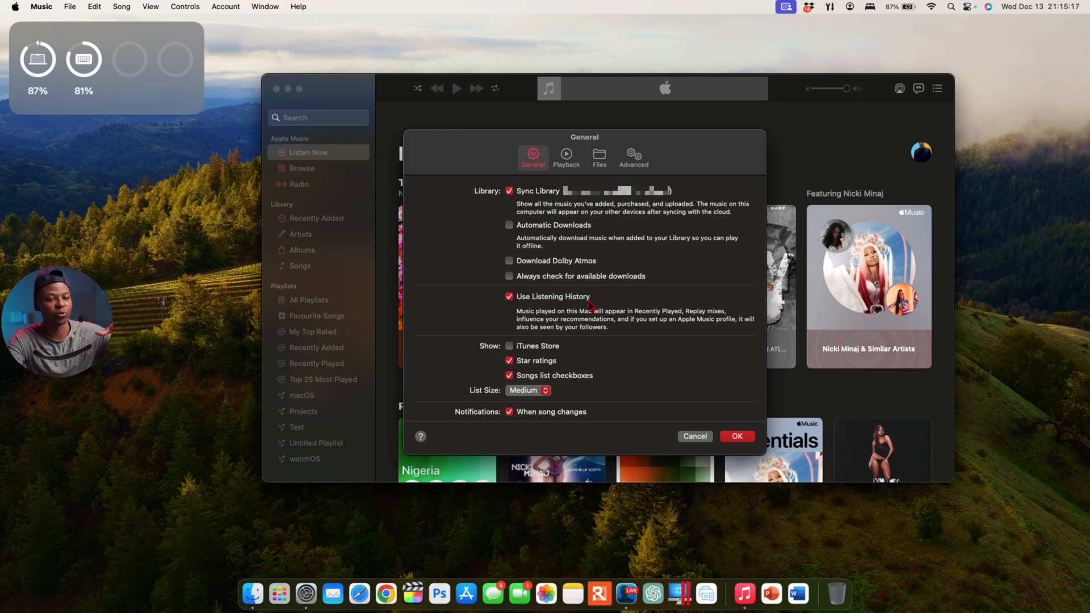
{"action": "left_click", "coordinate": [508, 296]}
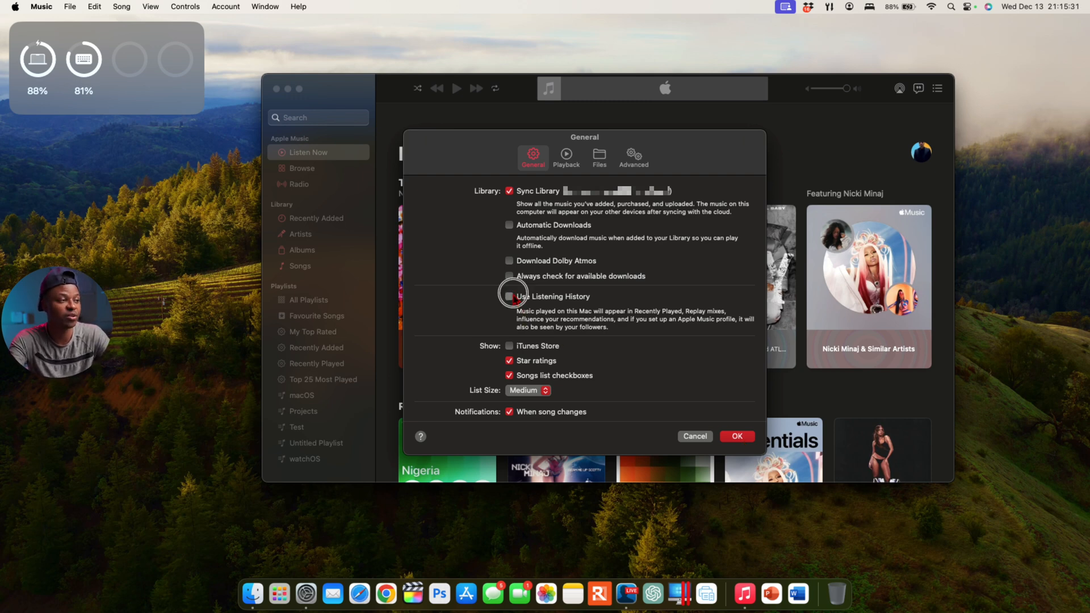
{"action": "left_click", "coordinate": [509, 293]}
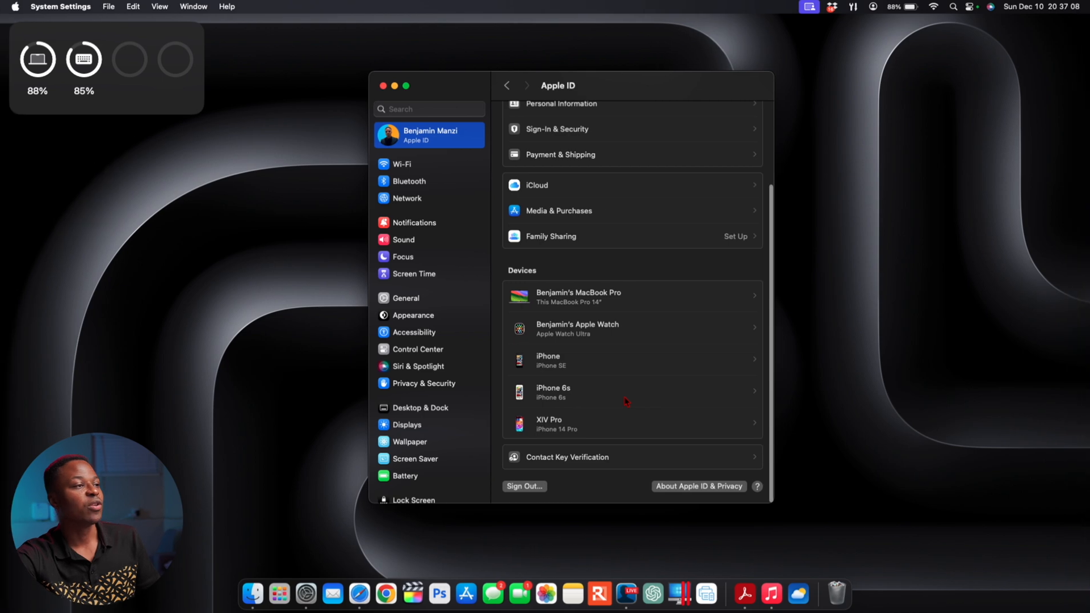
{"action": "mouse_move", "coordinate": [593, 457]}
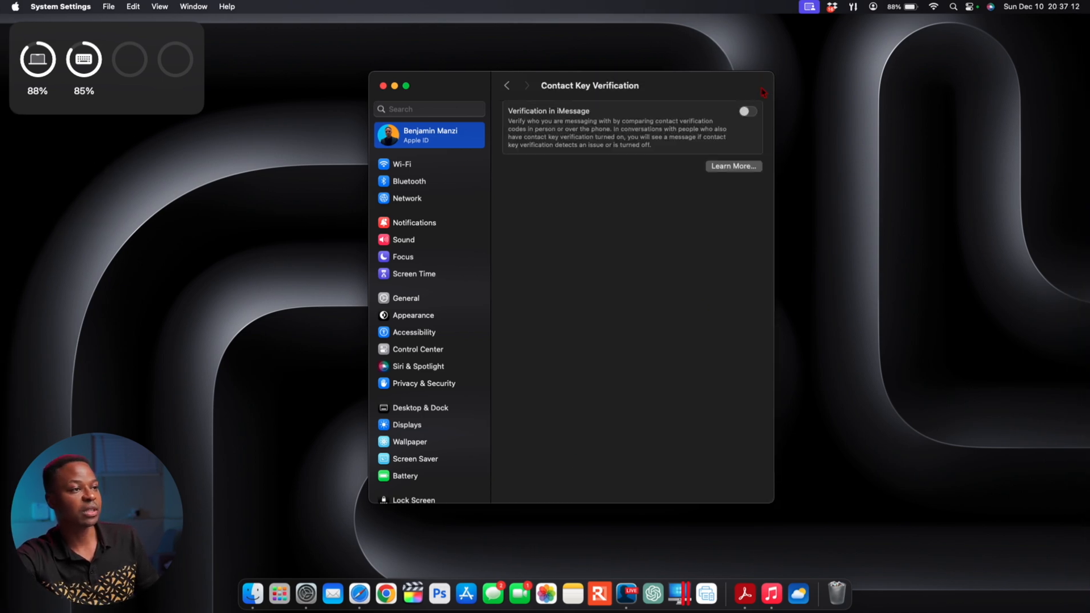
Attempt to enable Contact Key Verification in iMessage and dismiss the Update Your Device notice.
{"action": "left_click", "coordinate": [747, 111]}
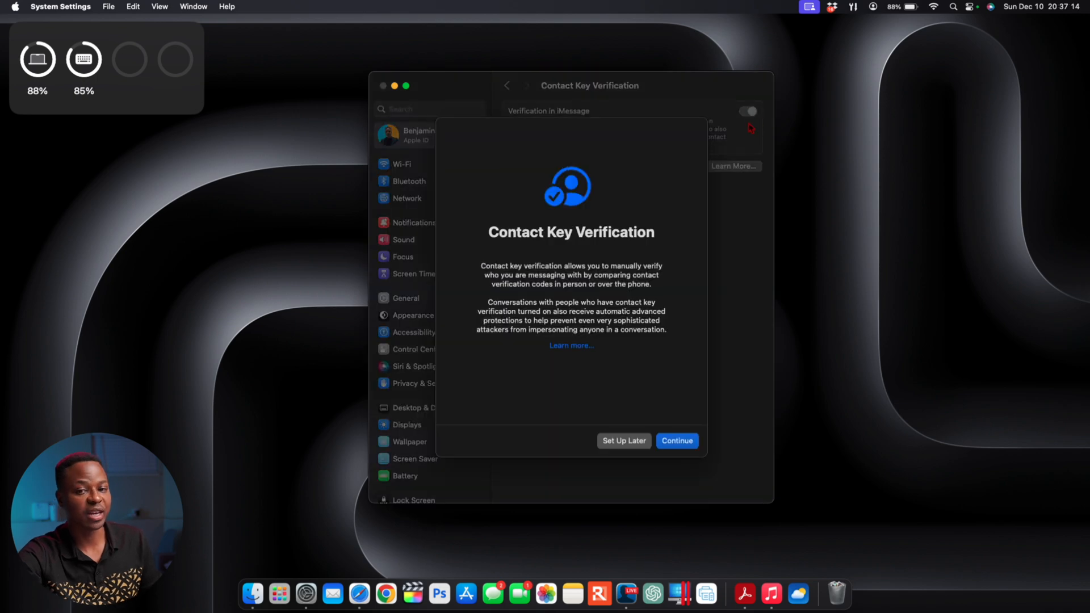
{"action": "mouse_move", "coordinate": [678, 143]}
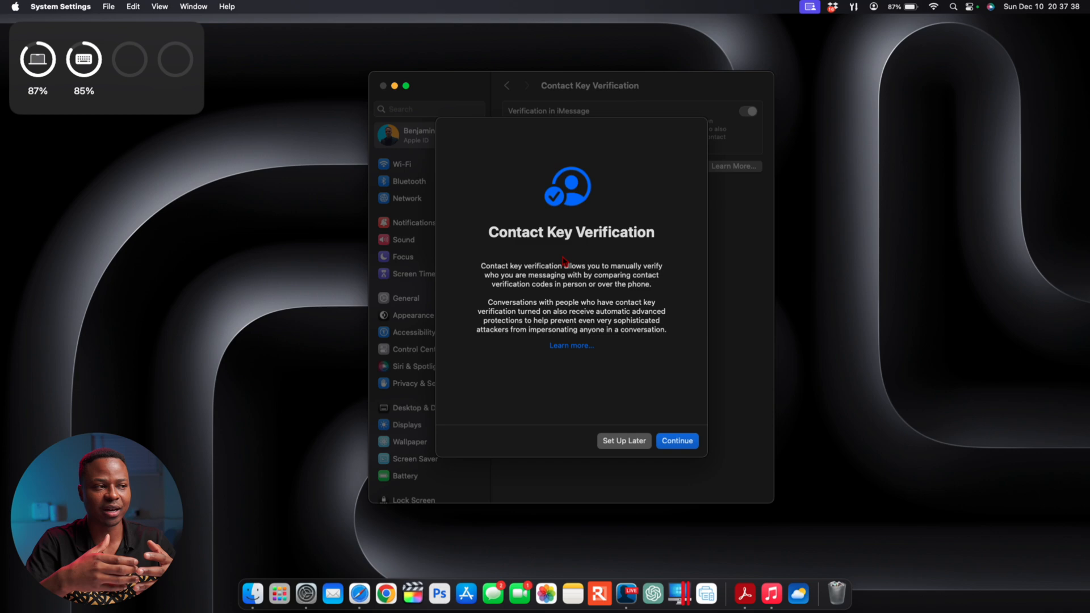
{"action": "left_click", "coordinate": [676, 440]}
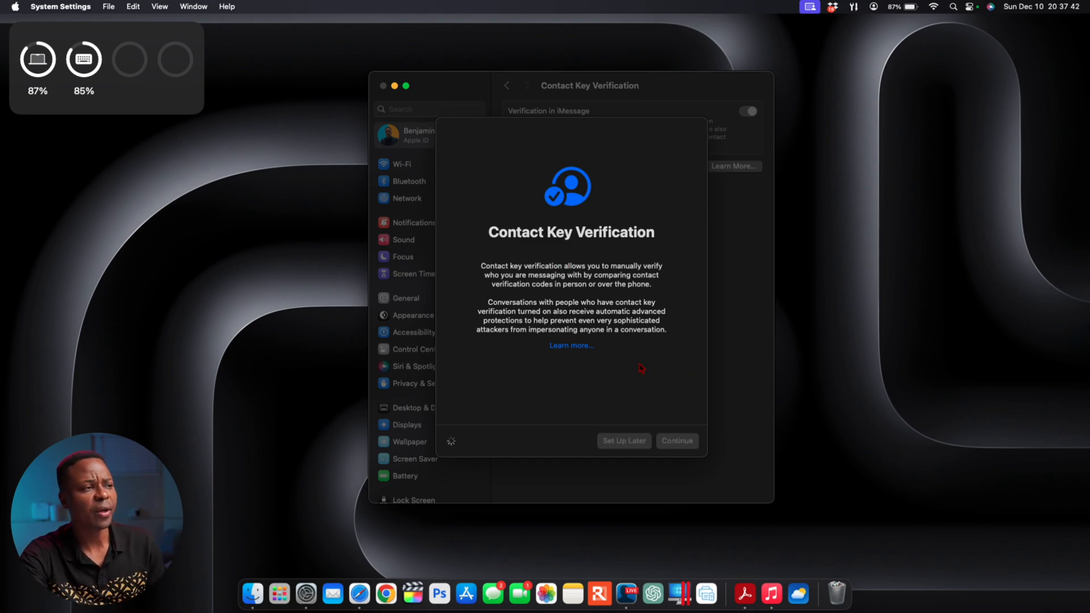
{"action": "left_click", "coordinate": [675, 440]}
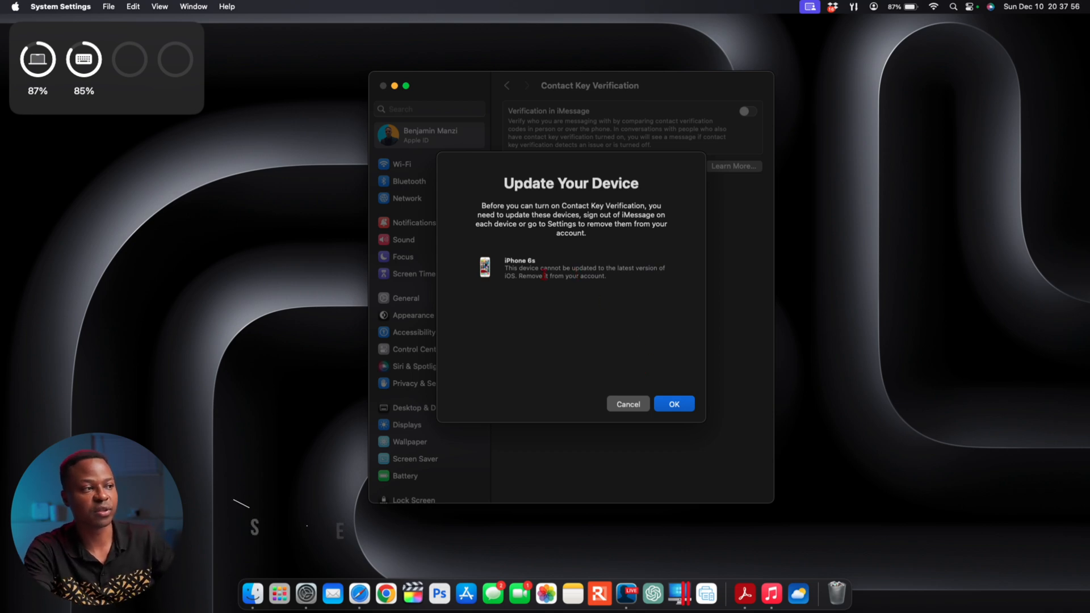
{"action": "mouse_move", "coordinate": [643, 297]}
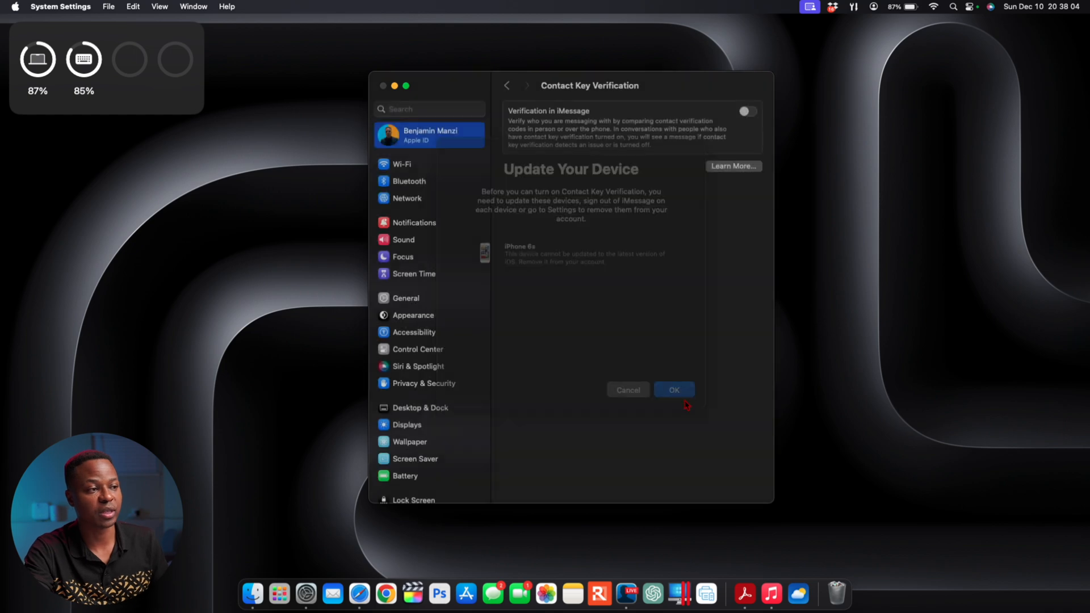
{"action": "left_click", "coordinate": [672, 389]}
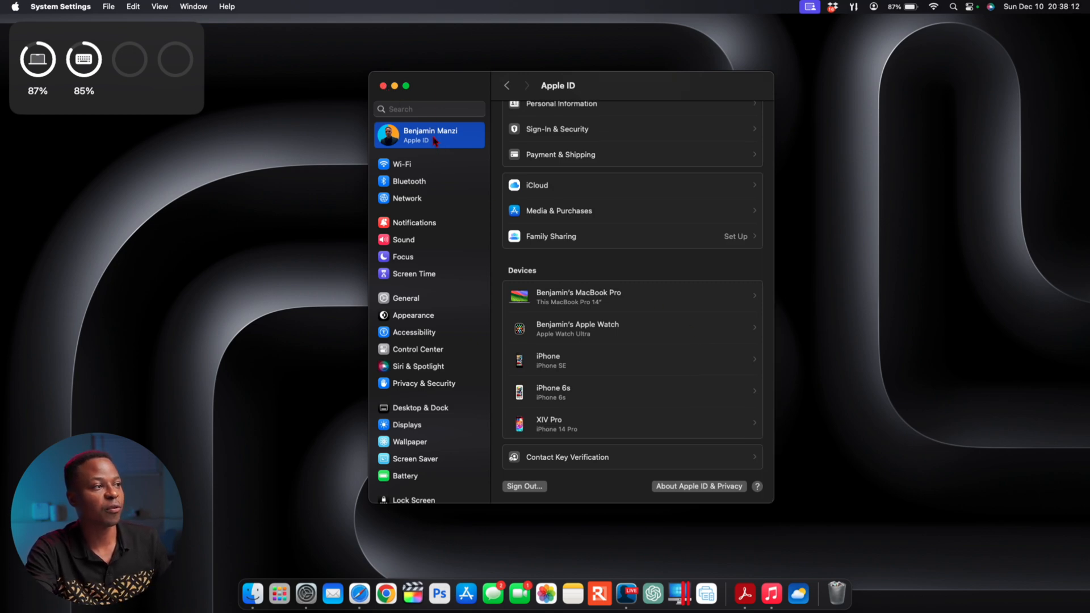
Switch on Verification in iMessage under Contact Key Verification beside Messages.
{"action": "left_click", "coordinate": [383, 85]}
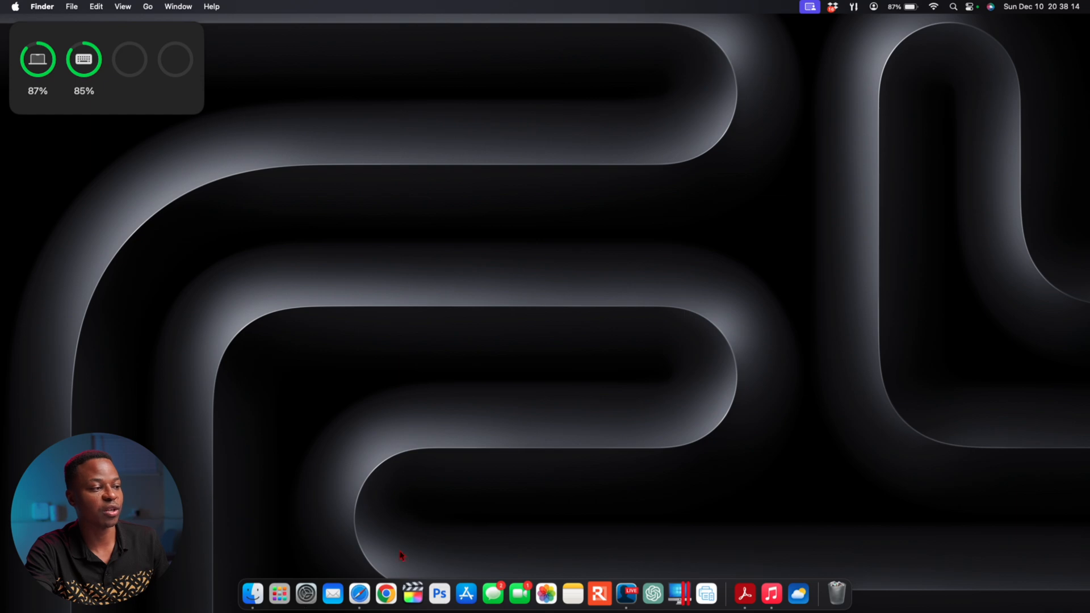
{"action": "mouse_move", "coordinate": [494, 593]}
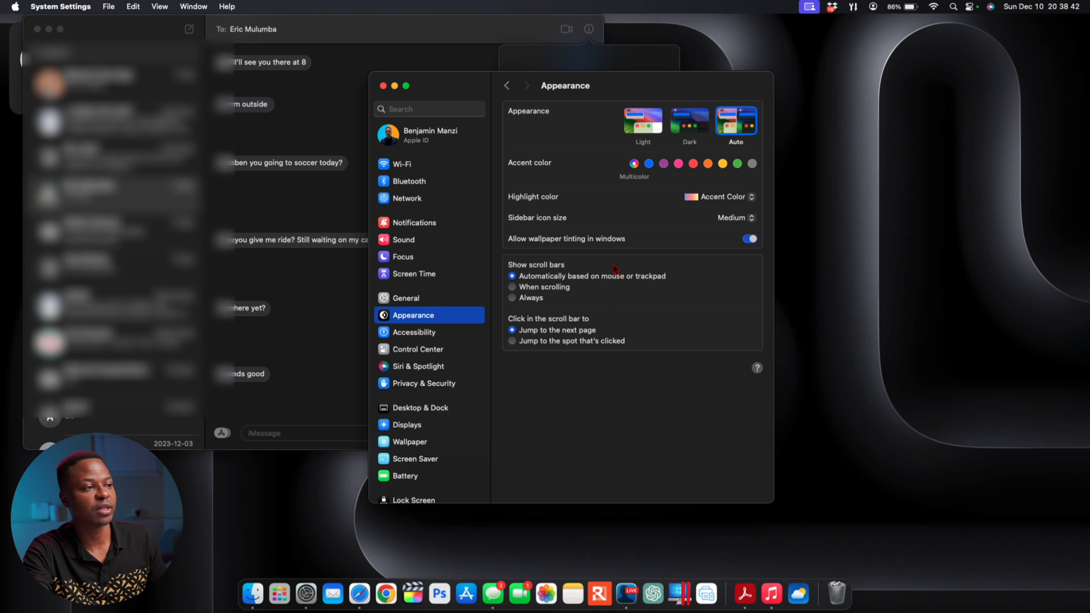
{"action": "left_click", "coordinate": [429, 134]}
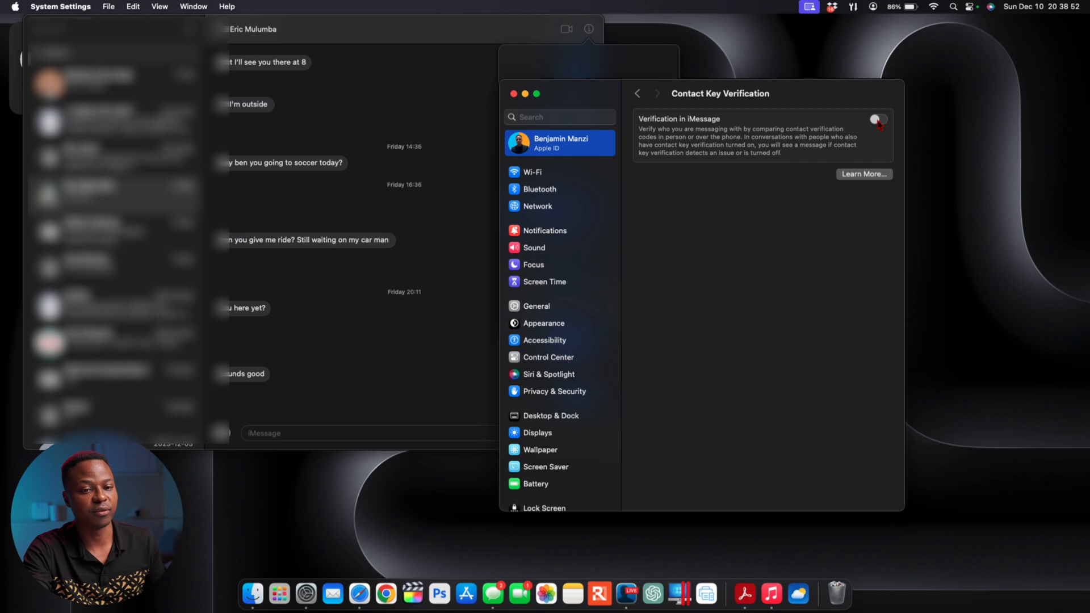
{"action": "left_click", "coordinate": [877, 119]}
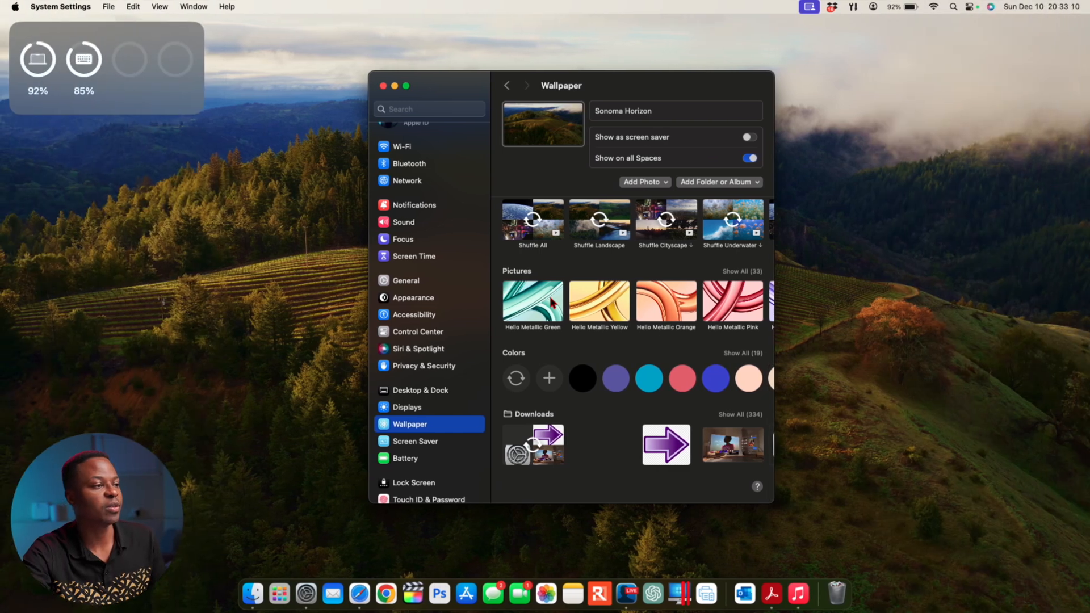
{"action": "mouse_move", "coordinate": [545, 342]}
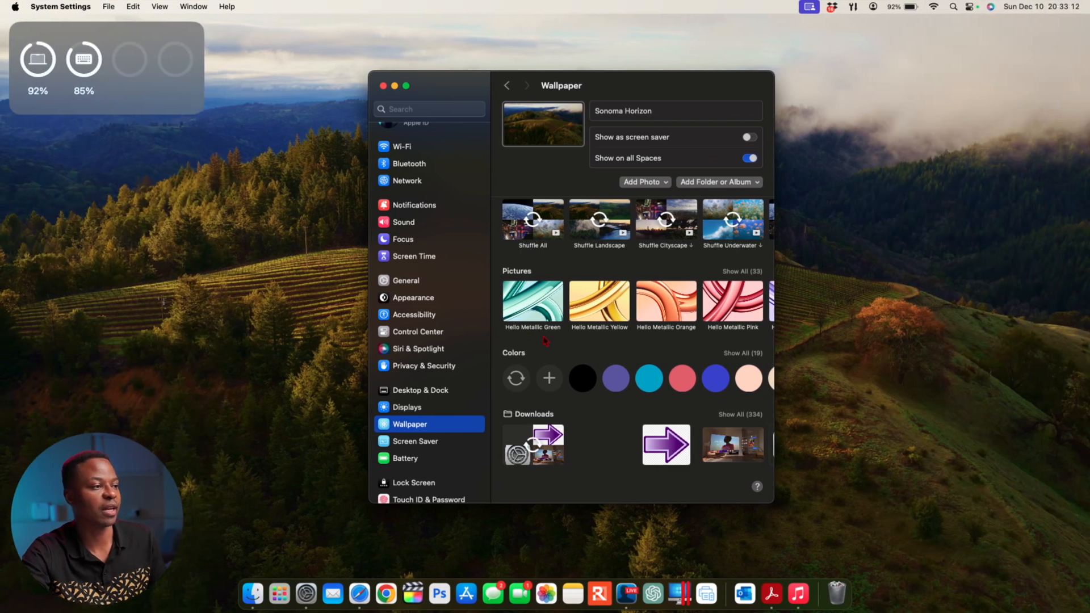
{"action": "mouse_move", "coordinate": [683, 340]}
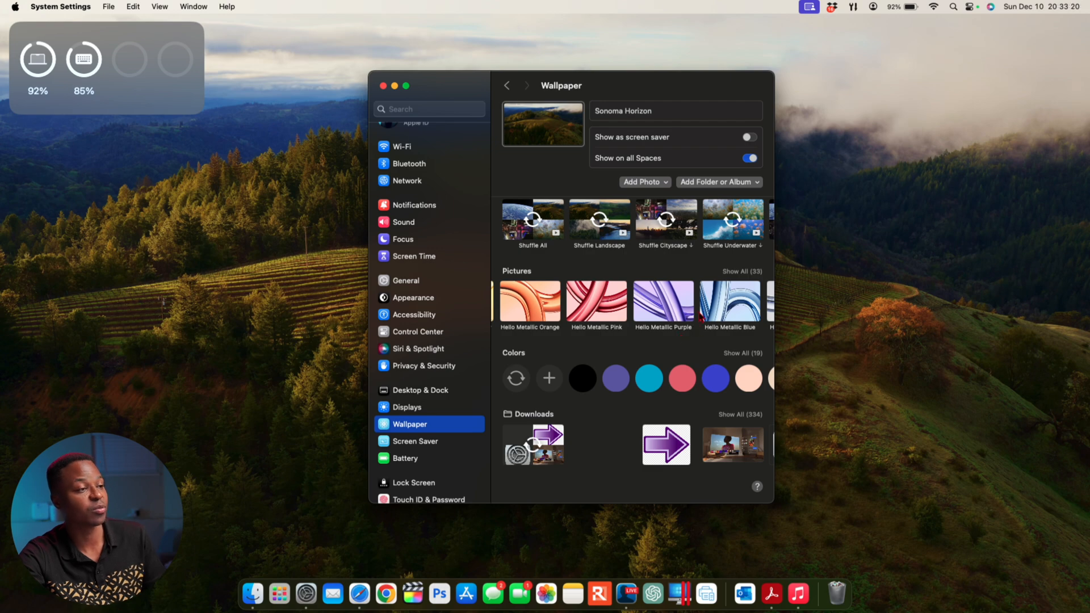
Switch the desktop wallpaper through Pro Black, Hello Metallic Yellow and Hello Metallic Pink.
{"action": "scroll", "scroll_direction": "right", "scroll_amount": 3}
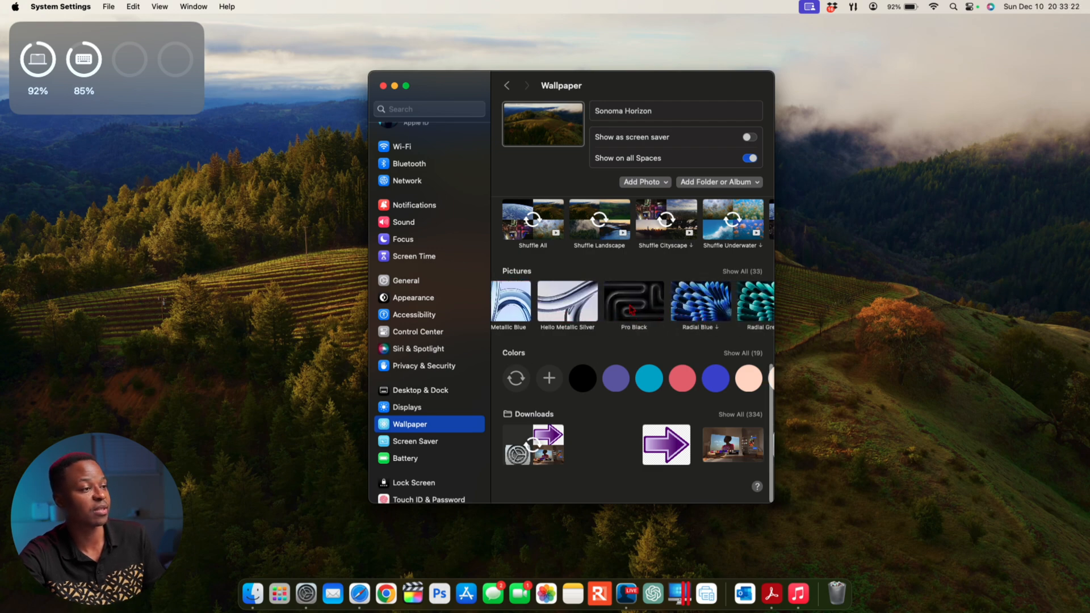
{"action": "left_click", "coordinate": [633, 302]}
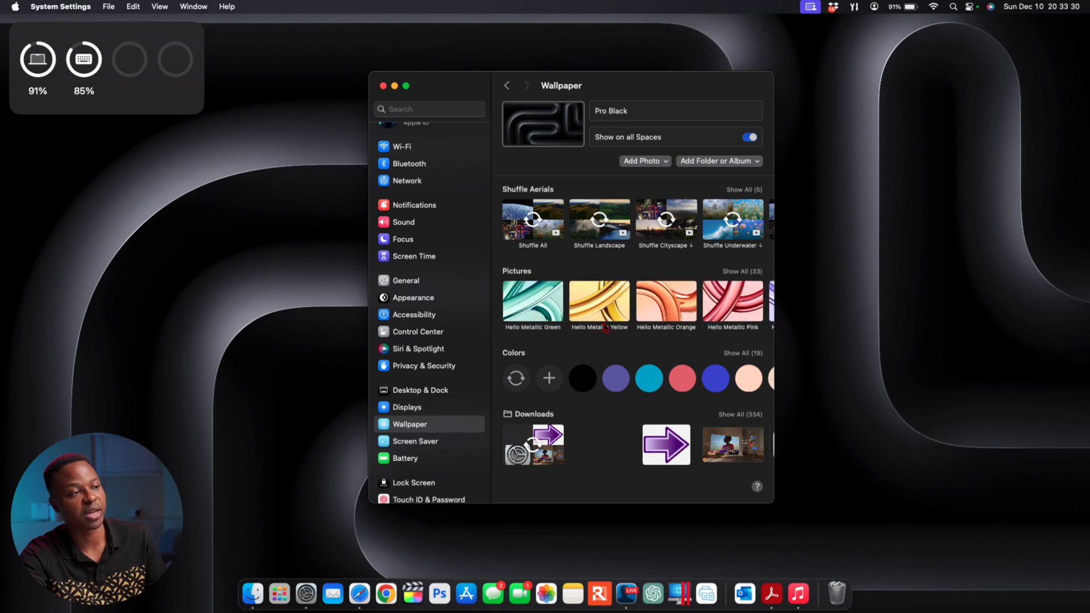
{"action": "left_click", "coordinate": [598, 301]}
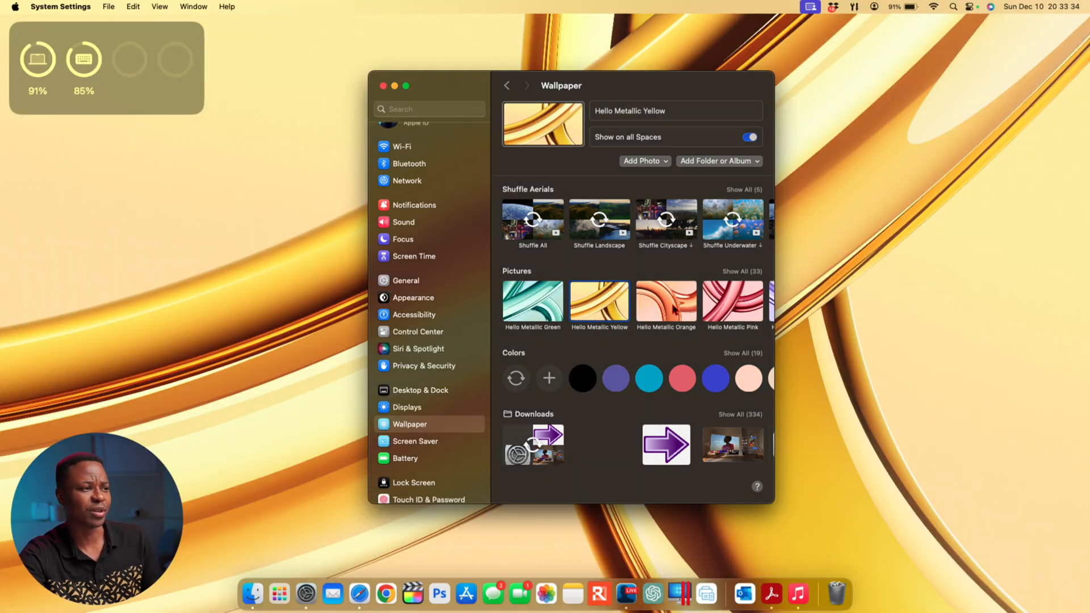
{"action": "left_click", "coordinate": [732, 302]}
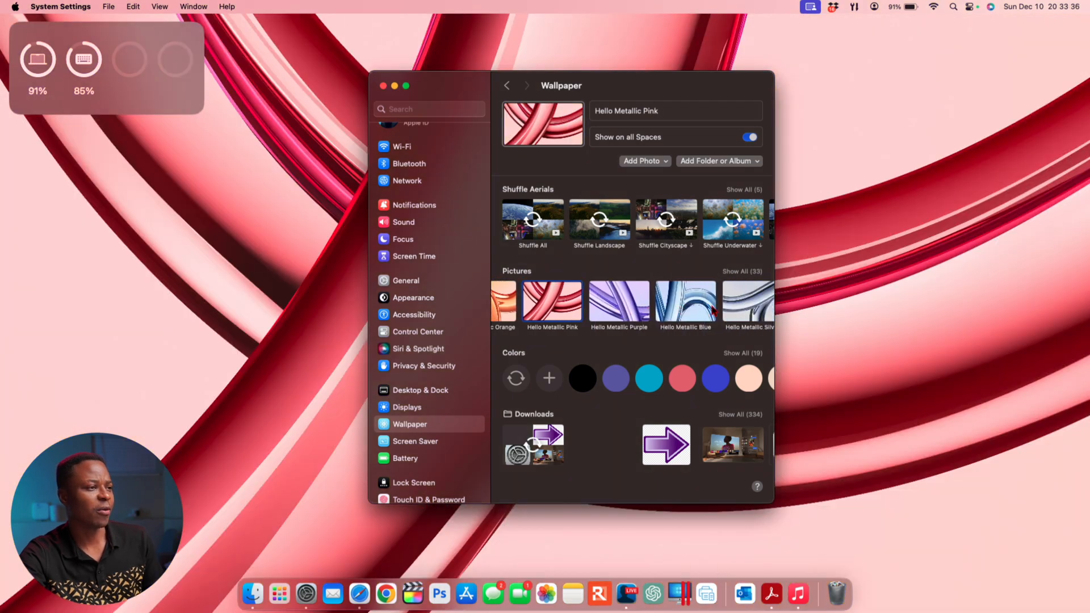
{"action": "left_click", "coordinate": [711, 302]}
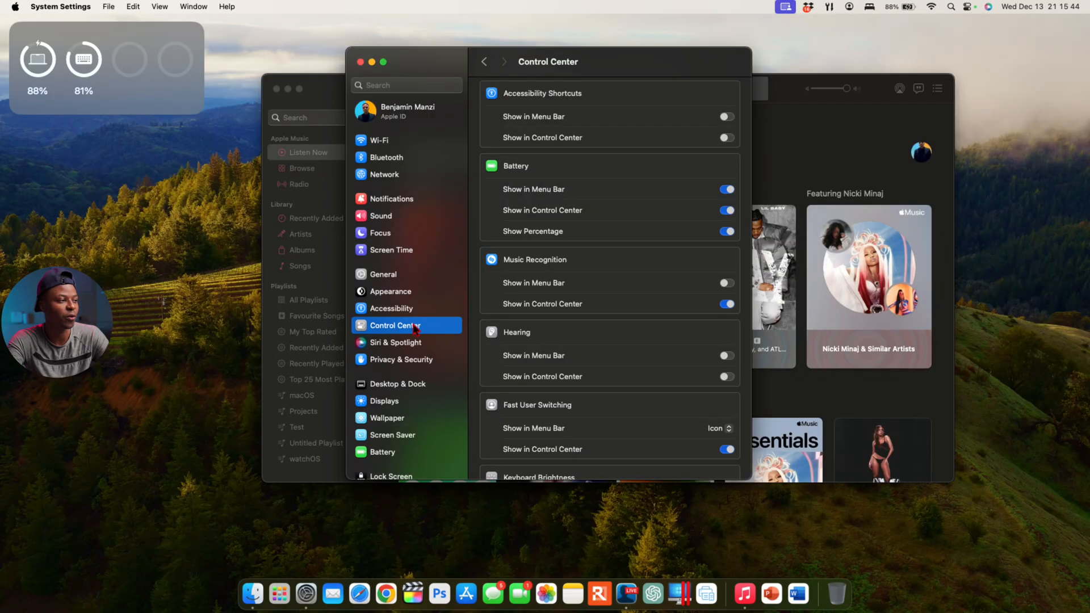
{"action": "mouse_move", "coordinate": [528, 379]}
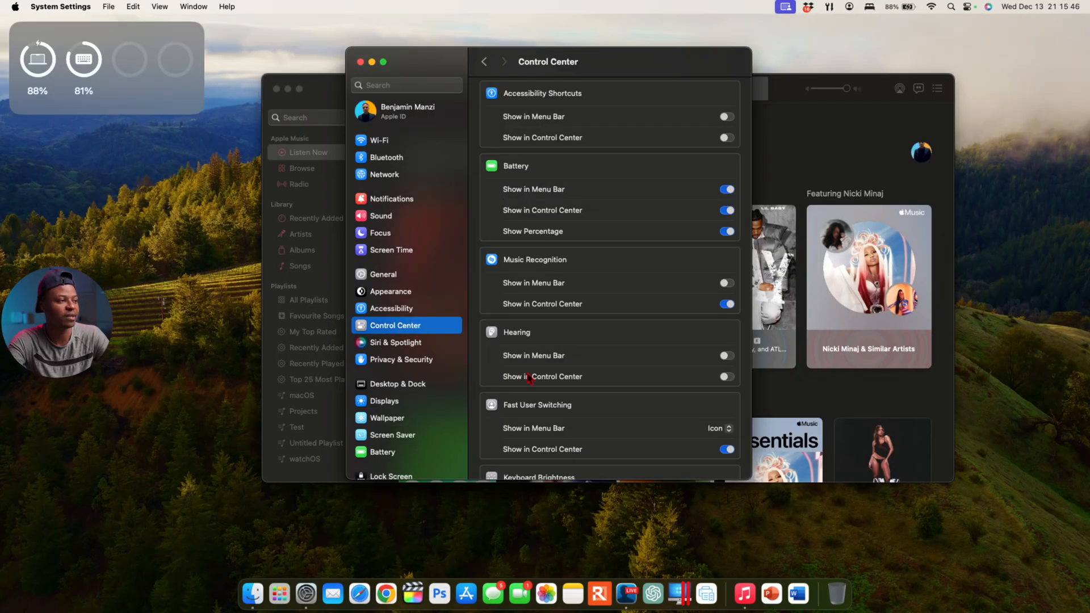
Remove Music Recognition from Control Center, check it, then add it back.
{"action": "scroll", "scroll_direction": "down", "scroll_amount": 3}
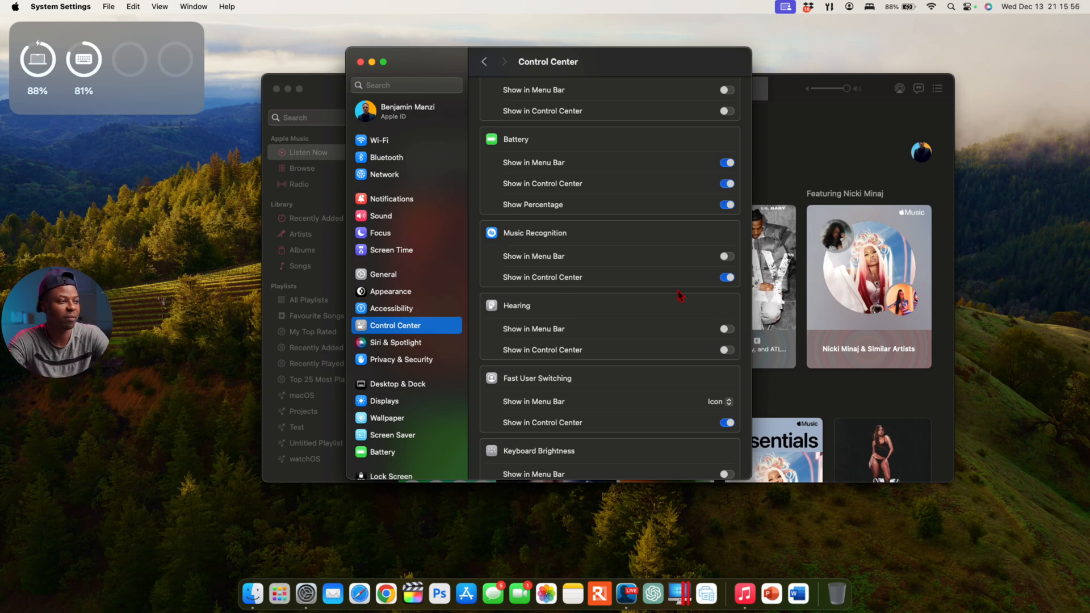
{"action": "mouse_move", "coordinate": [543, 283]}
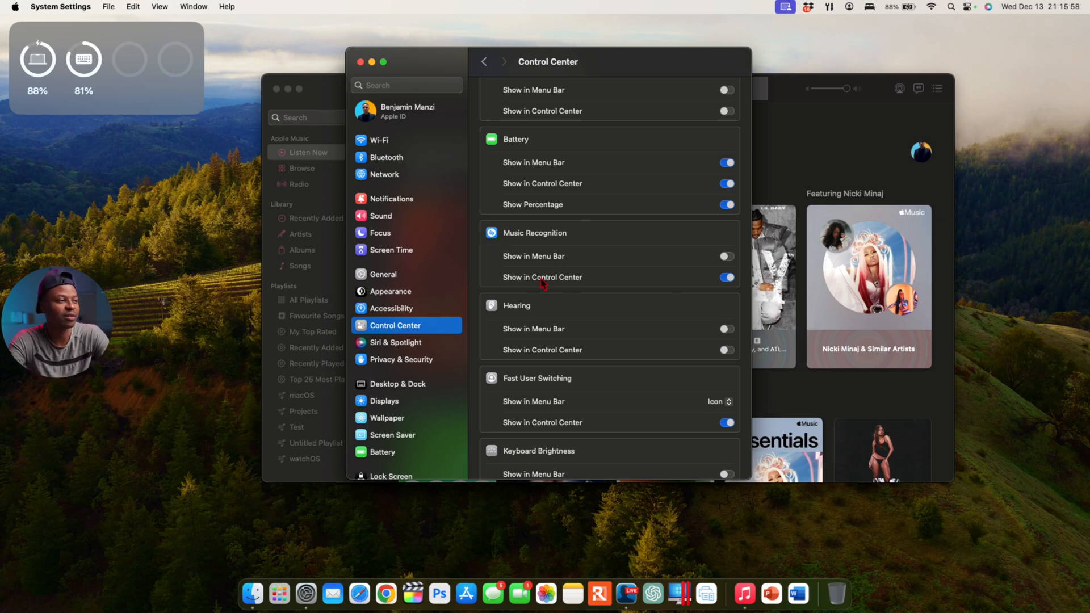
{"action": "left_click", "coordinate": [725, 277]}
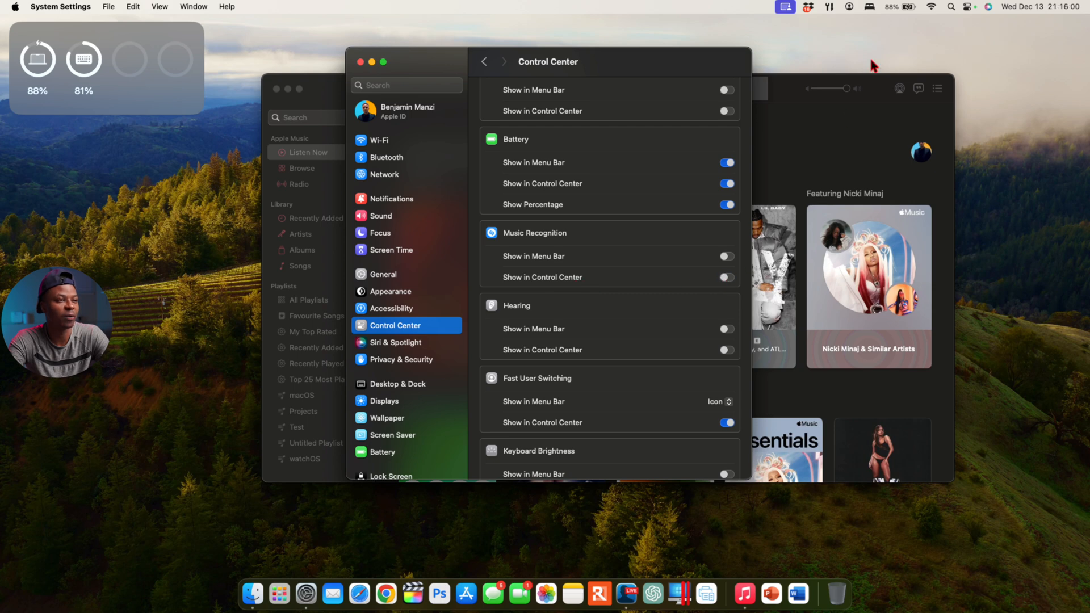
{"action": "left_click", "coordinate": [963, 7]}
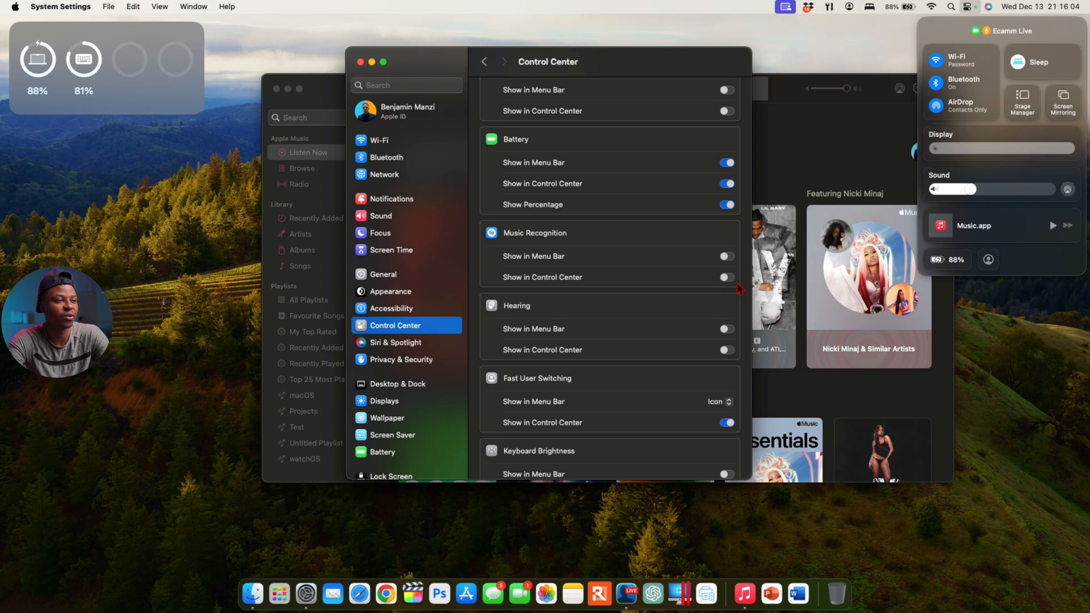
{"action": "left_click", "coordinate": [725, 277]}
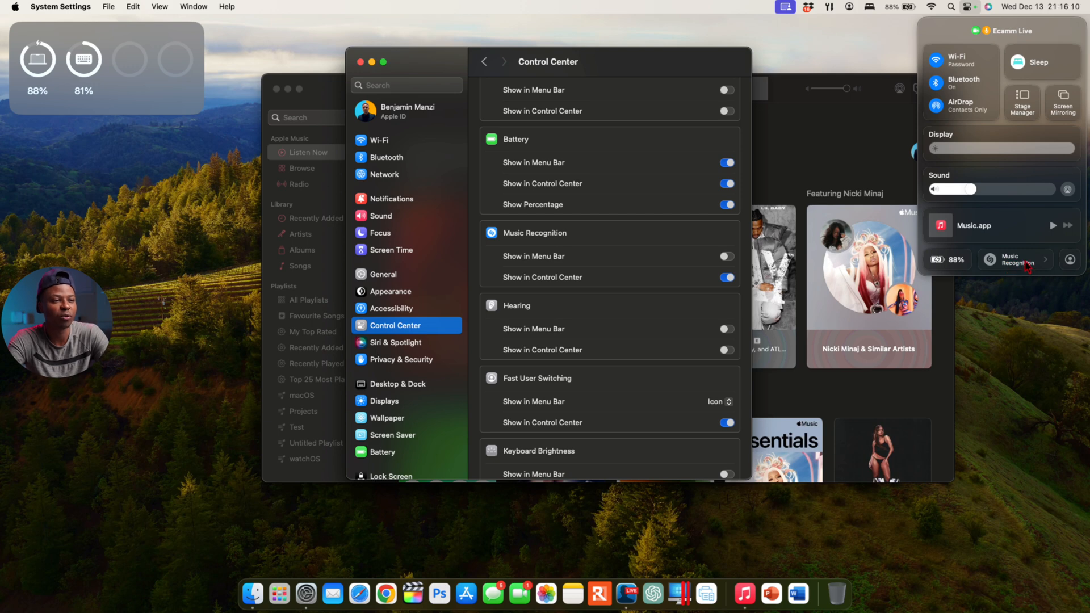
{"action": "mouse_move", "coordinate": [570, 268]}
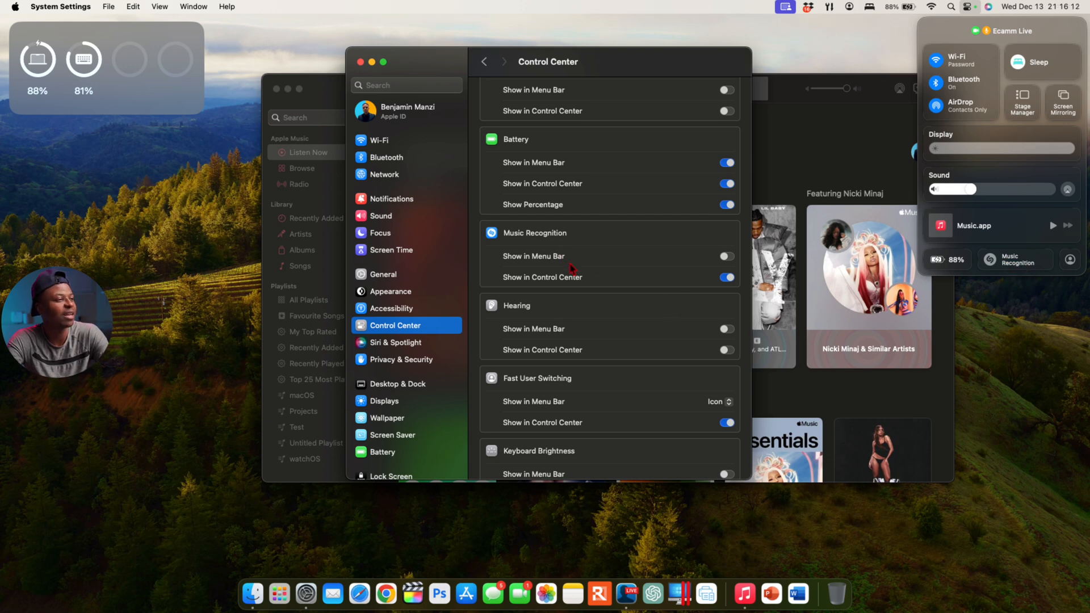
{"action": "mouse_move", "coordinate": [695, 214]}
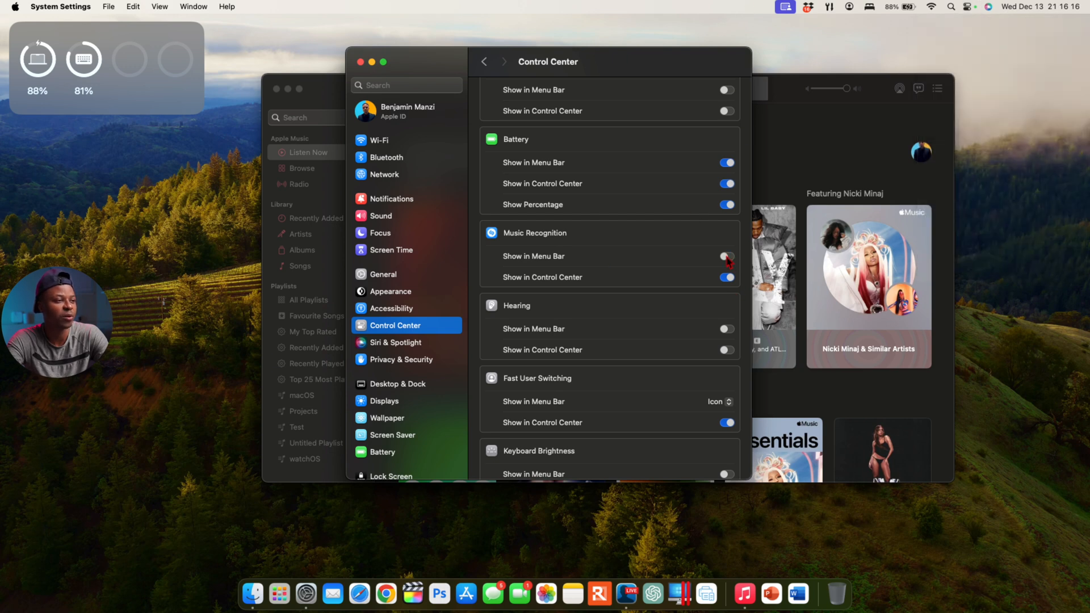
Show Music Recognition in the menu bar, then hide it again.
{"action": "left_click", "coordinate": [725, 256]}
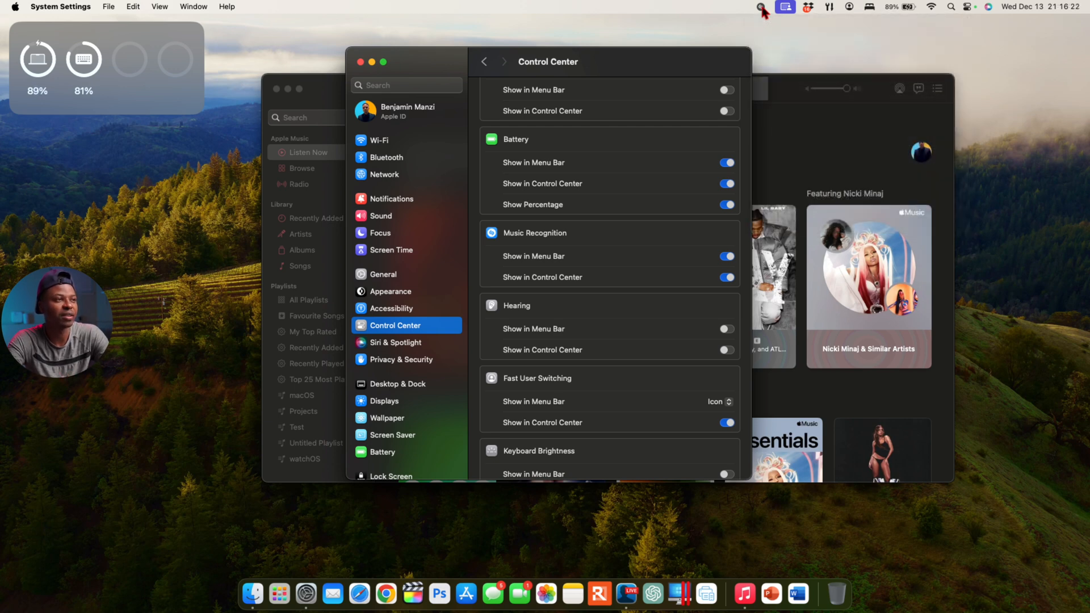
{"action": "mouse_move", "coordinate": [872, 10]}
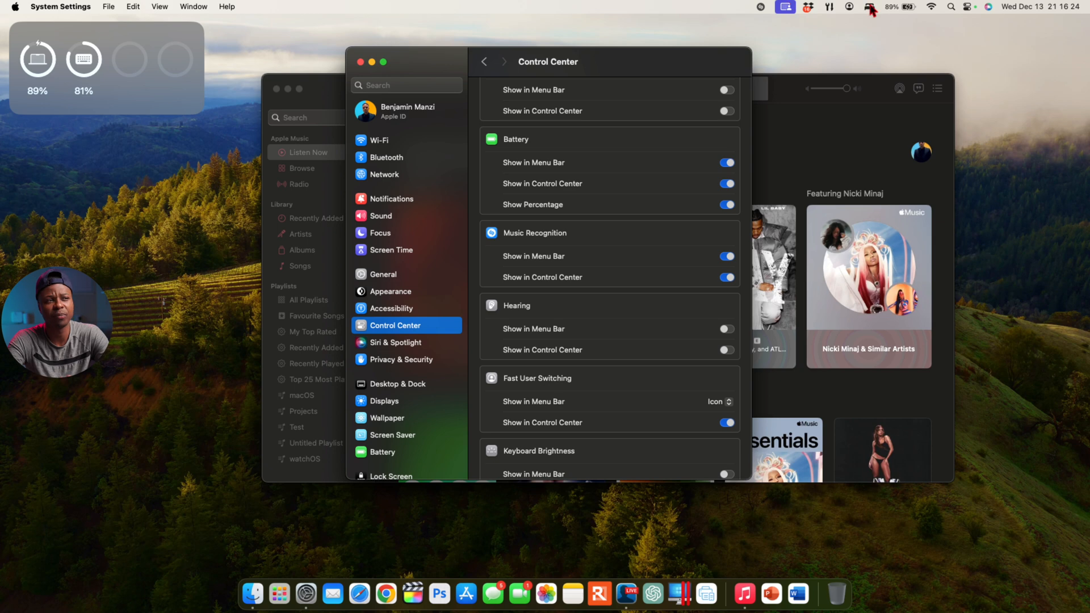
{"action": "mouse_move", "coordinate": [785, 12]}
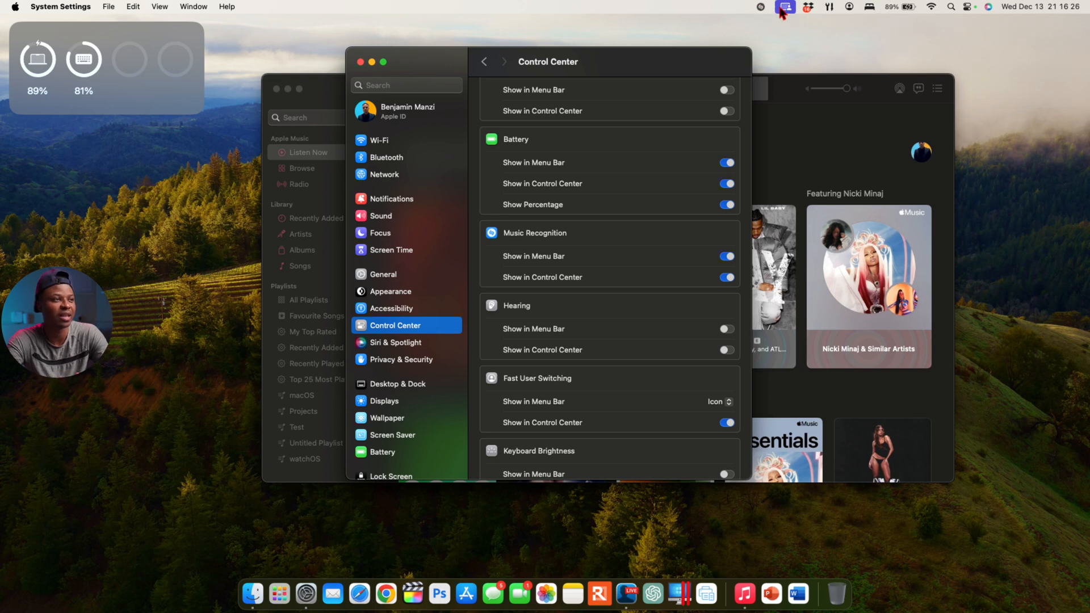
{"action": "left_click", "coordinate": [727, 256]}
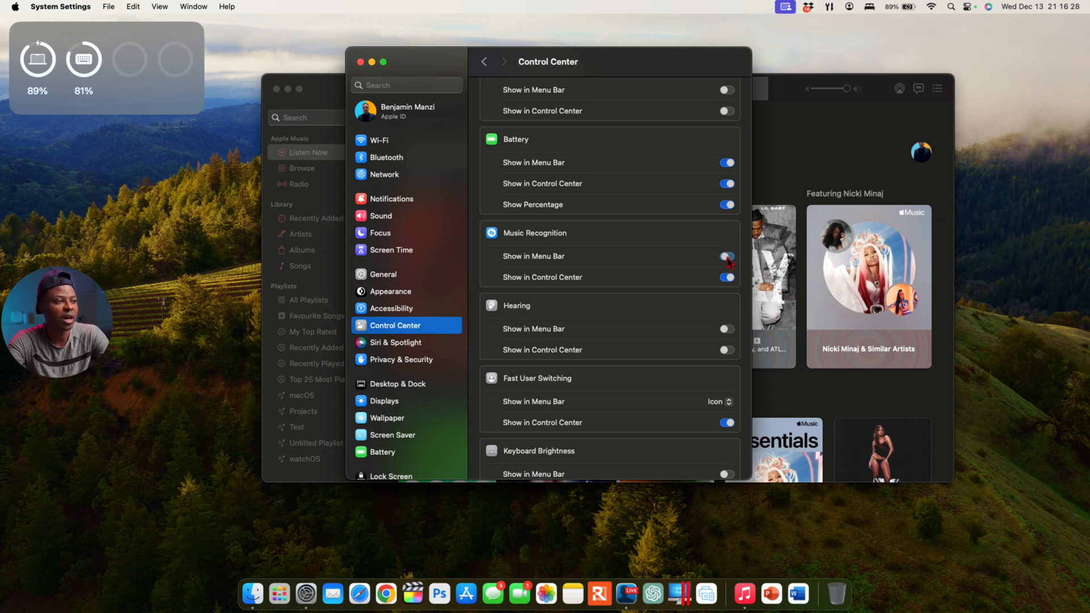
{"action": "left_click", "coordinate": [726, 256]}
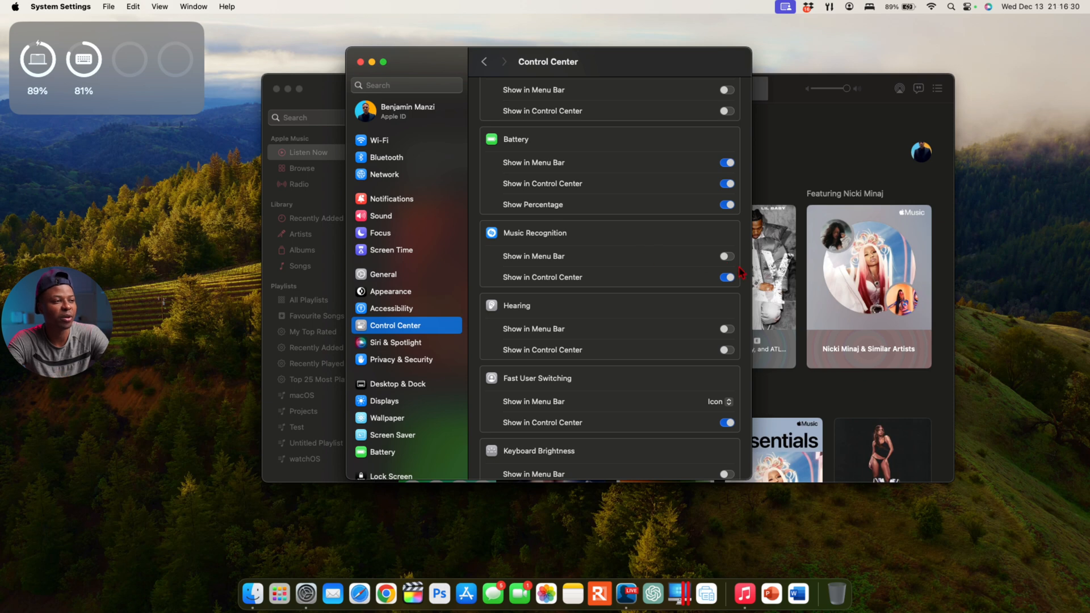
{"action": "left_click", "coordinate": [965, 7]}
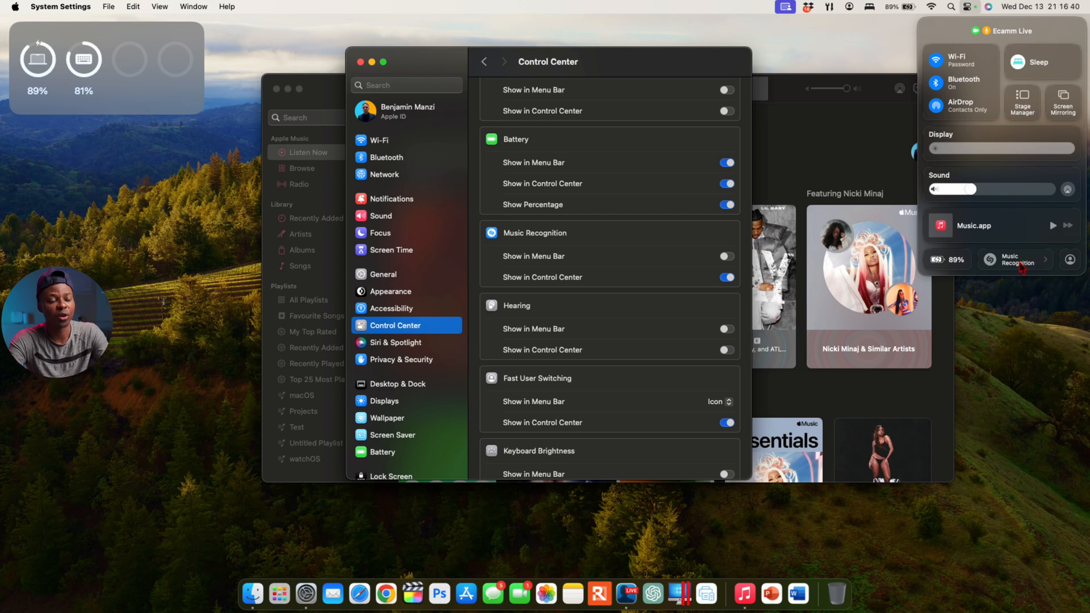
View Music Recognition's identified songs list, then go to Notifications settings.
{"action": "left_click", "coordinate": [1014, 259]}
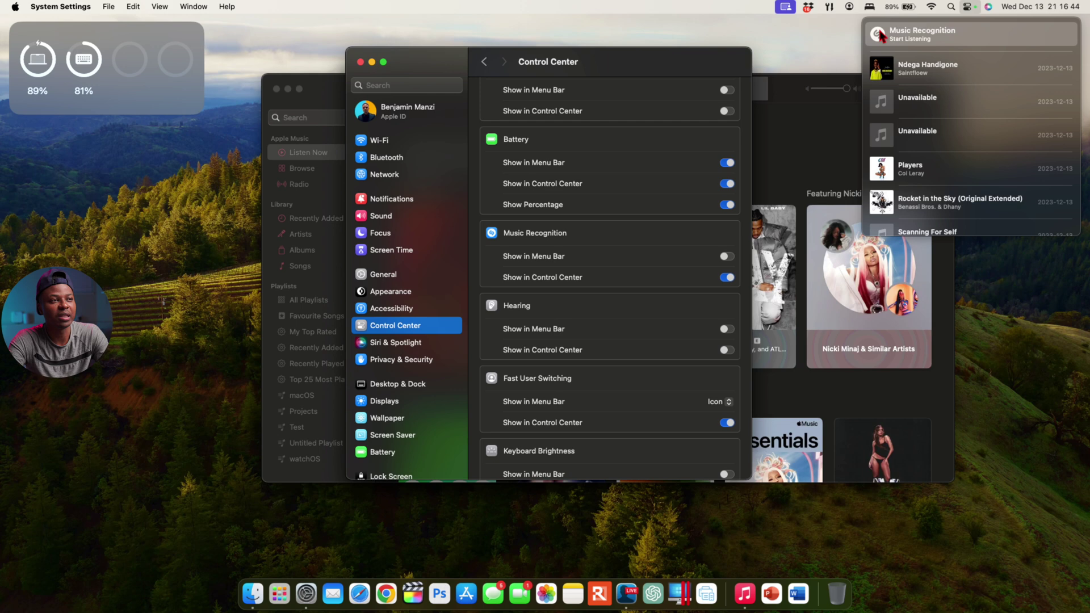
{"action": "mouse_move", "coordinate": [907, 49]}
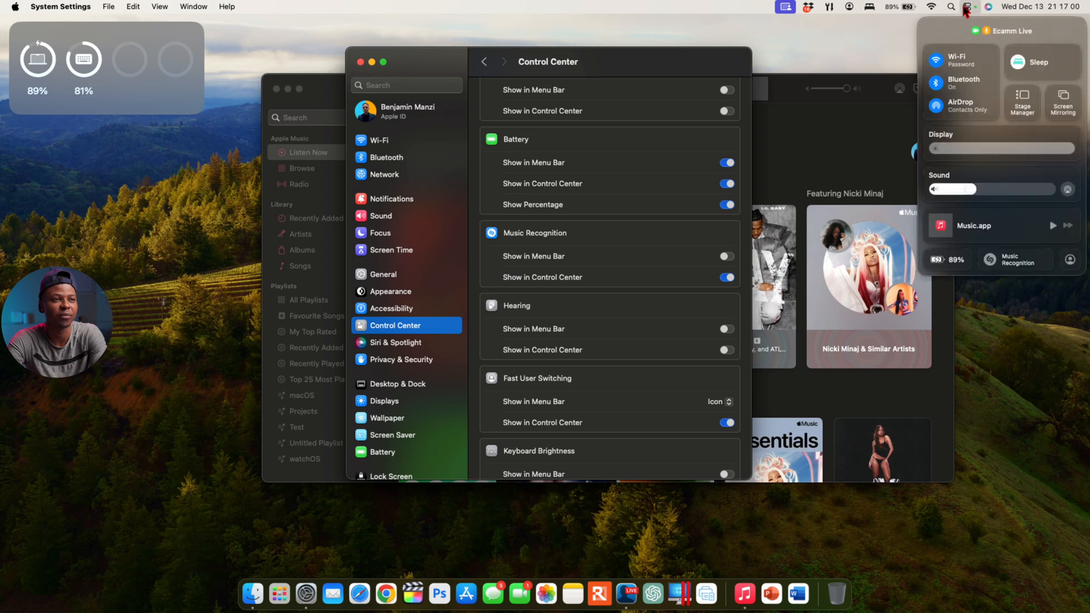
{"action": "left_click", "coordinate": [1012, 261]}
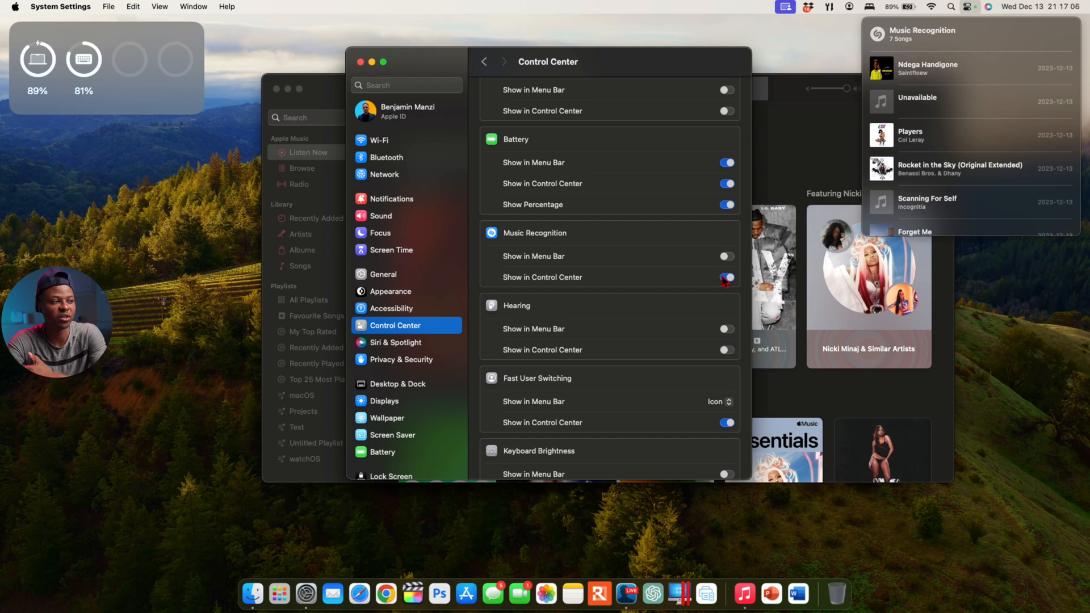
{"action": "left_click", "coordinate": [392, 199]}
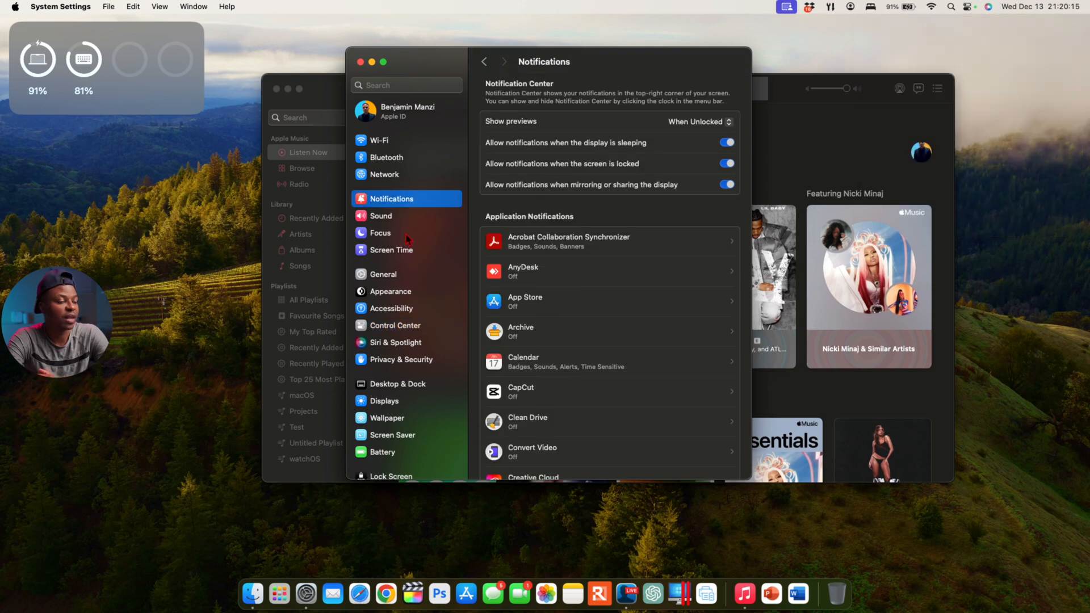
Go to Apple Advertising under Privacy & Security.
{"action": "scroll", "scroll_direction": "down", "scroll_amount": 3}
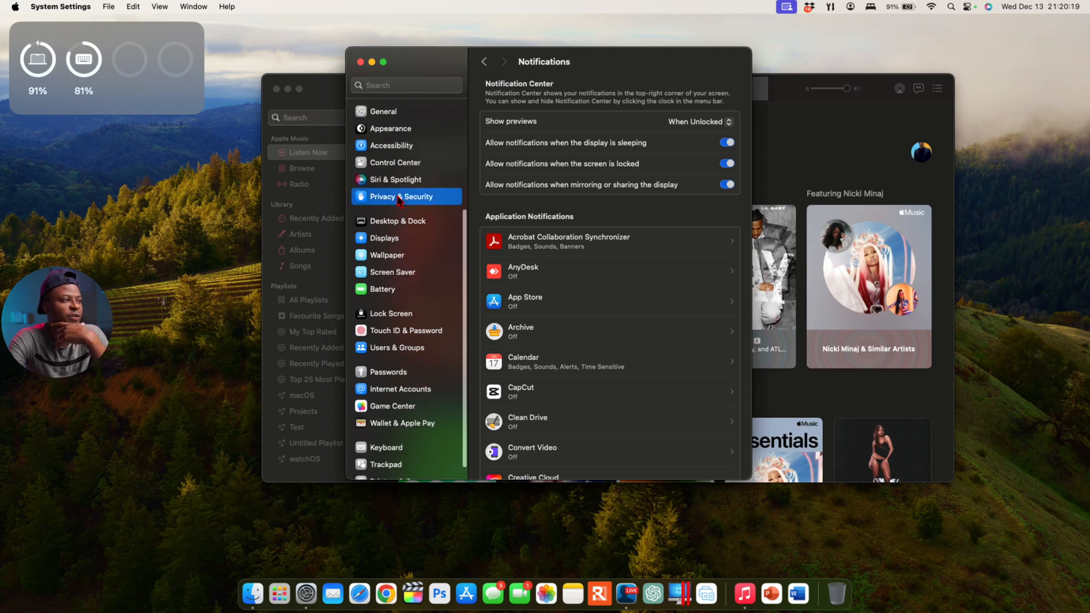
{"action": "left_click", "coordinate": [401, 197]}
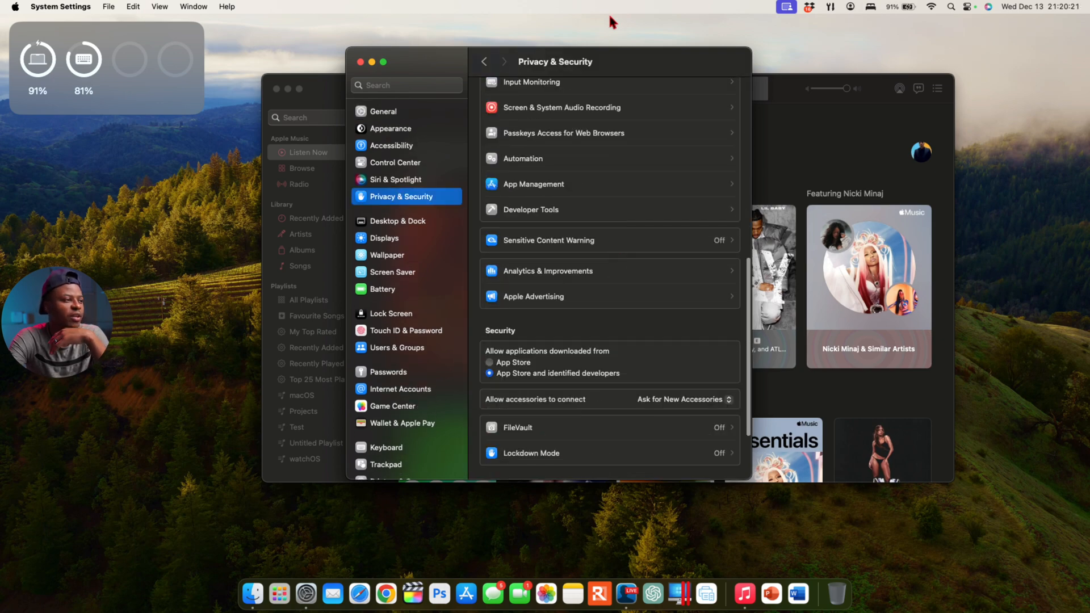
{"action": "scroll", "scroll_direction": "down", "scroll_amount": 3}
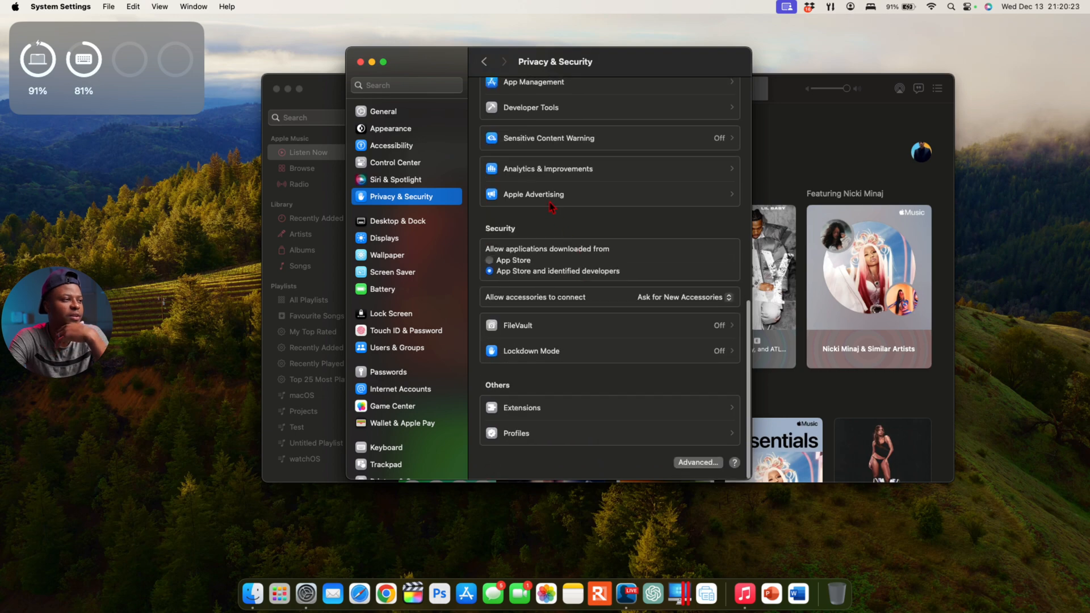
{"action": "left_click", "coordinate": [533, 194]}
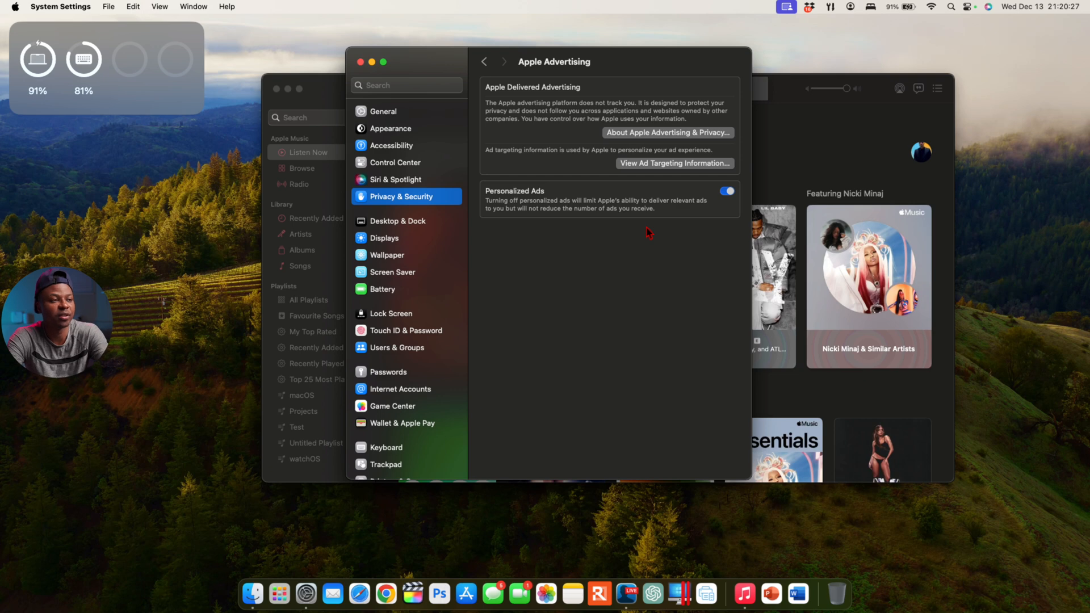
{"action": "mouse_move", "coordinate": [513, 203]}
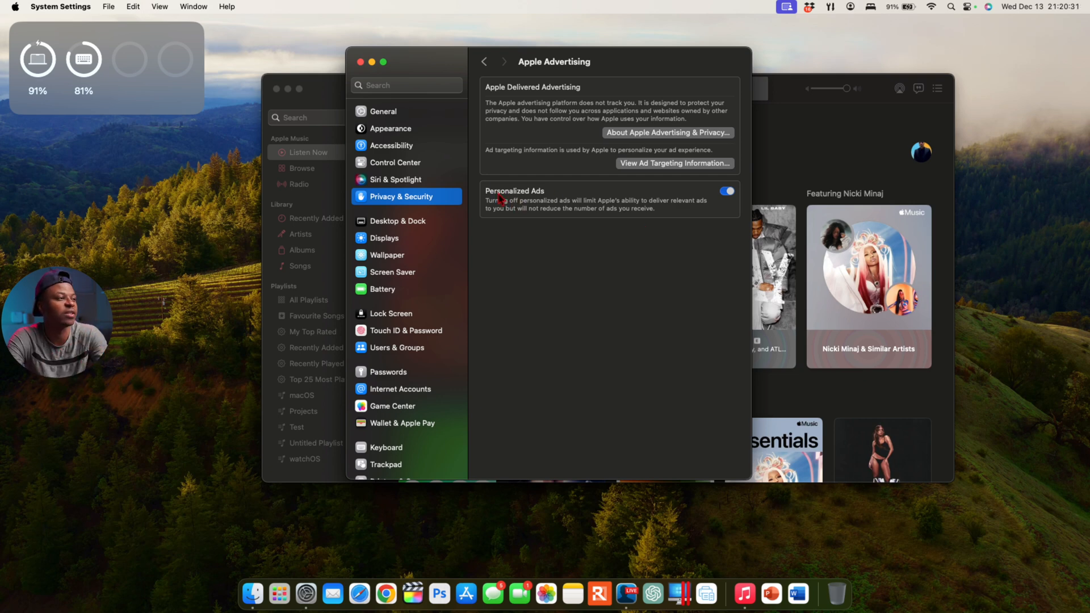
{"action": "mouse_move", "coordinate": [546, 235]}
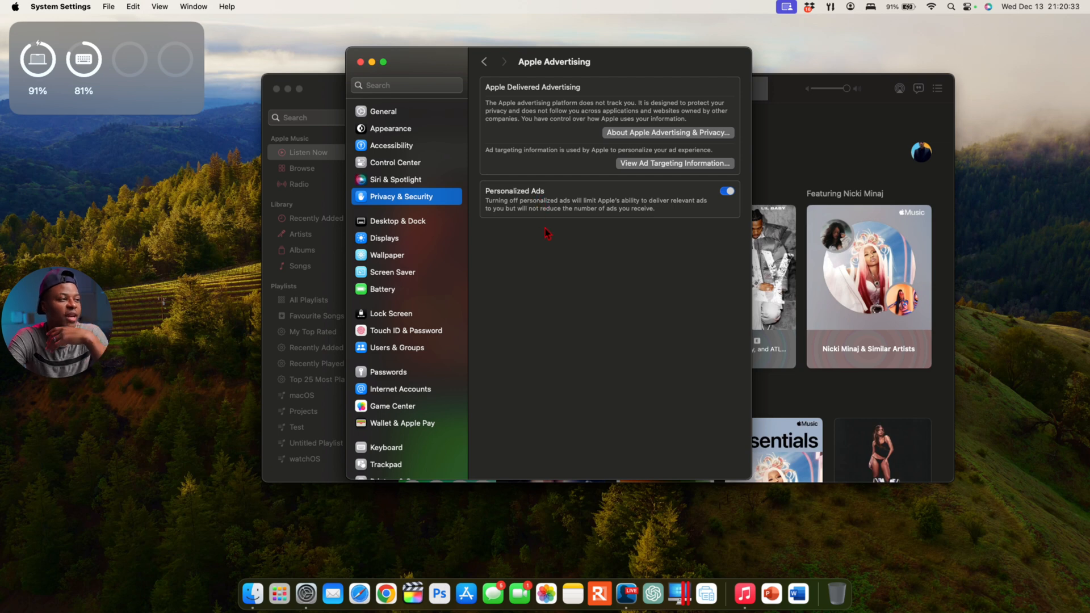
{"action": "mouse_move", "coordinate": [586, 221]}
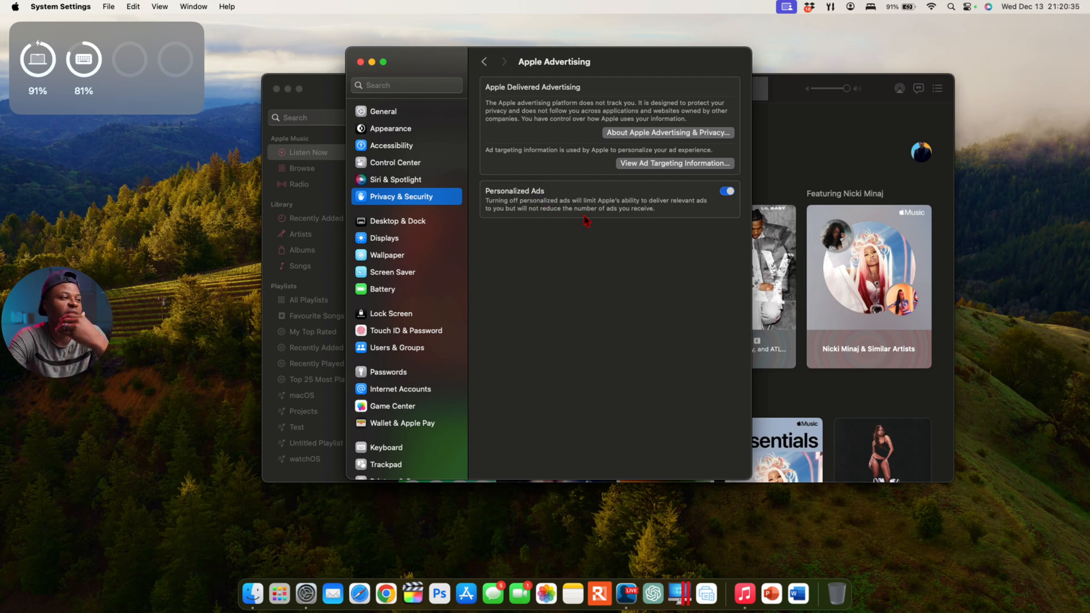
{"action": "mouse_move", "coordinate": [621, 210]}
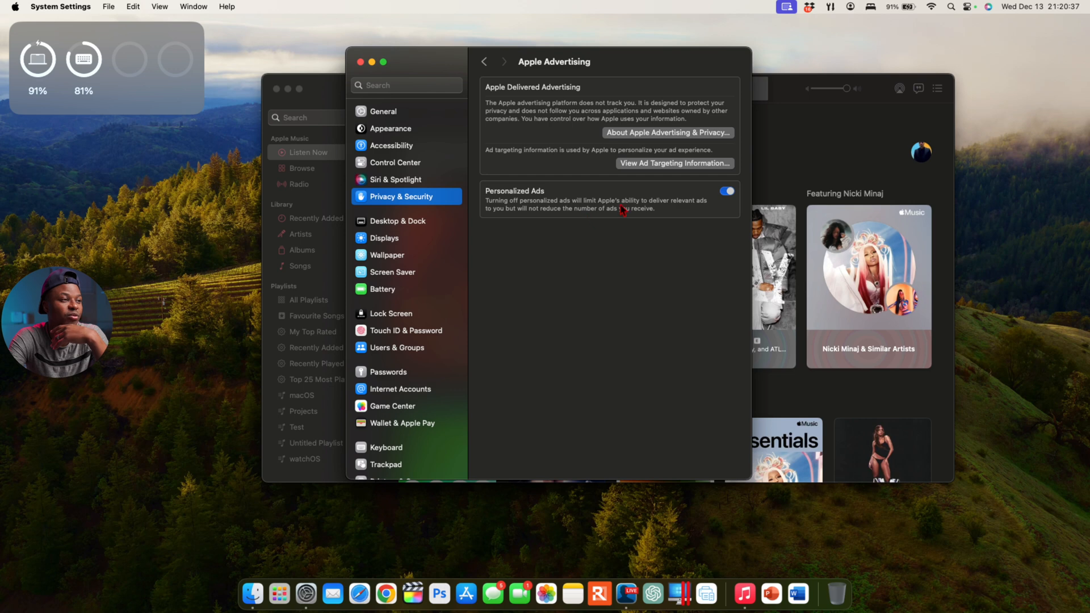
{"action": "mouse_move", "coordinate": [658, 216]}
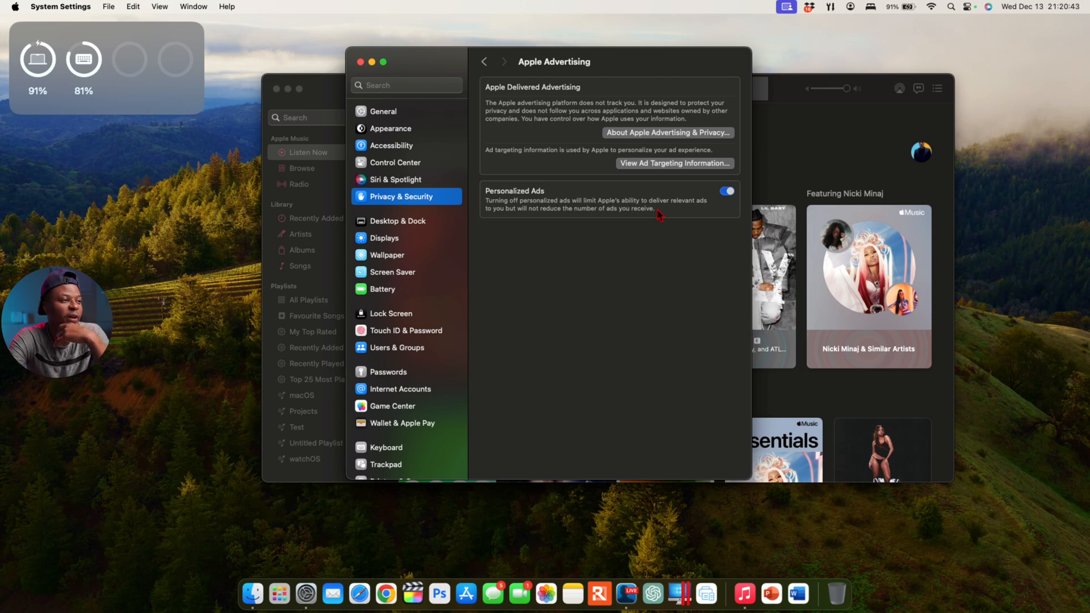
Switch off Personalized Ads and return to the Privacy & Security page.
{"action": "left_click", "coordinate": [725, 190]}
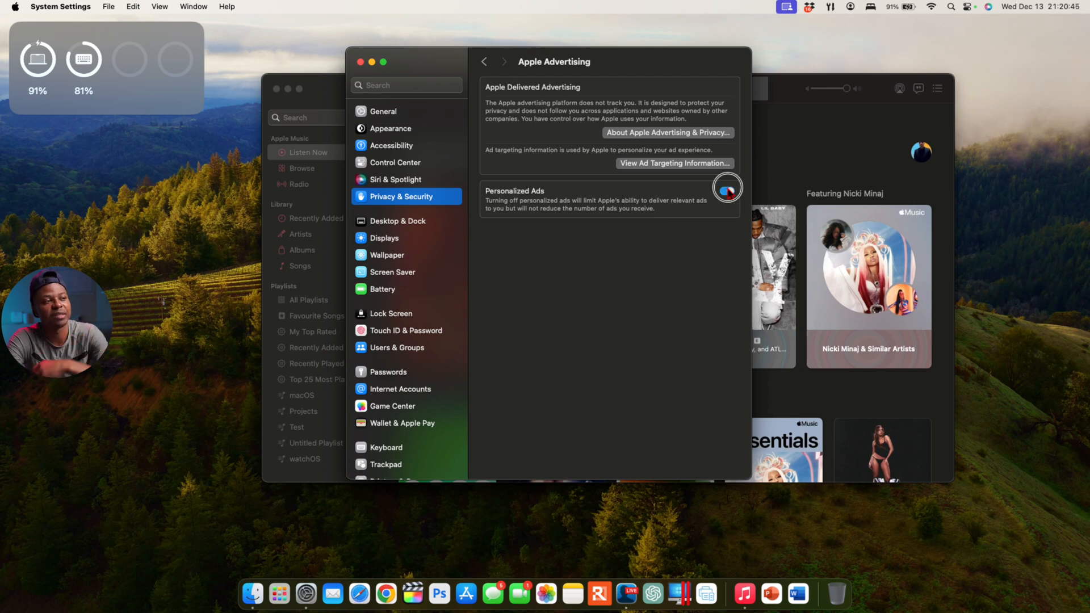
{"action": "left_click", "coordinate": [726, 191]}
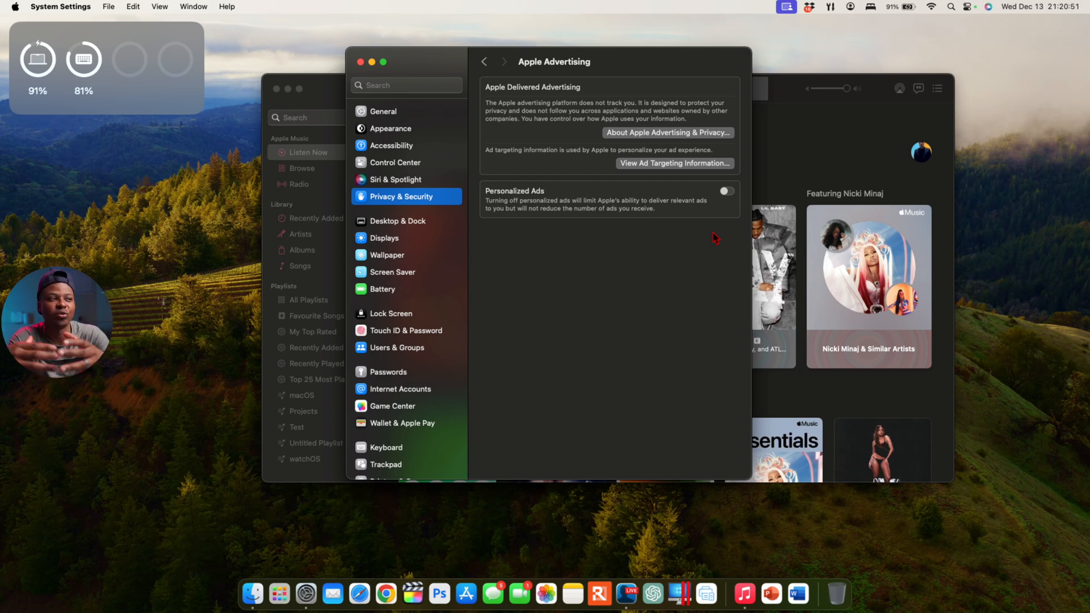
{"action": "mouse_move", "coordinate": [500, 75]}
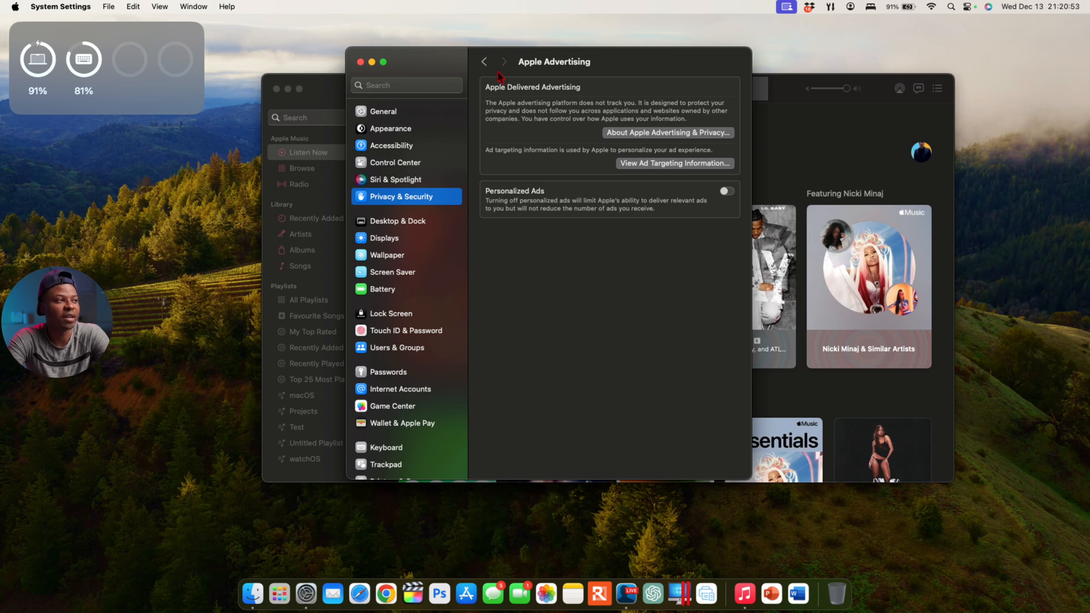
{"action": "left_click", "coordinate": [484, 62]}
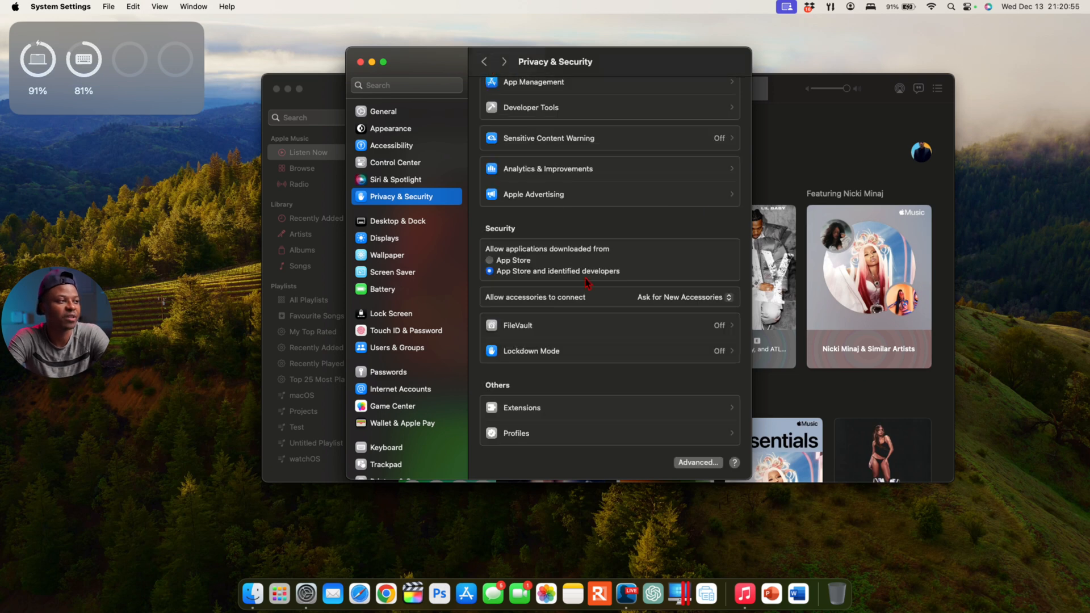
In Analytics & Improvements, turn off Share with app developers and Share iCloud Analytics.
{"action": "scroll", "scroll_direction": "up", "scroll_amount": 3}
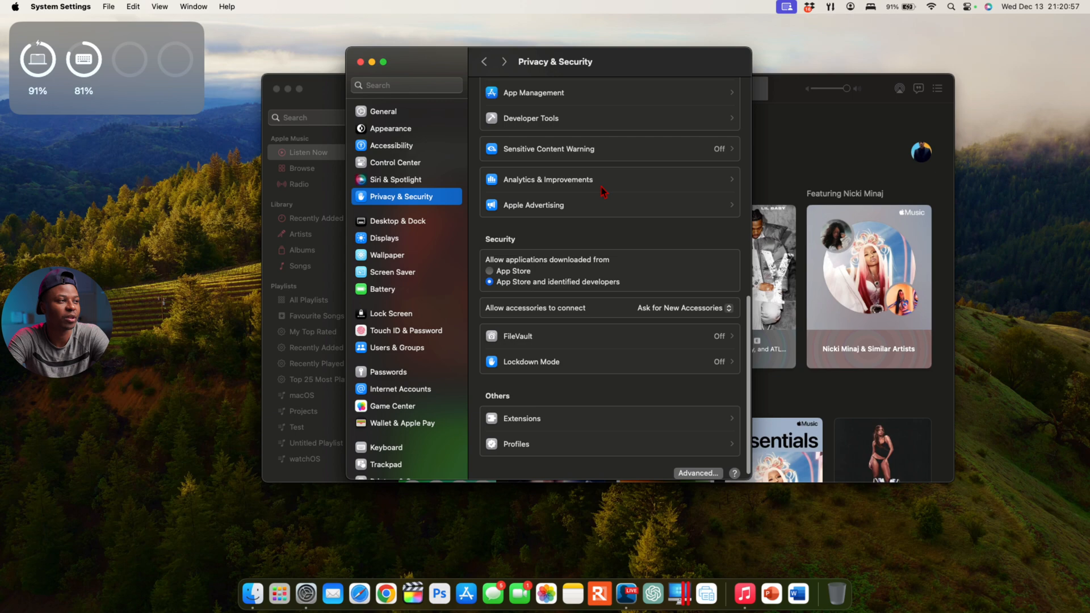
{"action": "left_click", "coordinate": [547, 179]}
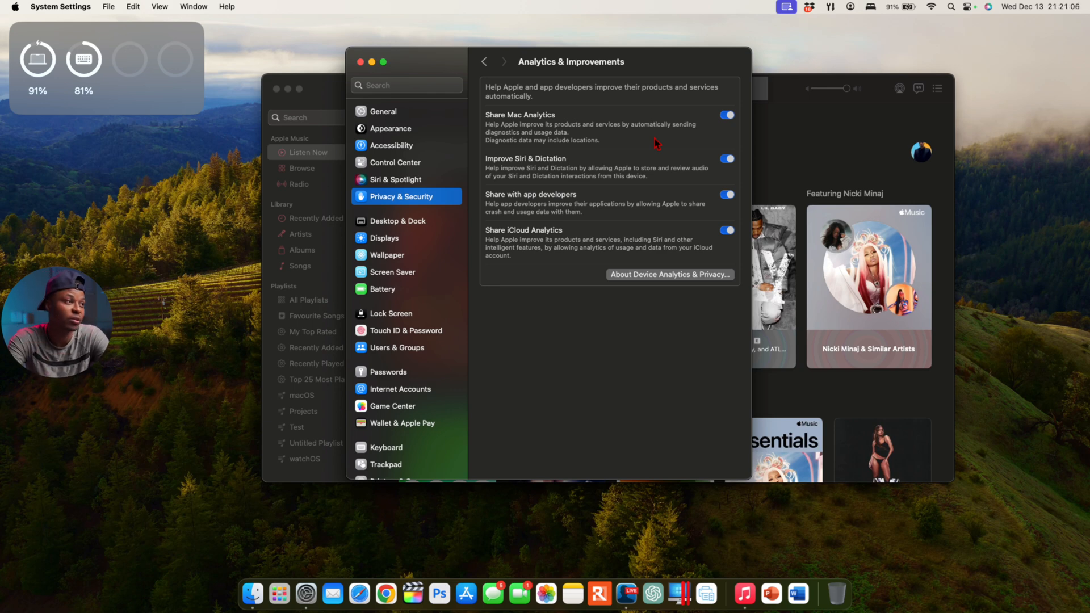
{"action": "mouse_move", "coordinate": [552, 174]}
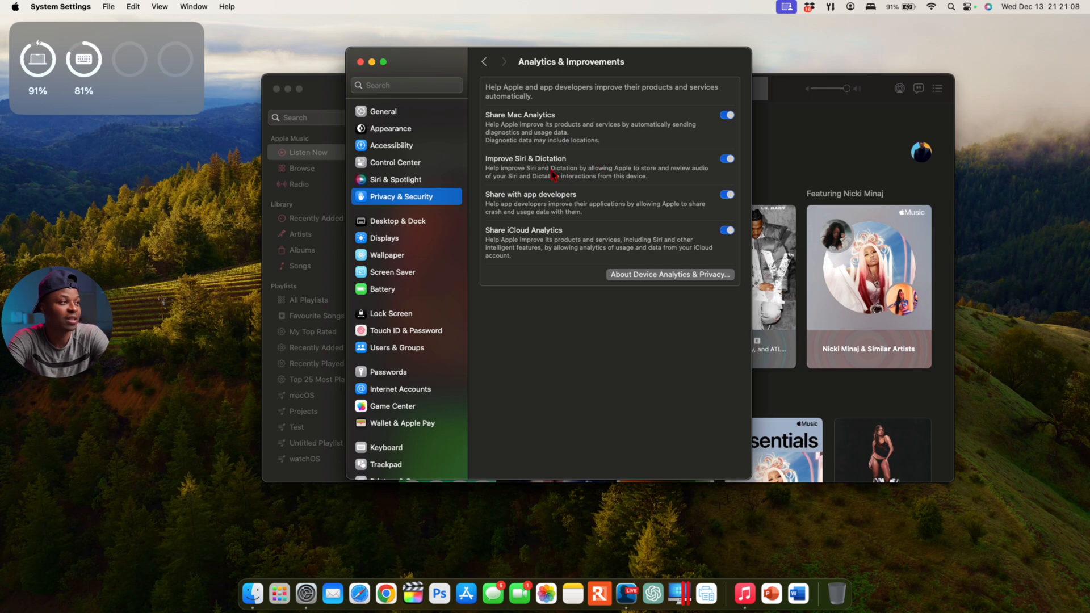
{"action": "mouse_move", "coordinate": [555, 214]}
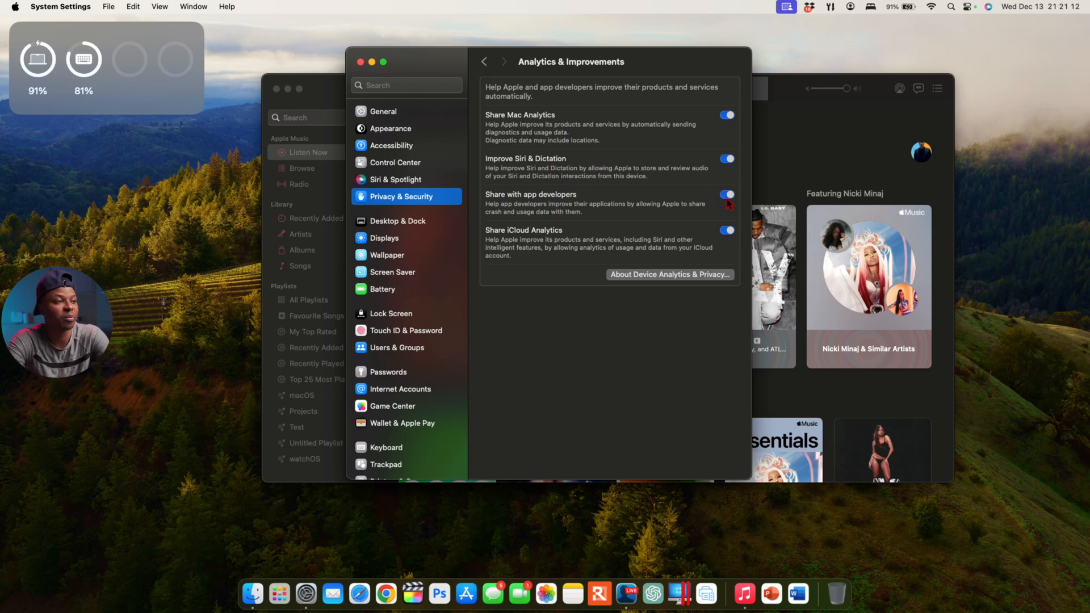
{"action": "left_click", "coordinate": [726, 194]}
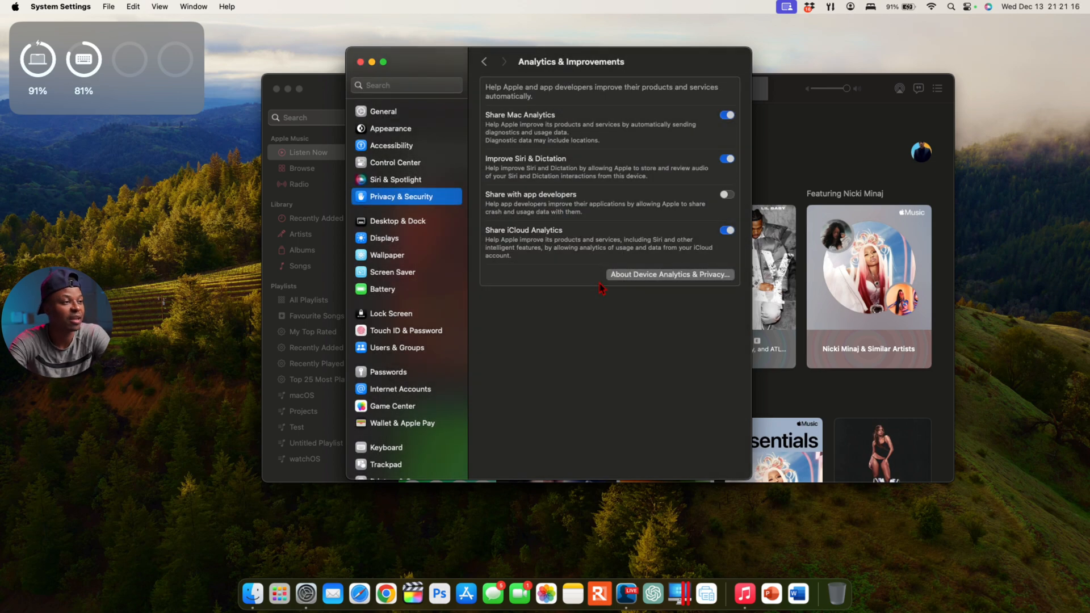
{"action": "mouse_move", "coordinate": [685, 255]}
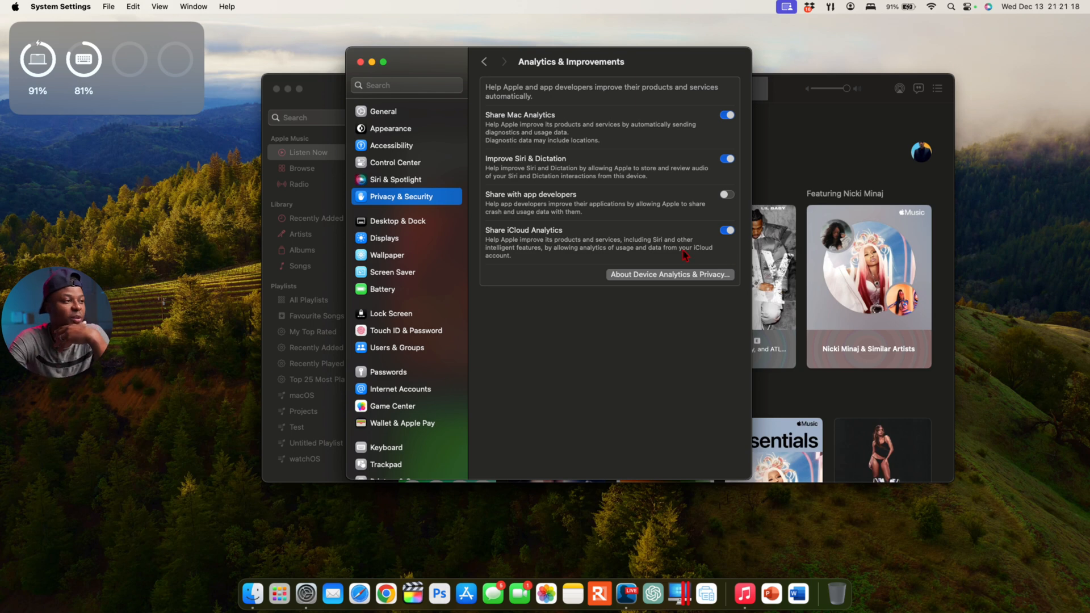
{"action": "left_click", "coordinate": [727, 230]}
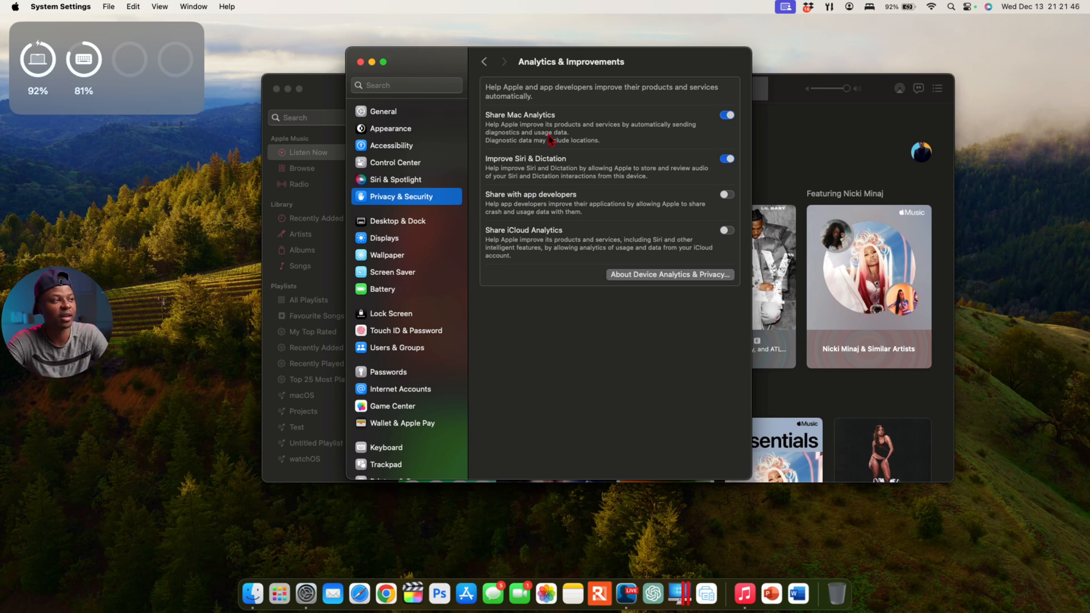
{"action": "mouse_move", "coordinate": [678, 143]}
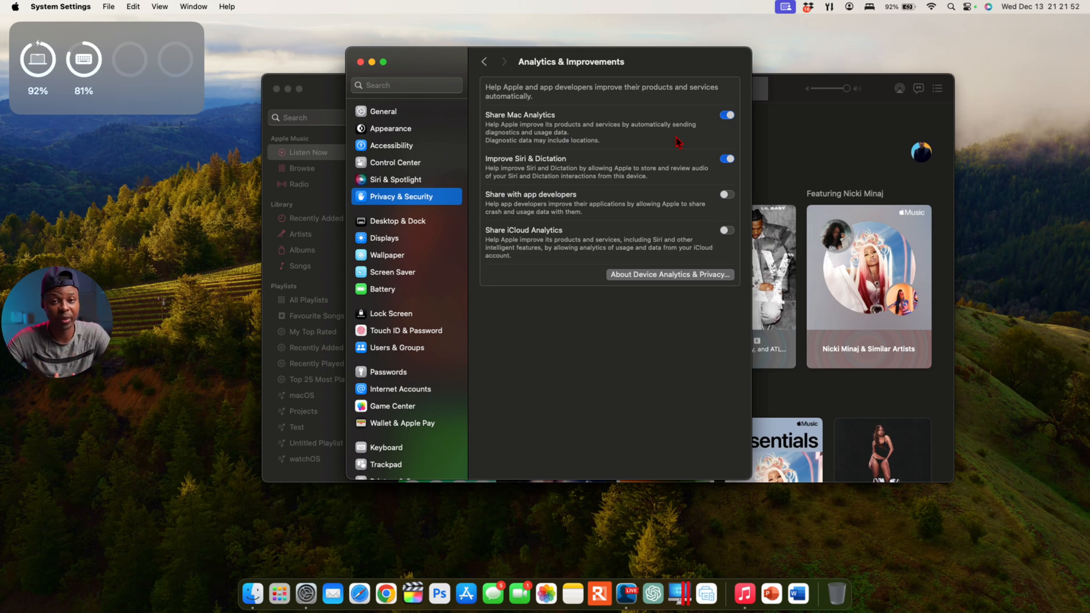
{"action": "mouse_move", "coordinate": [803, 325]}
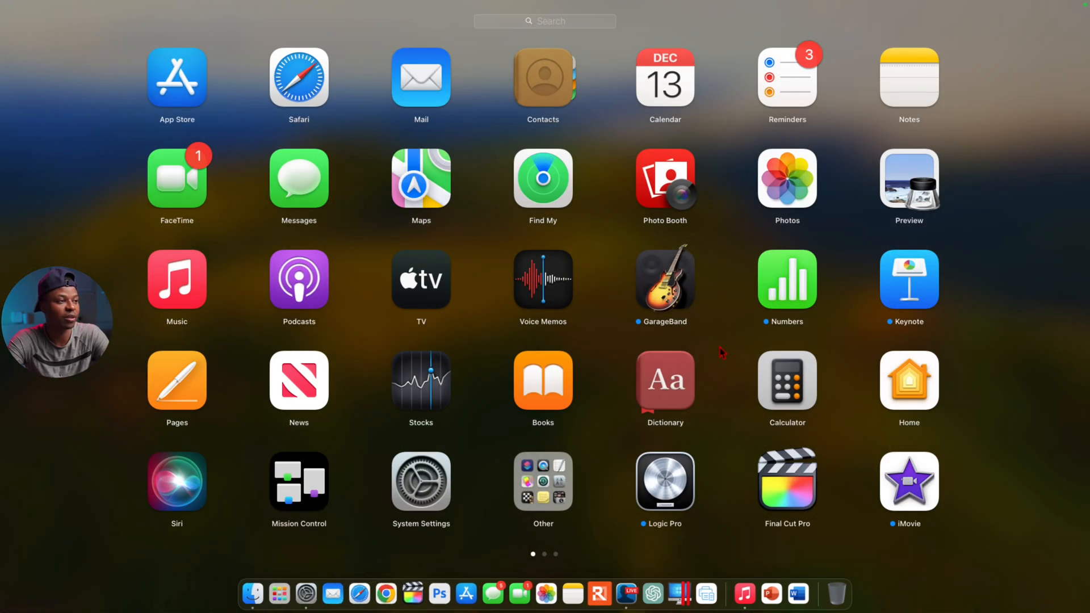
Search Launchpad for 'fe' to find Feedback Assistant, then close System Settings.
{"action": "type", "text": "fe"}
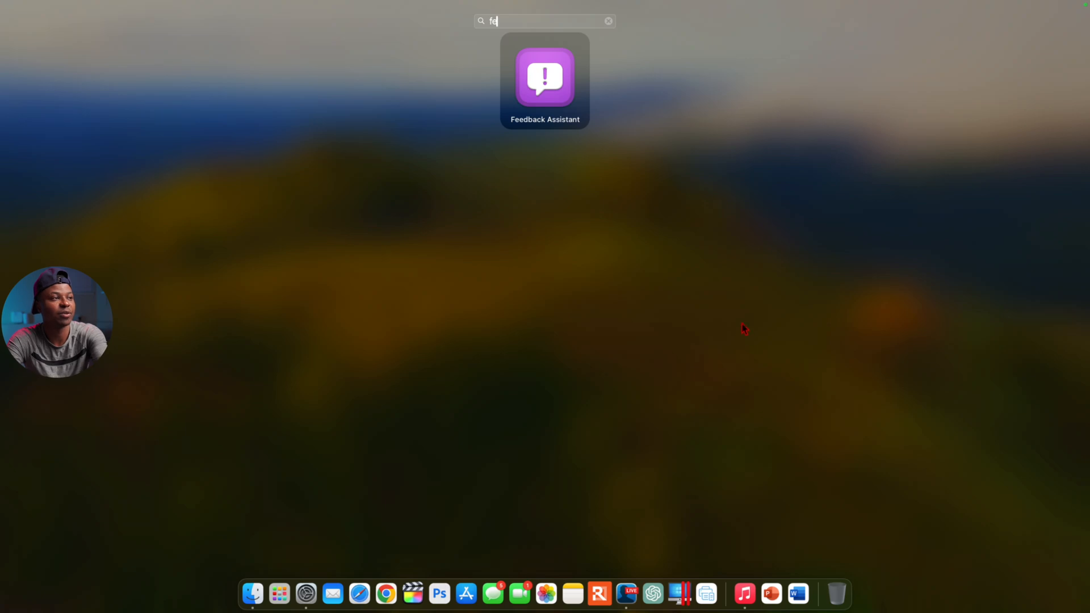
{"action": "mouse_move", "coordinate": [642, 164]}
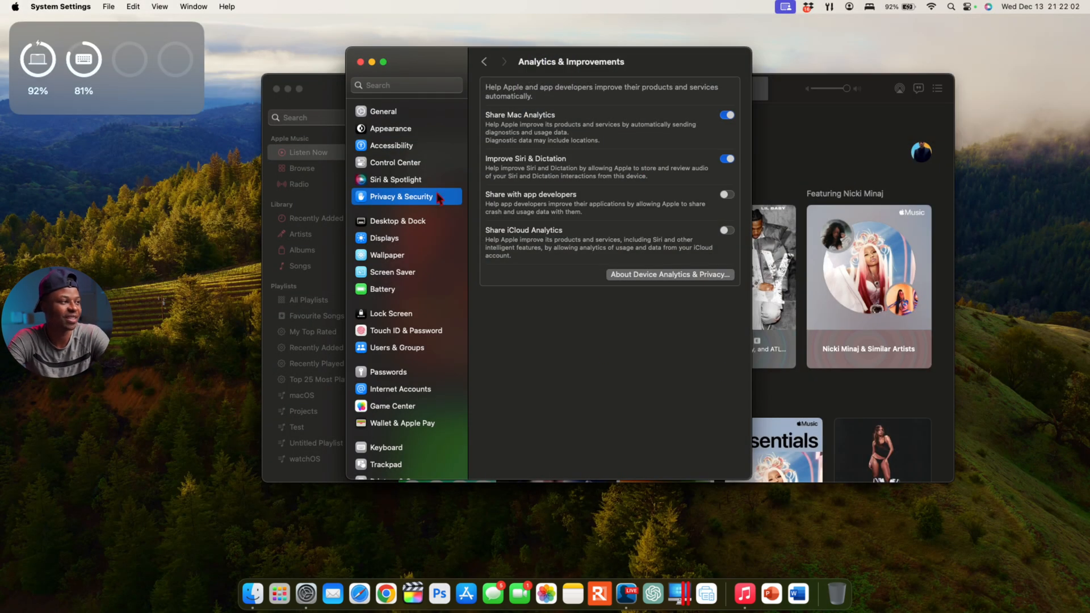
{"action": "left_click", "coordinate": [483, 61]}
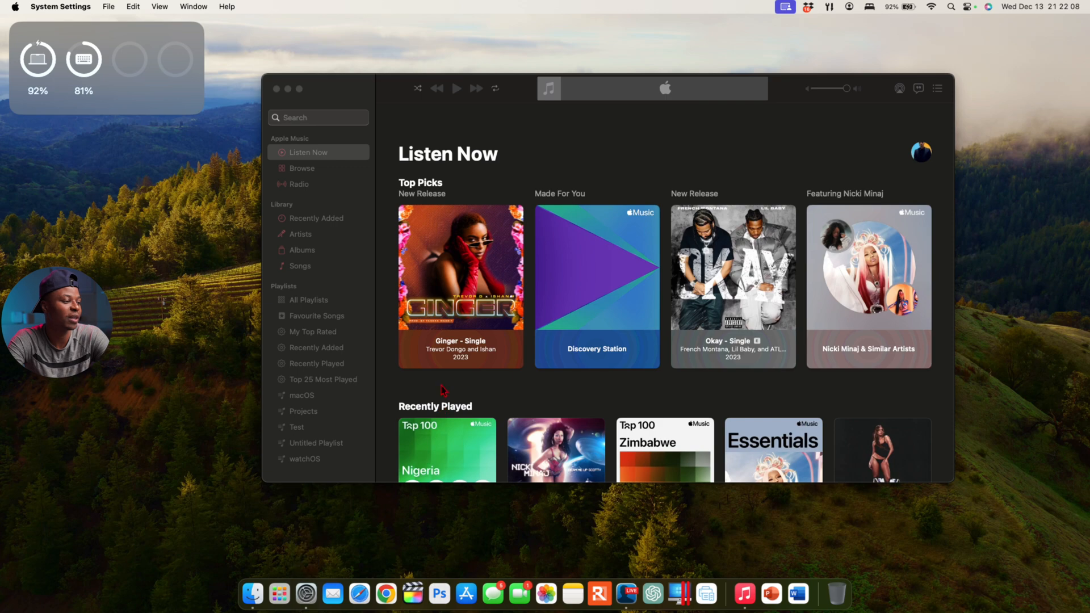
Start the Logic Pro update from the App Store's Updates list.
{"action": "left_click", "coordinate": [465, 594]}
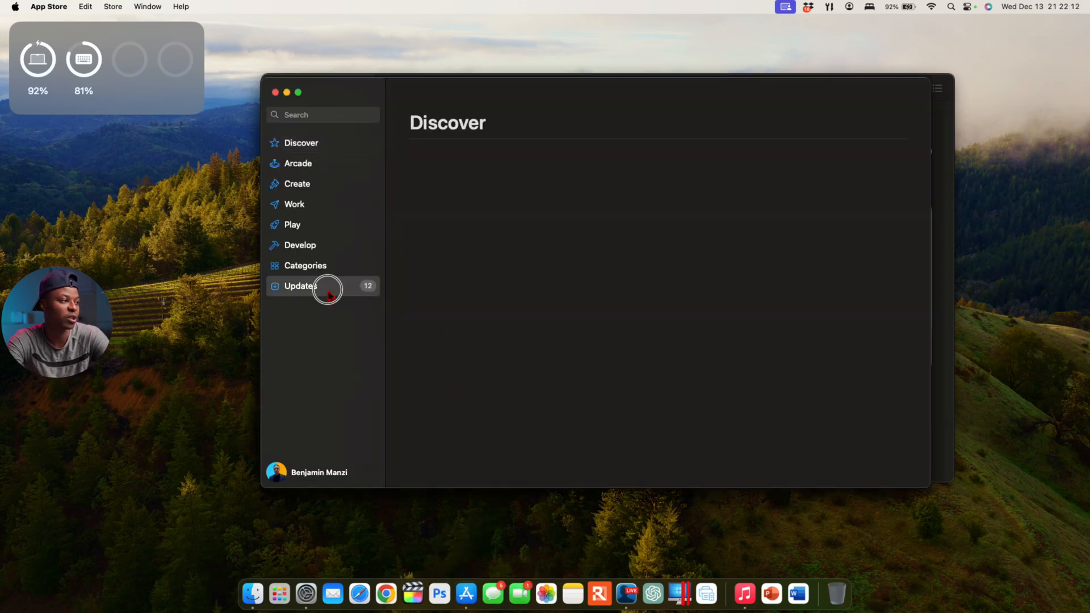
{"action": "left_click", "coordinate": [300, 286]}
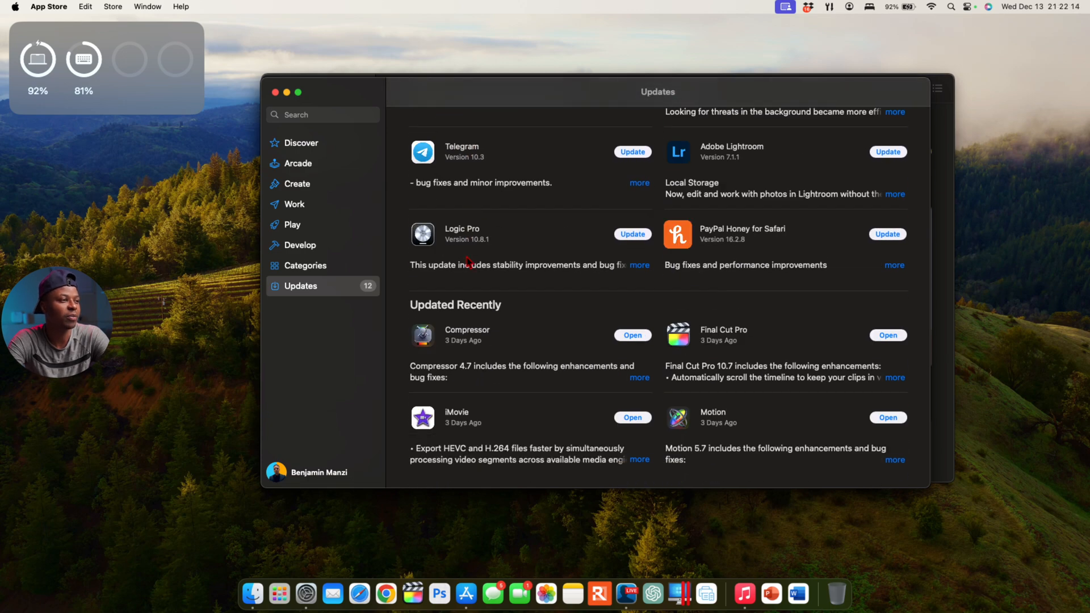
{"action": "scroll", "scroll_direction": "up", "scroll_amount": 3}
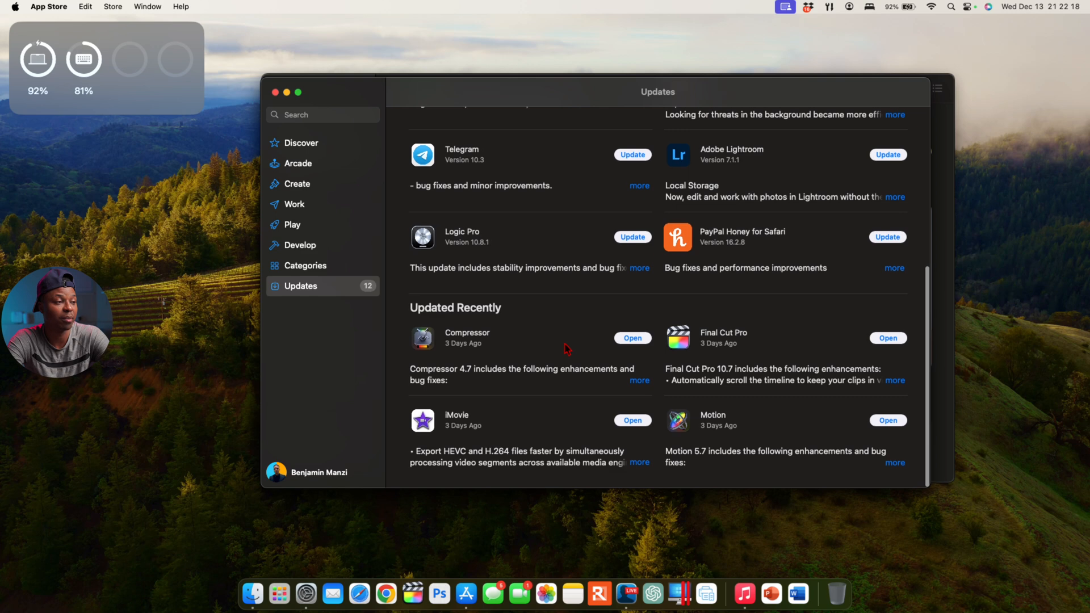
{"action": "mouse_move", "coordinate": [754, 325]}
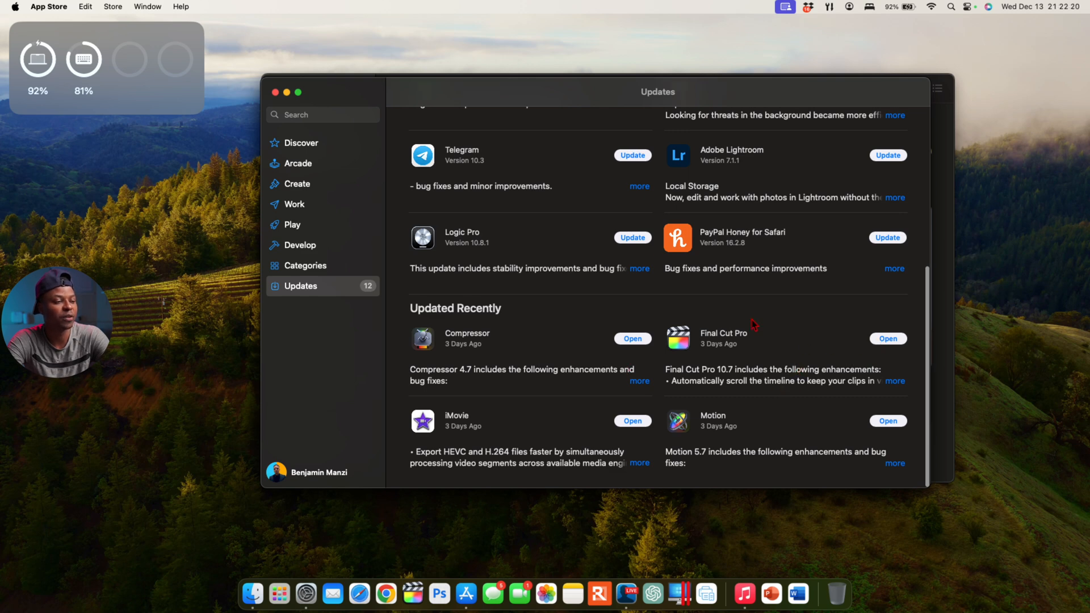
{"action": "mouse_move", "coordinate": [738, 344]}
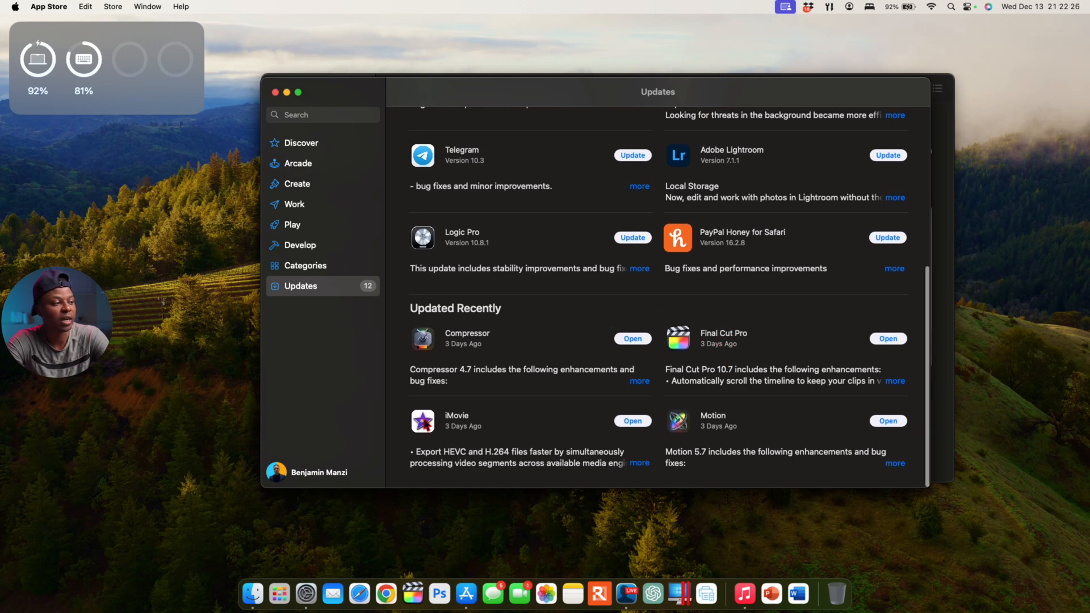
{"action": "scroll", "scroll_direction": "up", "scroll_amount": 3}
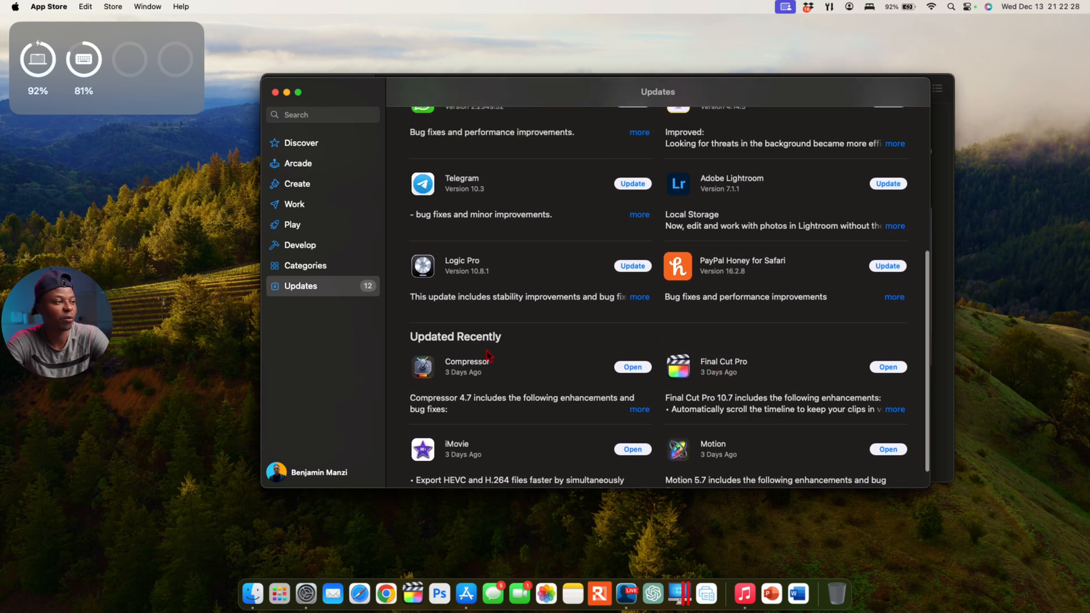
{"action": "left_click", "coordinate": [629, 265]}
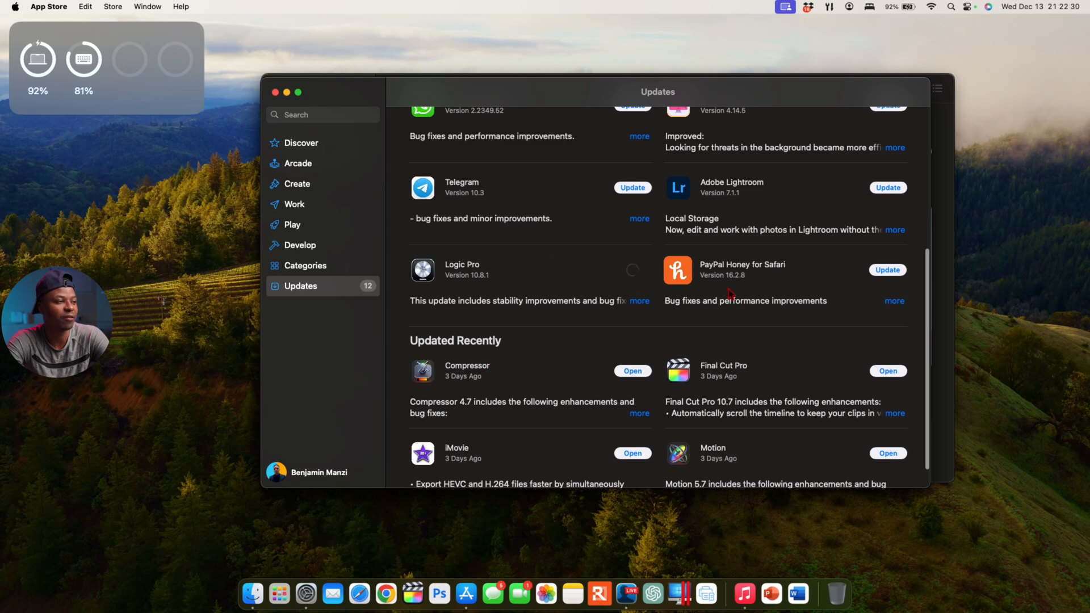
Close the App Store window to return to the desktop.
{"action": "scroll", "scroll_direction": "down", "scroll_amount": 3}
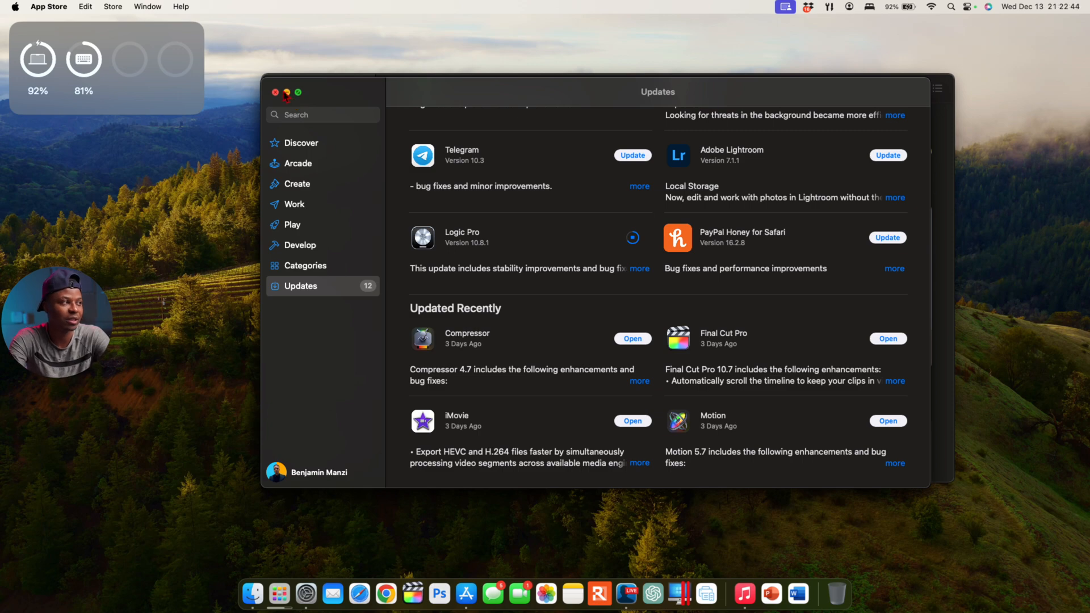
{"action": "left_click", "coordinate": [743, 594]}
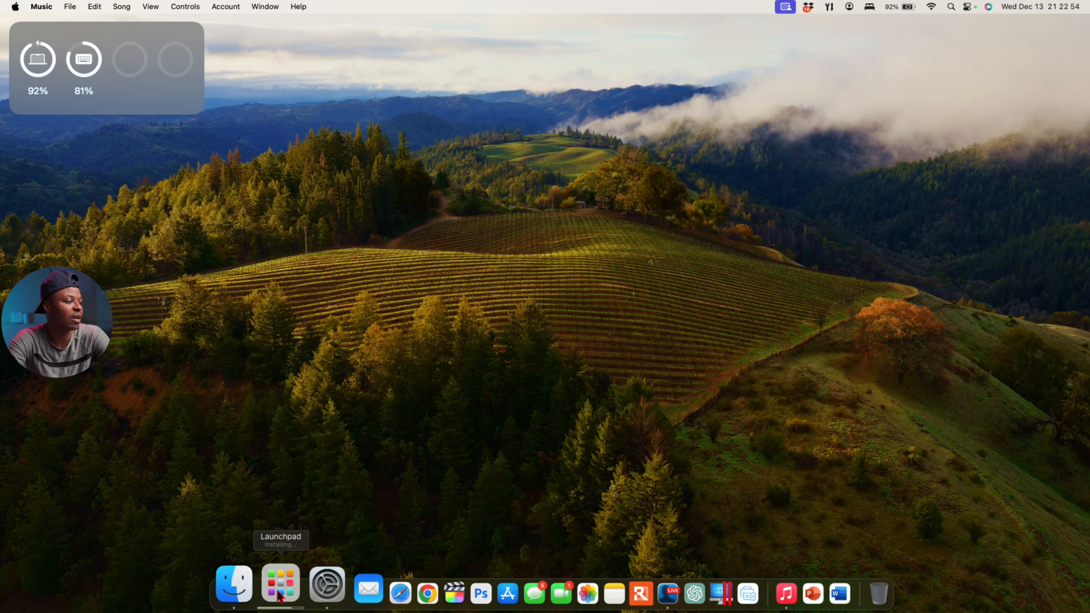
Search Launchpad for 'c' and launch the Clock app.
{"action": "left_click", "coordinate": [281, 584]}
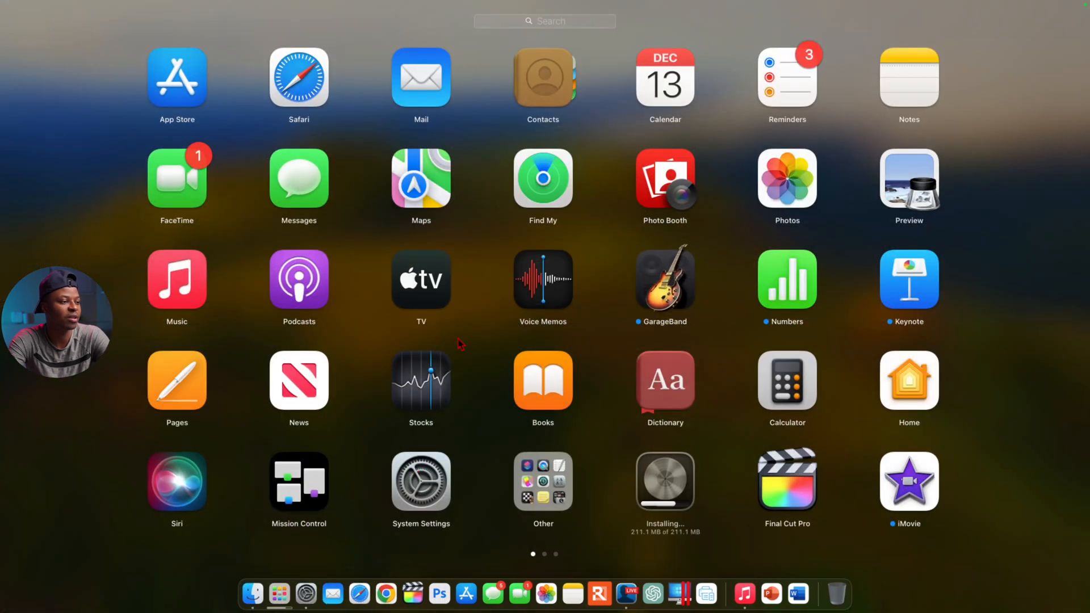
{"action": "scroll", "scroll_direction": "left", "scroll_amount": 3}
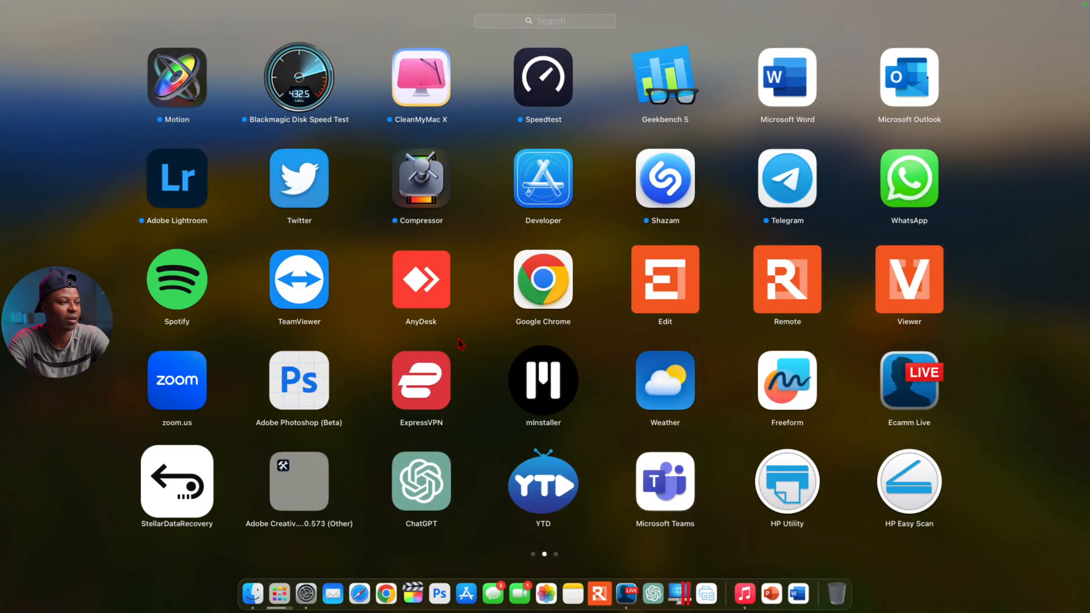
{"action": "type", "text": "c"}
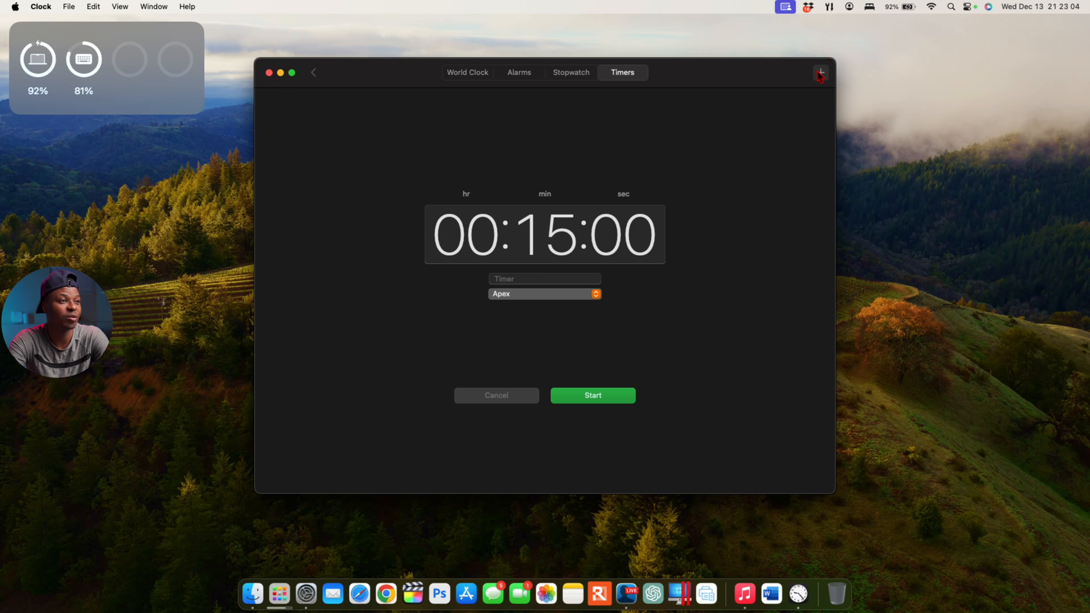
{"action": "mouse_move", "coordinate": [521, 233]}
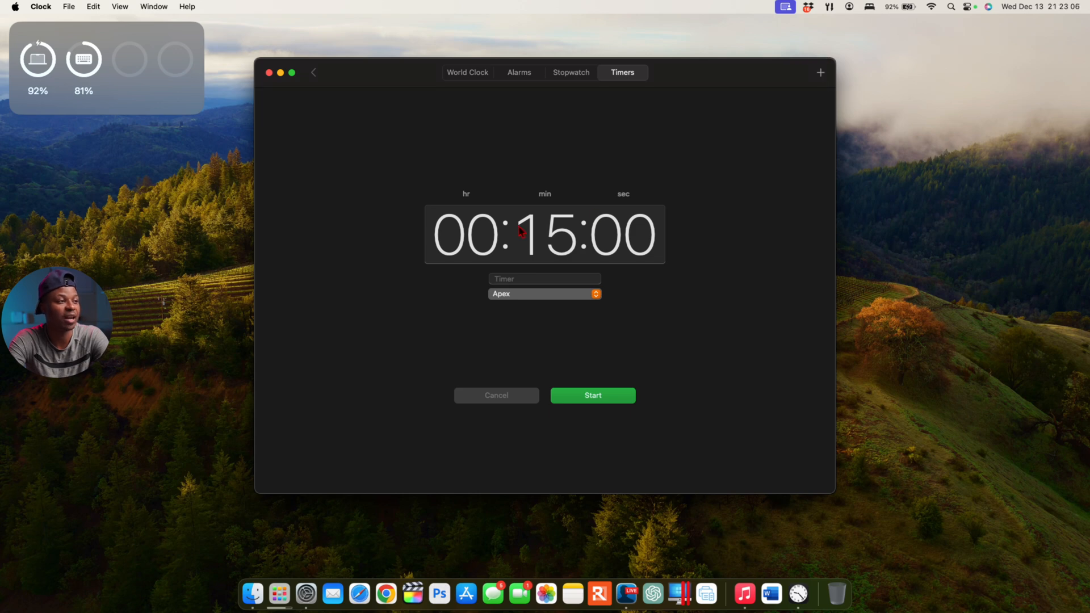
Start two 15-minute custom timers running at the same time in Clock's Timers tab.
{"action": "left_click", "coordinate": [819, 72]}
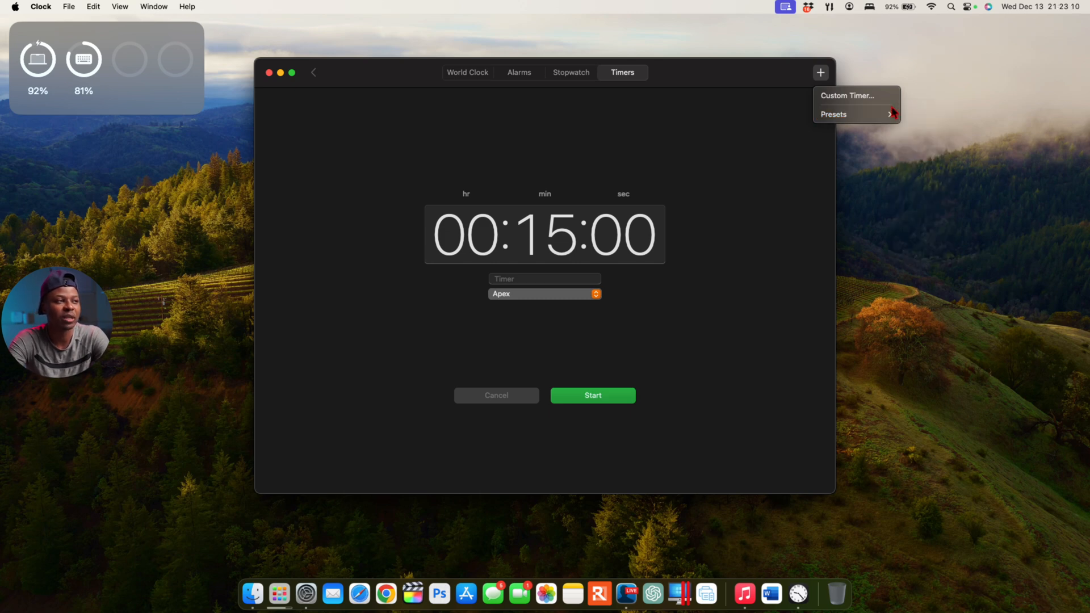
{"action": "left_click", "coordinate": [834, 113]}
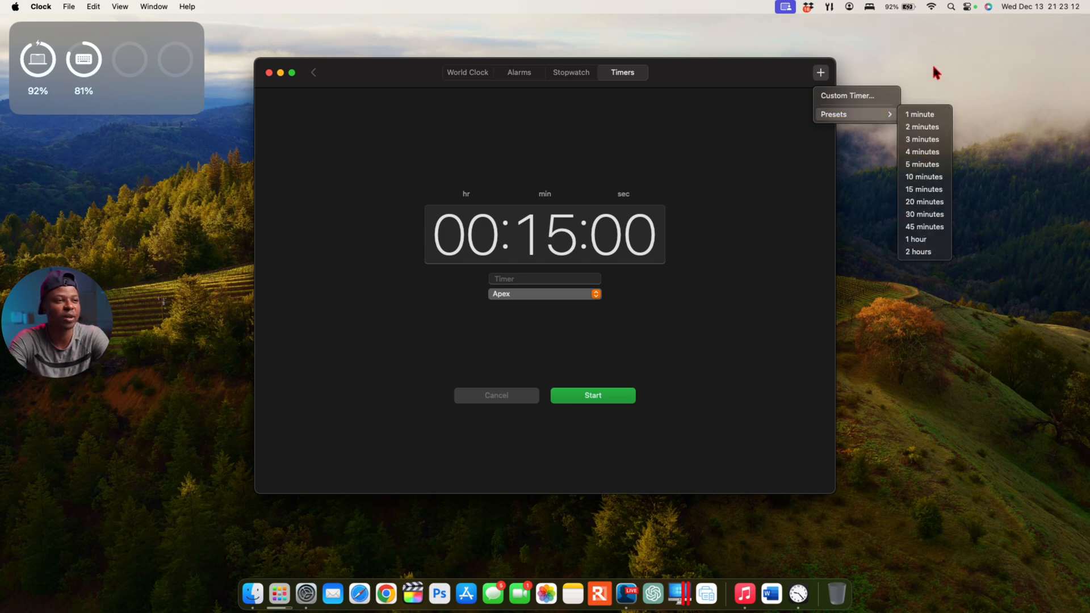
{"action": "mouse_move", "coordinate": [918, 252]}
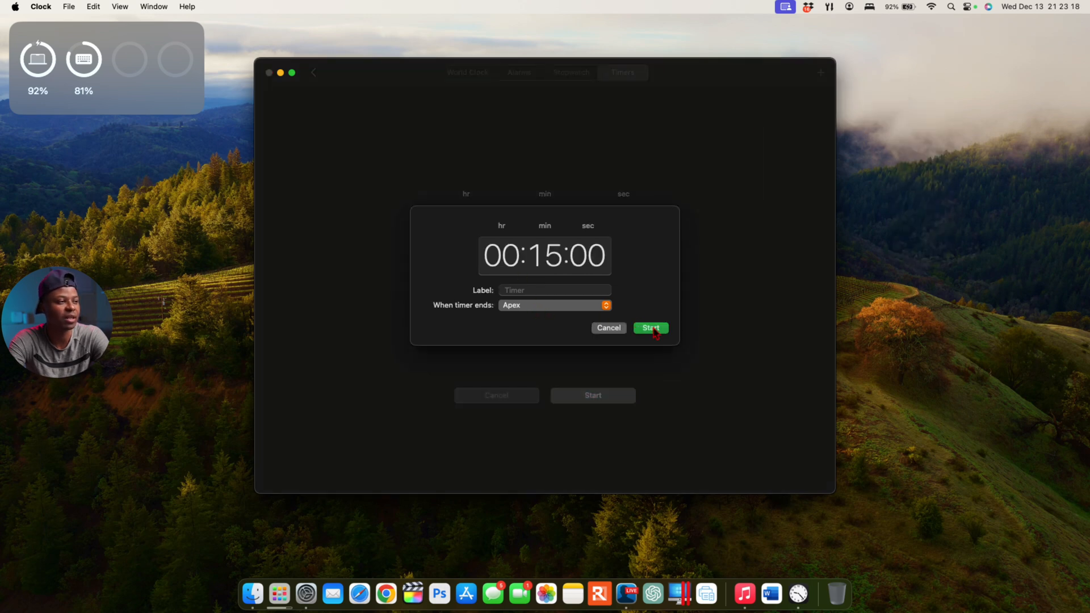
{"action": "left_click", "coordinate": [649, 327]}
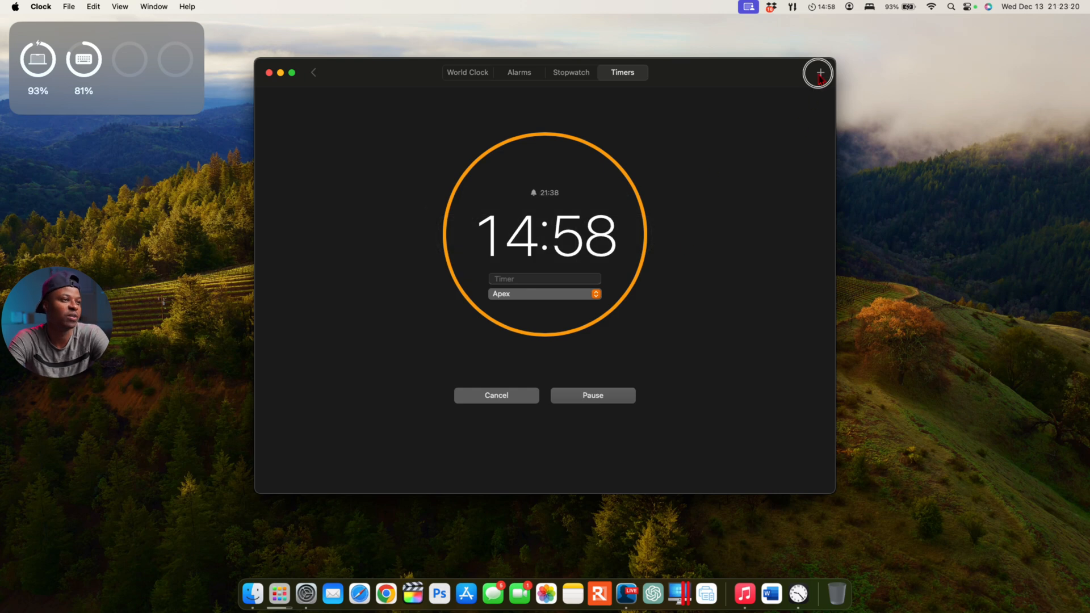
{"action": "left_click", "coordinate": [819, 73]}
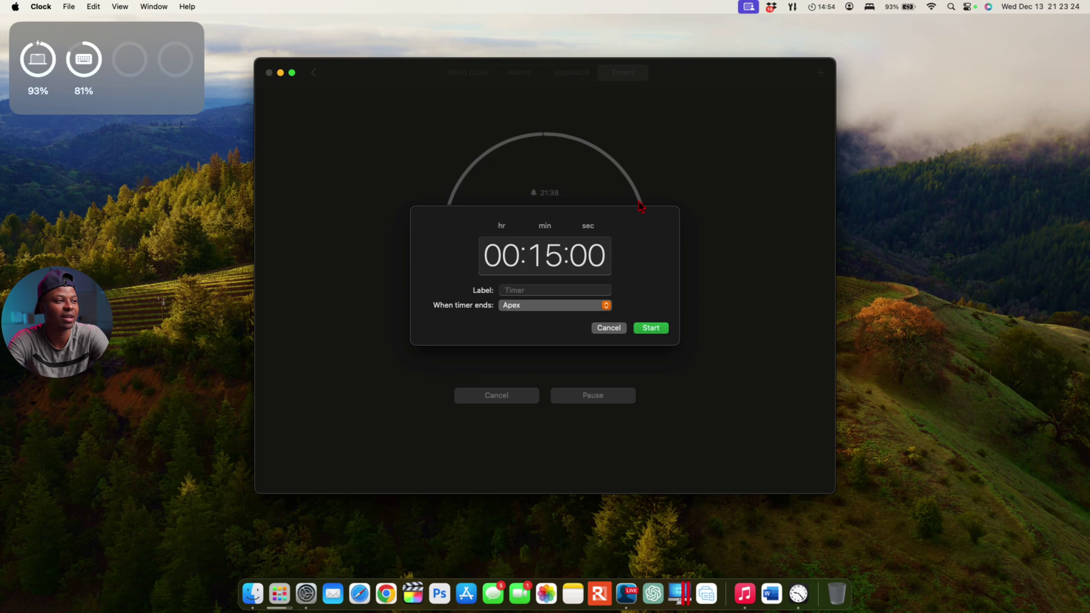
{"action": "left_click", "coordinate": [649, 327]}
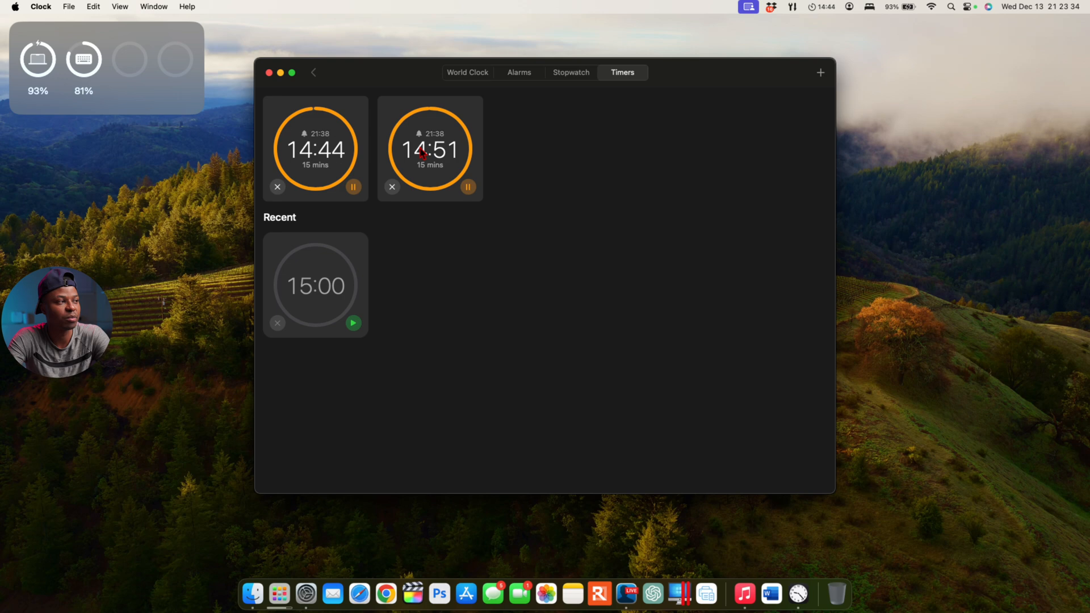
Cancel both running 15-minute timers.
{"action": "left_click", "coordinate": [392, 187]}
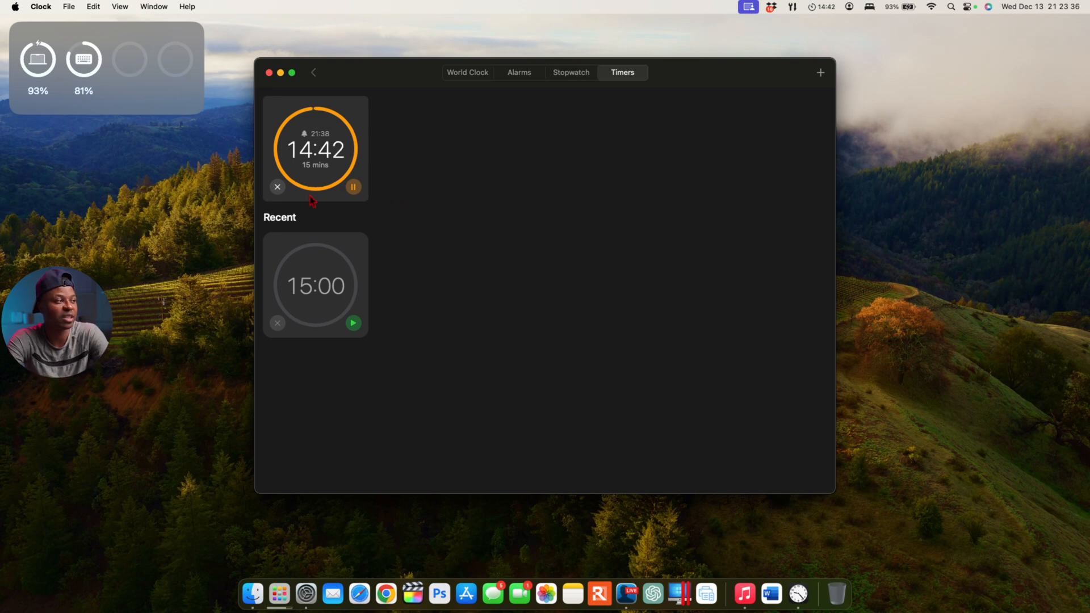
{"action": "left_click", "coordinate": [820, 73]}
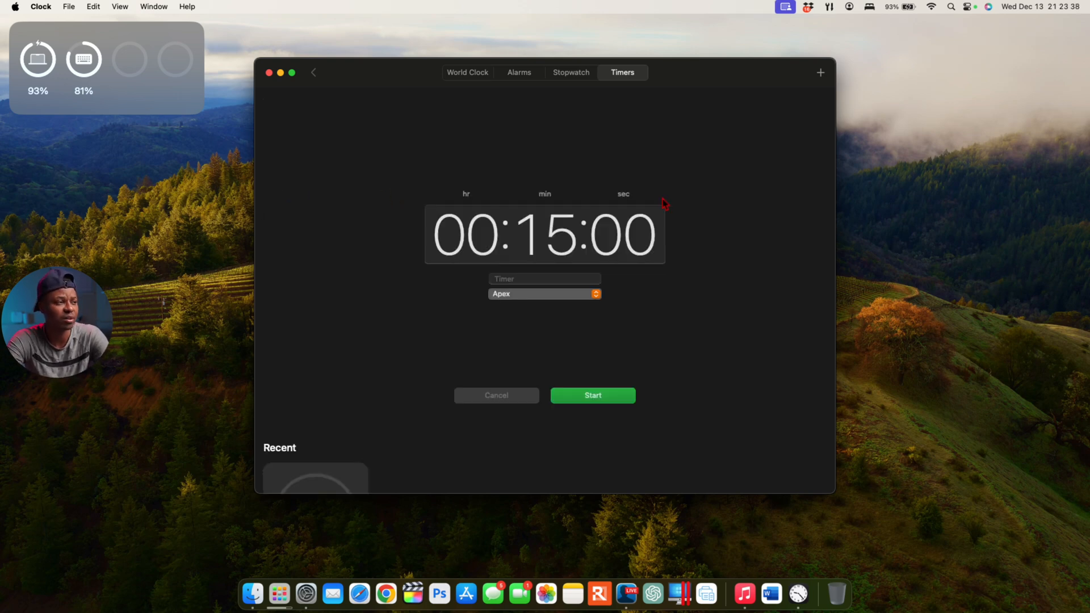
{"action": "scroll", "scroll_direction": "up", "scroll_amount": 3}
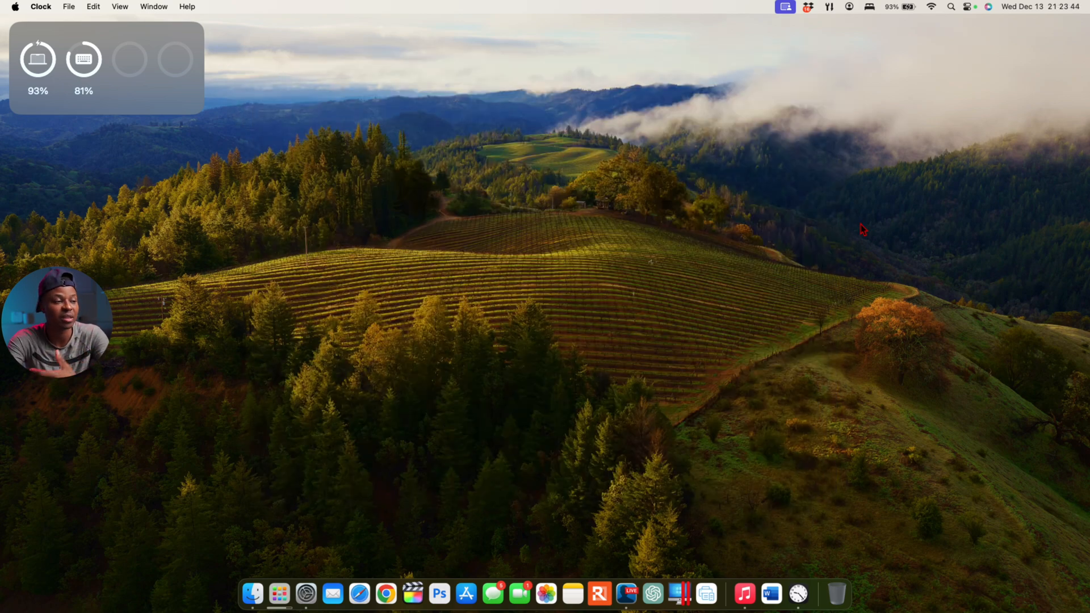
Add the Weather Daily Forecast widget for Burnaby to the desktop from the widget gallery and finish editing.
{"action": "left_click", "coordinate": [1035, 7]}
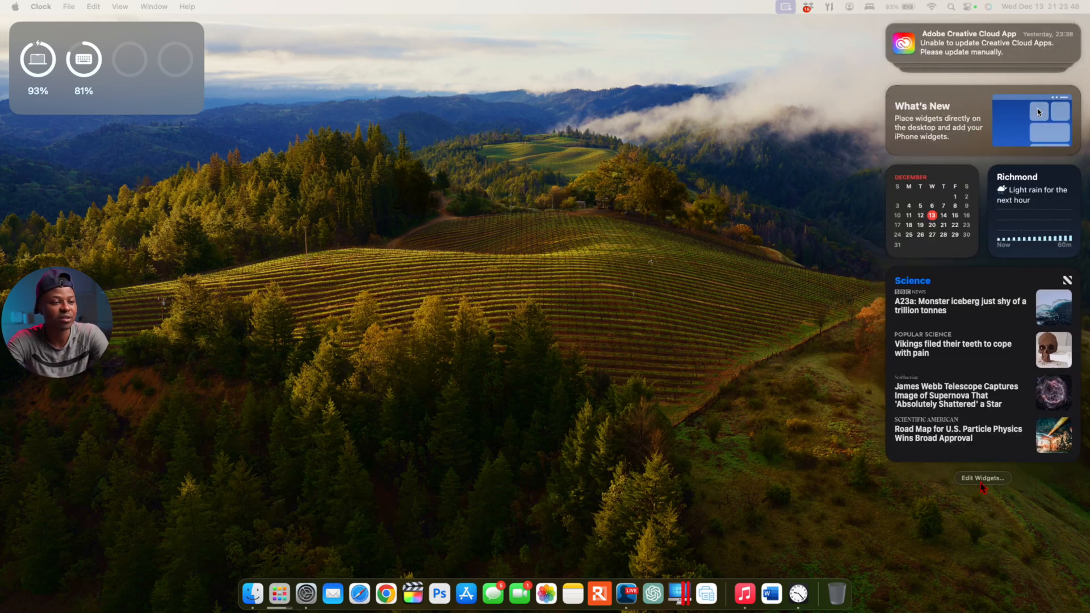
{"action": "left_click", "coordinate": [982, 478]}
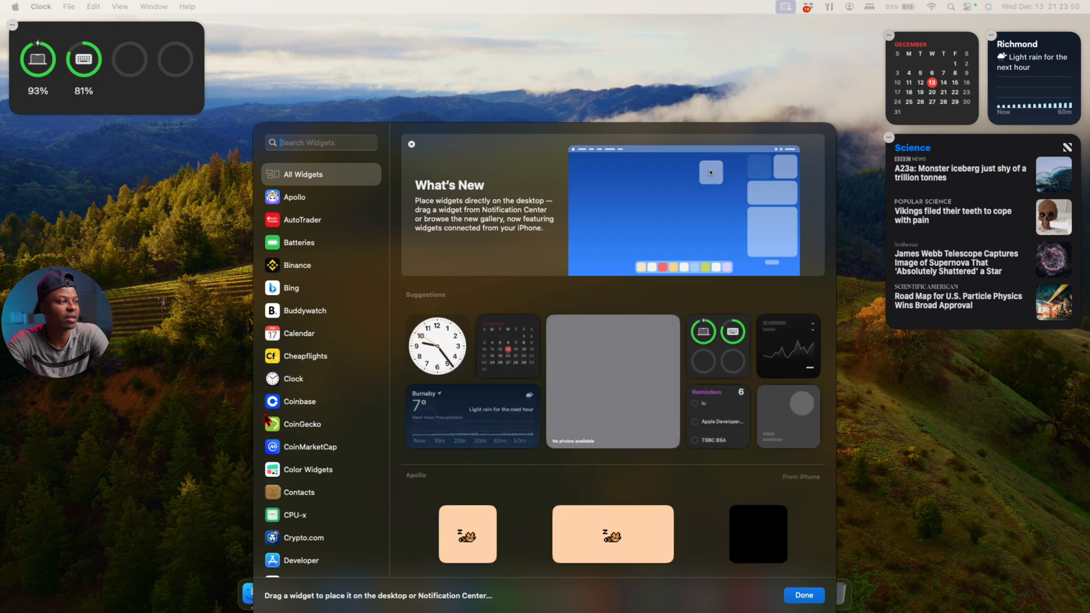
{"action": "scroll", "scroll_direction": "down", "scroll_amount": 3}
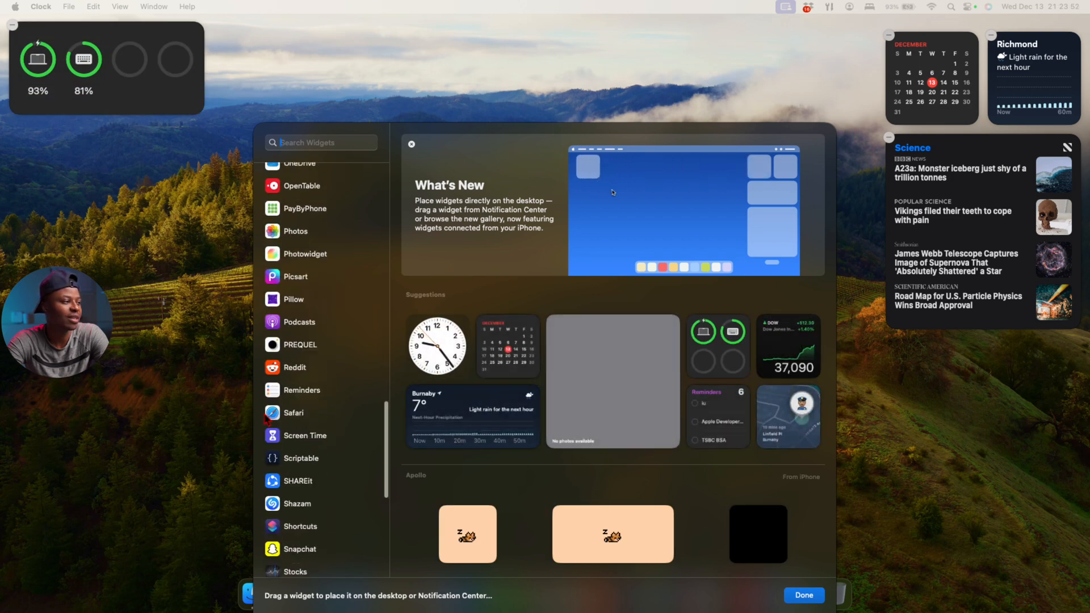
{"action": "type", "text": "w"}
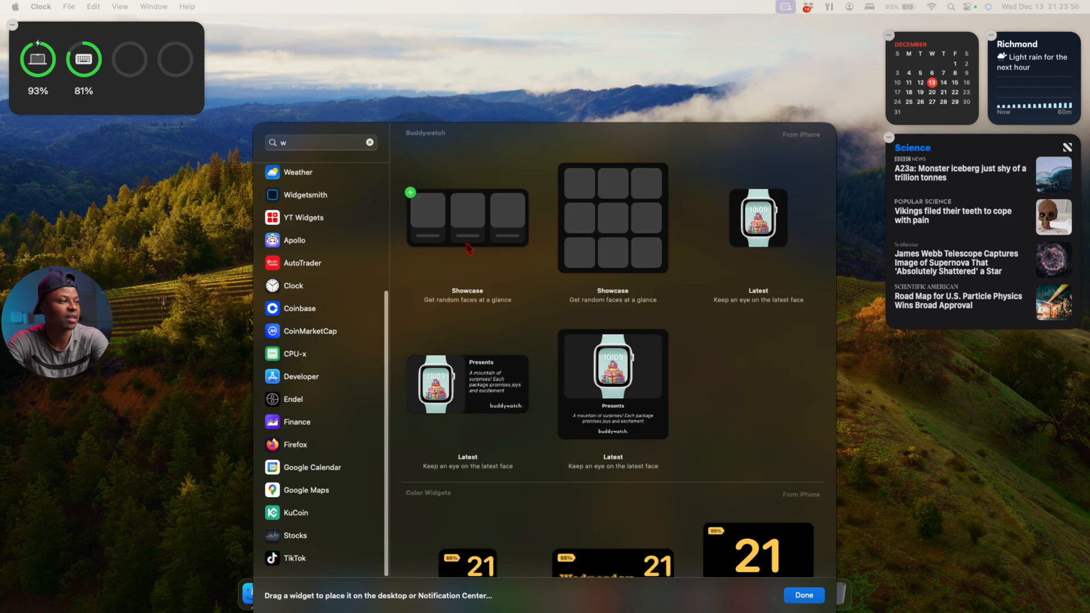
{"action": "left_click", "coordinate": [297, 171]}
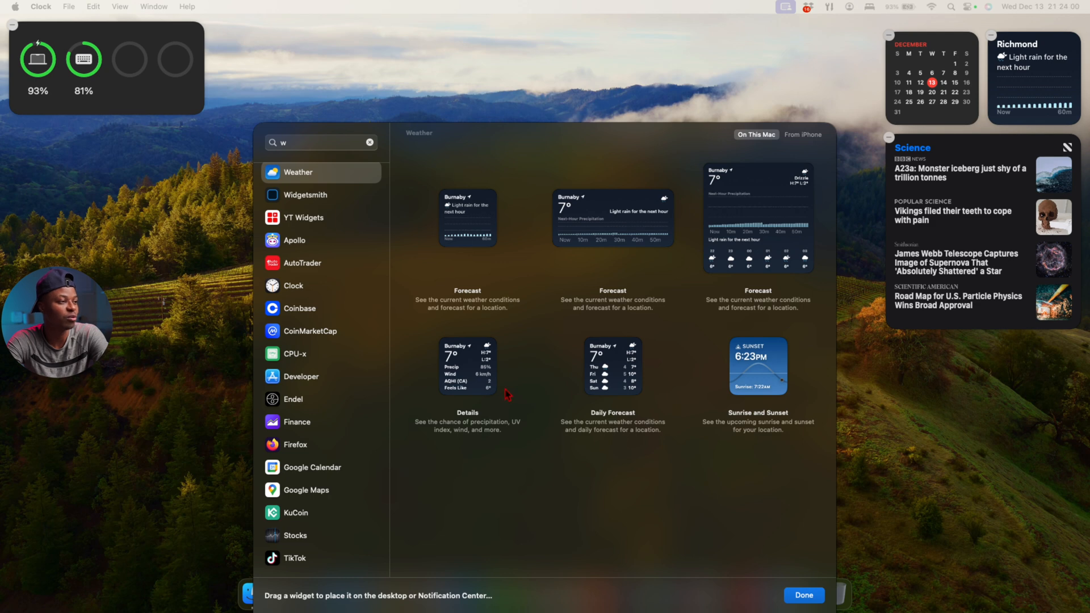
{"action": "mouse_move", "coordinate": [566, 341]}
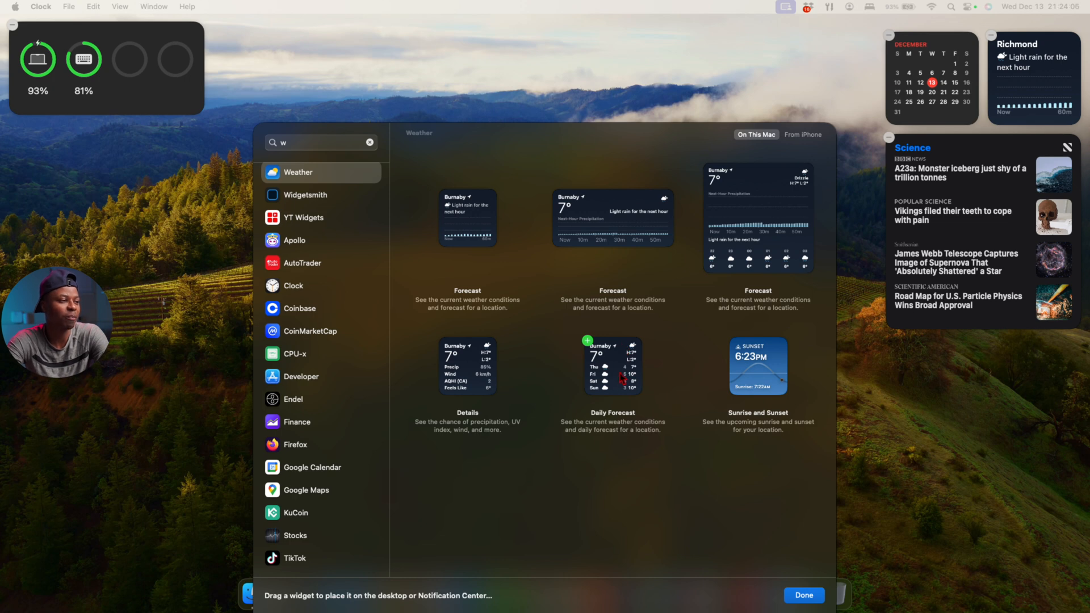
{"action": "mouse_move", "coordinate": [611, 364]}
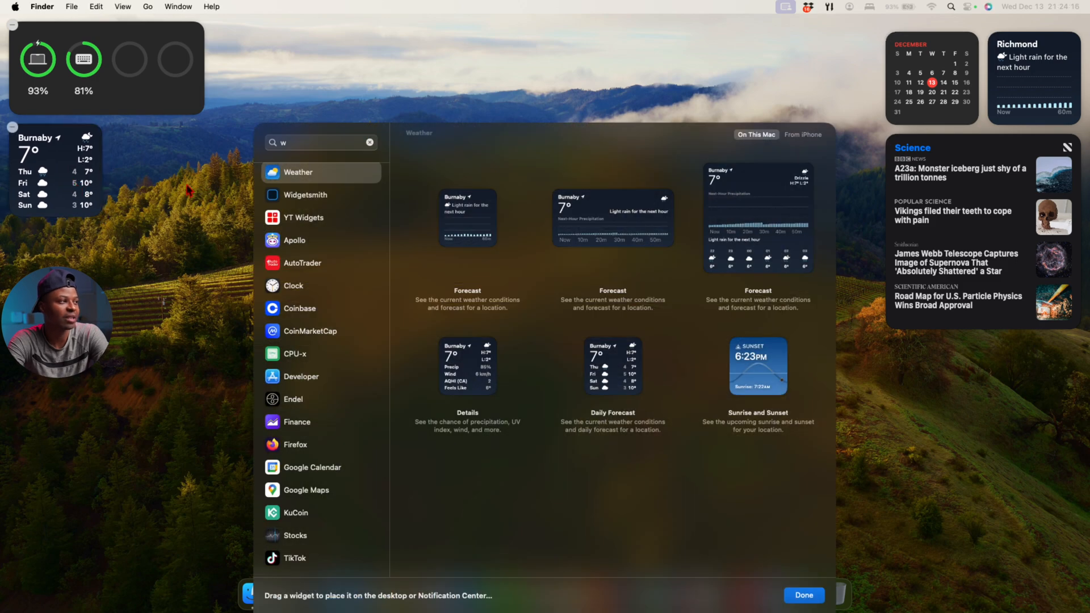
{"action": "left_click", "coordinate": [803, 595]}
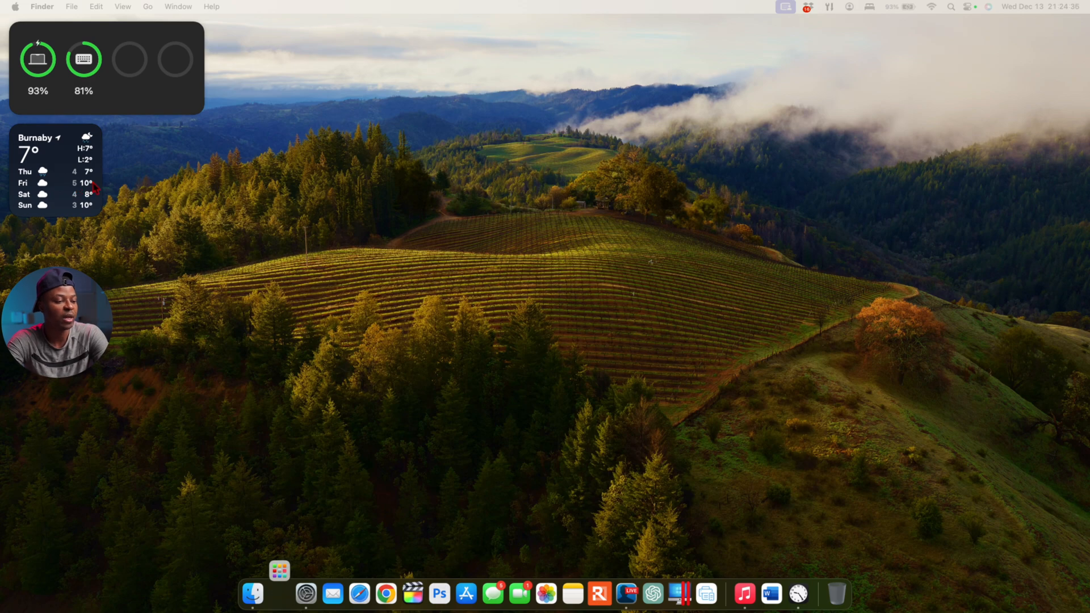
{"action": "mouse_move", "coordinate": [280, 593]}
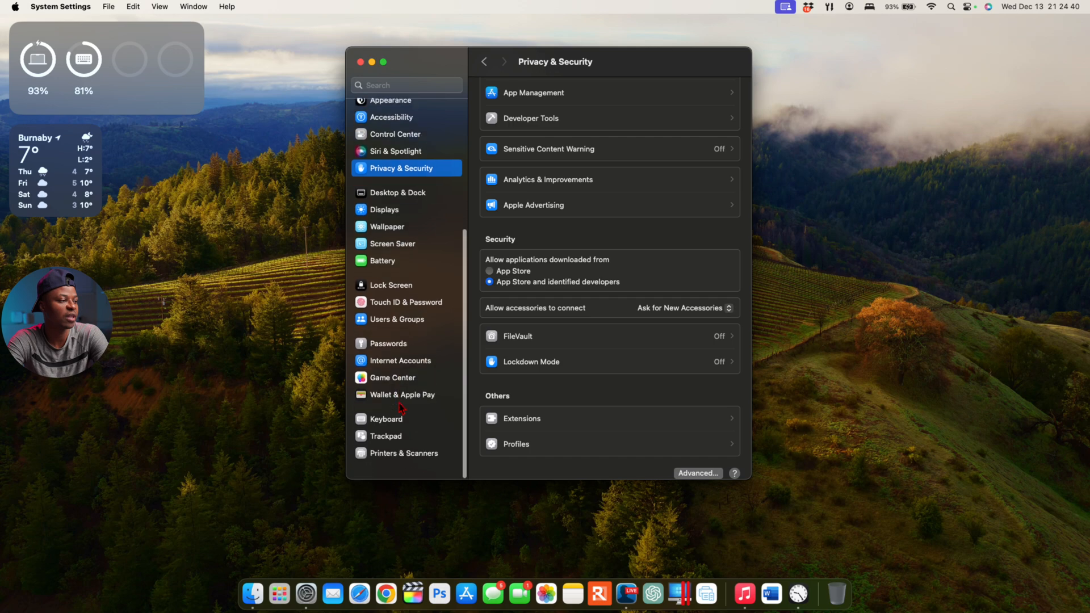
View the Keyboard settings' Input Sources list and dismiss it.
{"action": "left_click", "coordinate": [385, 431]}
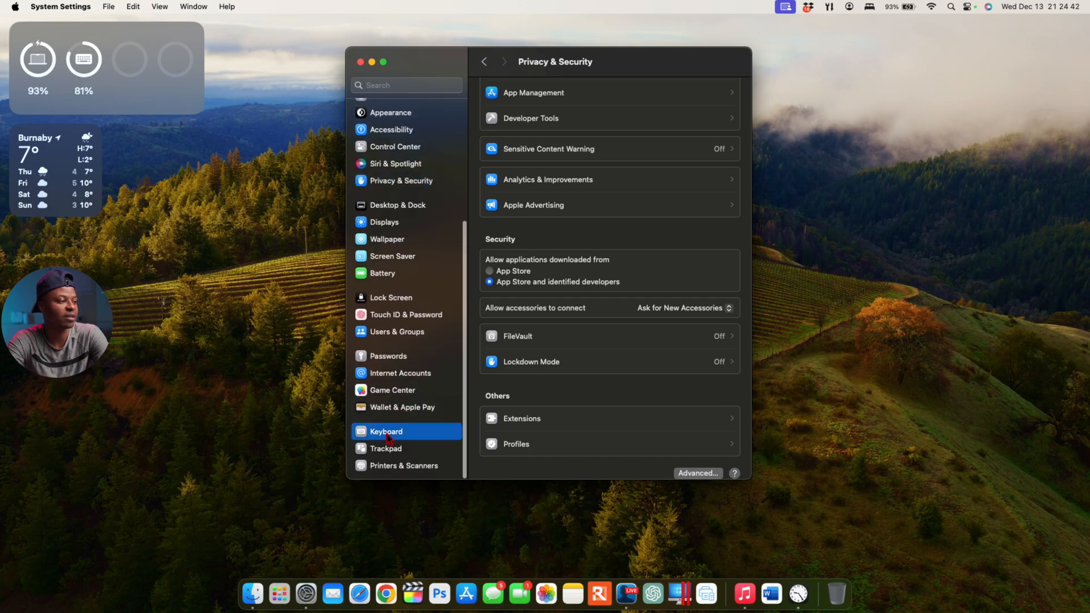
{"action": "left_click", "coordinate": [385, 431]}
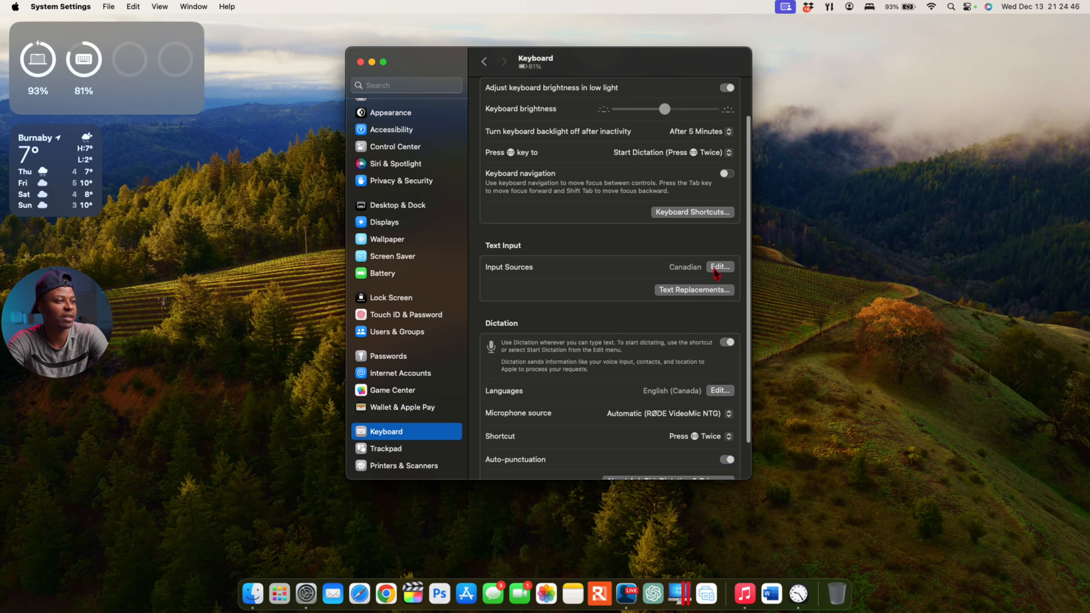
{"action": "left_click", "coordinate": [720, 266]}
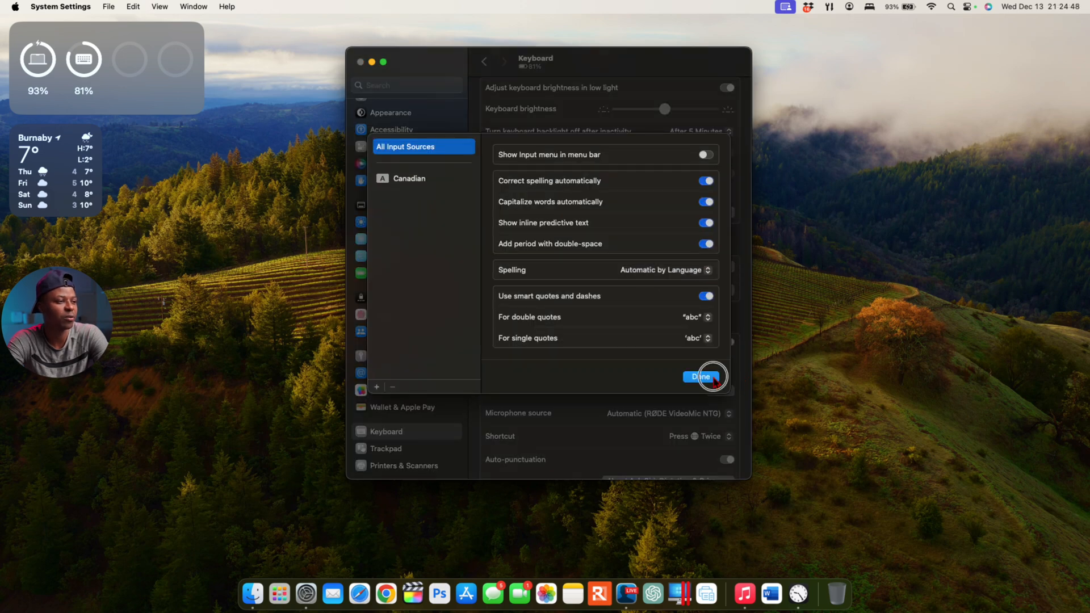
{"action": "left_click", "coordinate": [699, 377]}
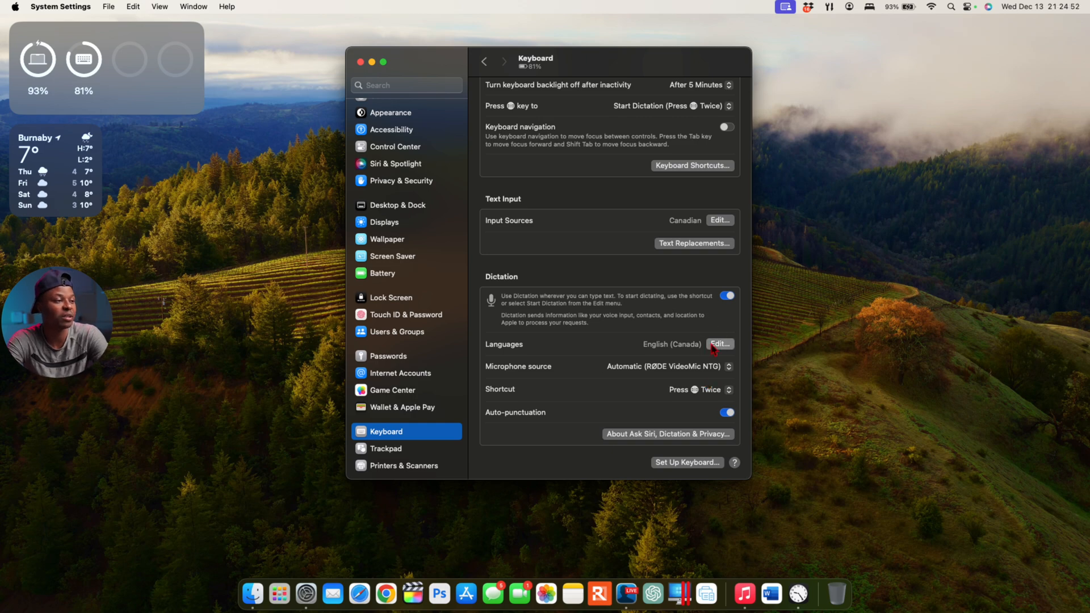
Browse the list of selectable Dictation Languages.
{"action": "left_click", "coordinate": [720, 344]}
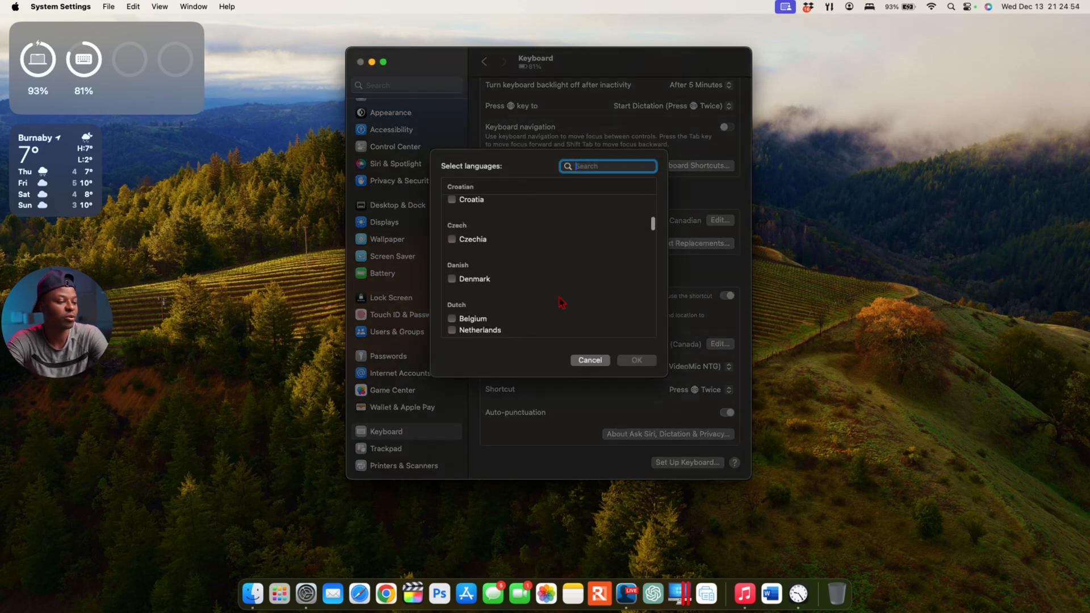
{"action": "scroll", "scroll_direction": "down", "scroll_amount": 3}
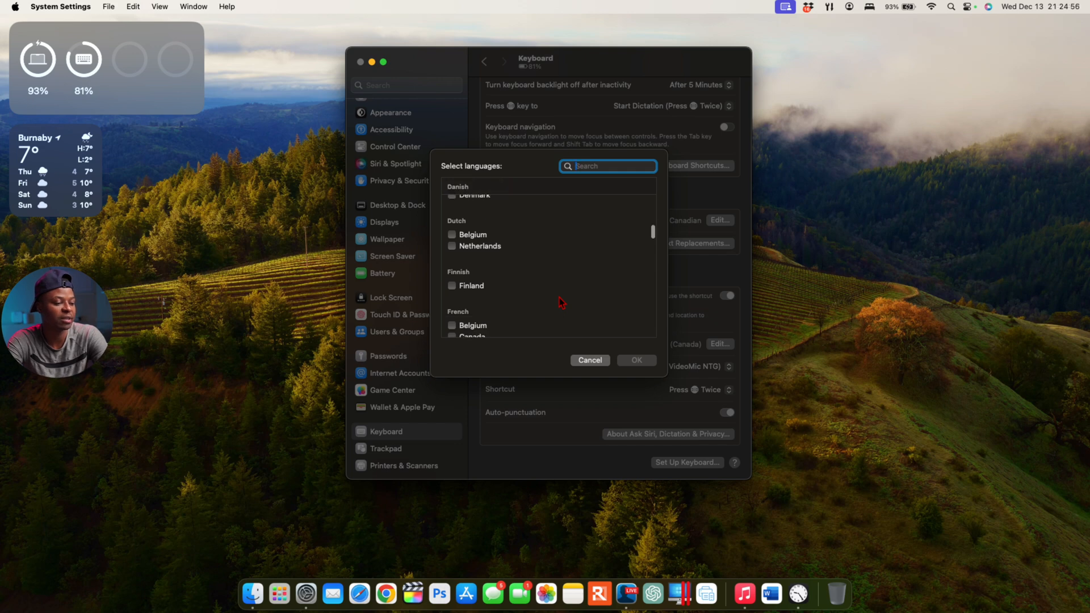
{"action": "scroll", "scroll_direction": "down", "scroll_amount": 3}
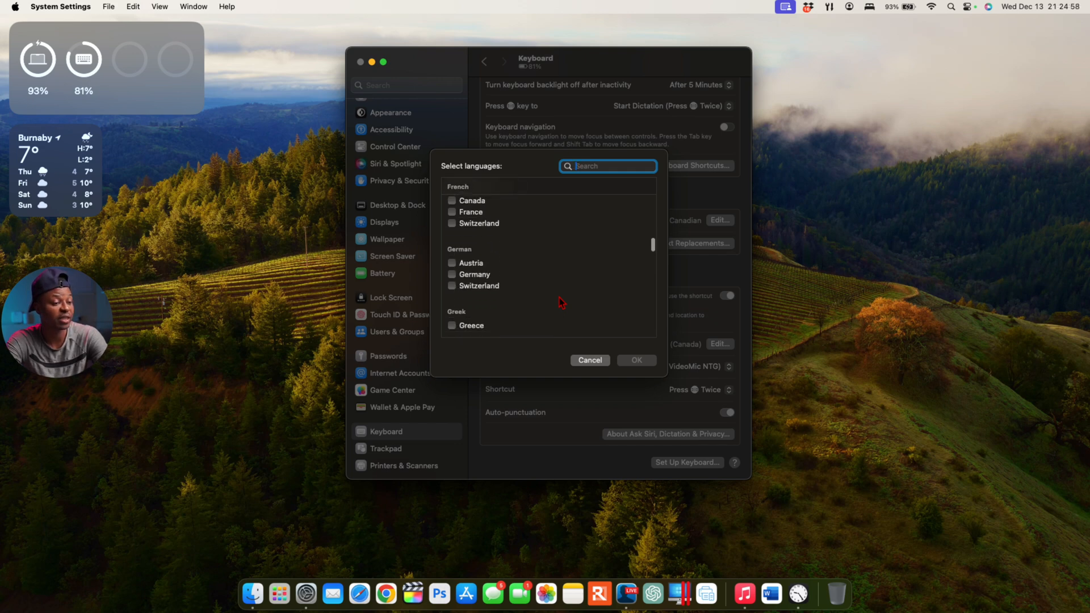
{"action": "scroll", "scroll_direction": "down", "scroll_amount": 3}
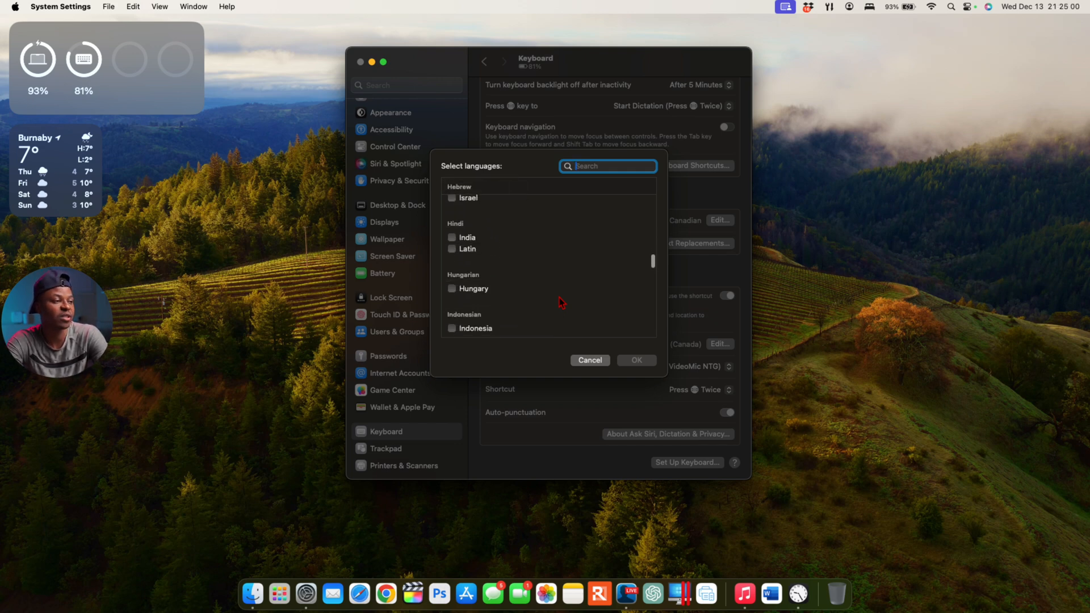
{"action": "scroll", "scroll_direction": "down", "scroll_amount": 3}
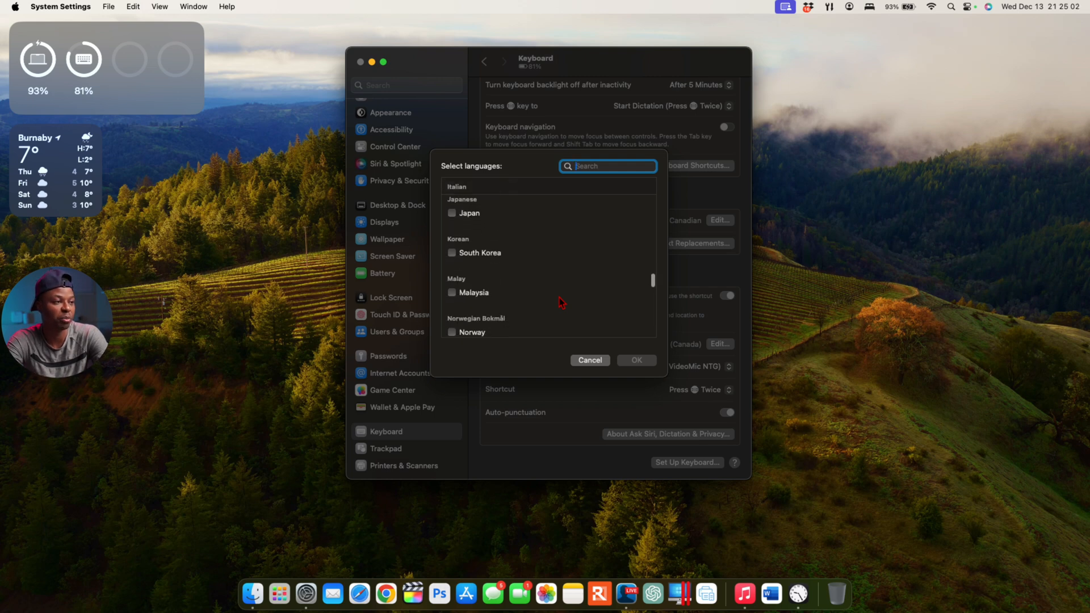
{"action": "scroll", "scroll_direction": "up", "scroll_amount": 3}
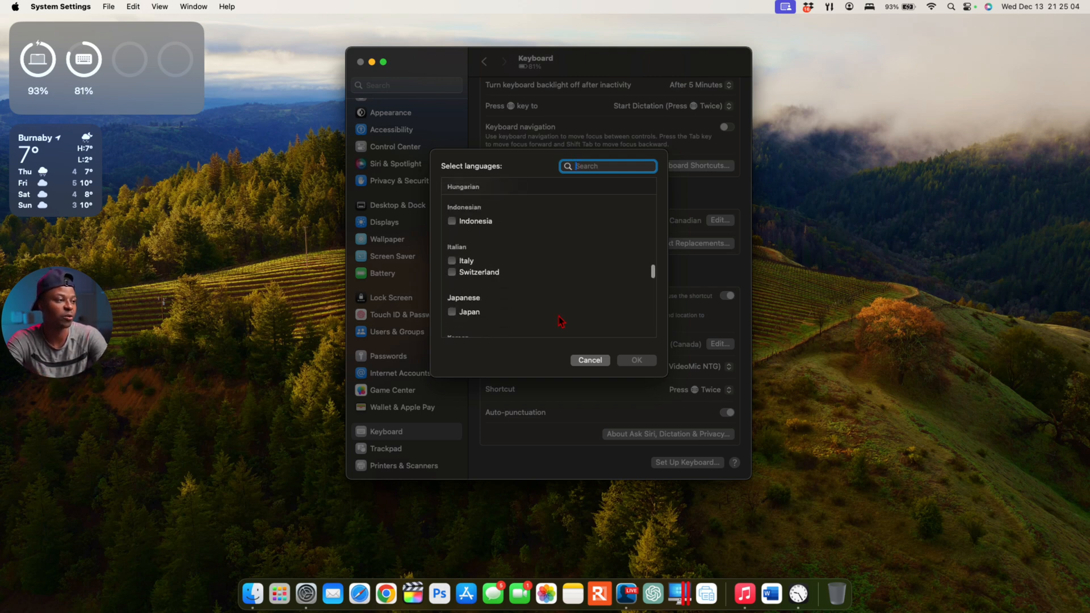
{"action": "scroll", "scroll_direction": "up", "scroll_amount": 3}
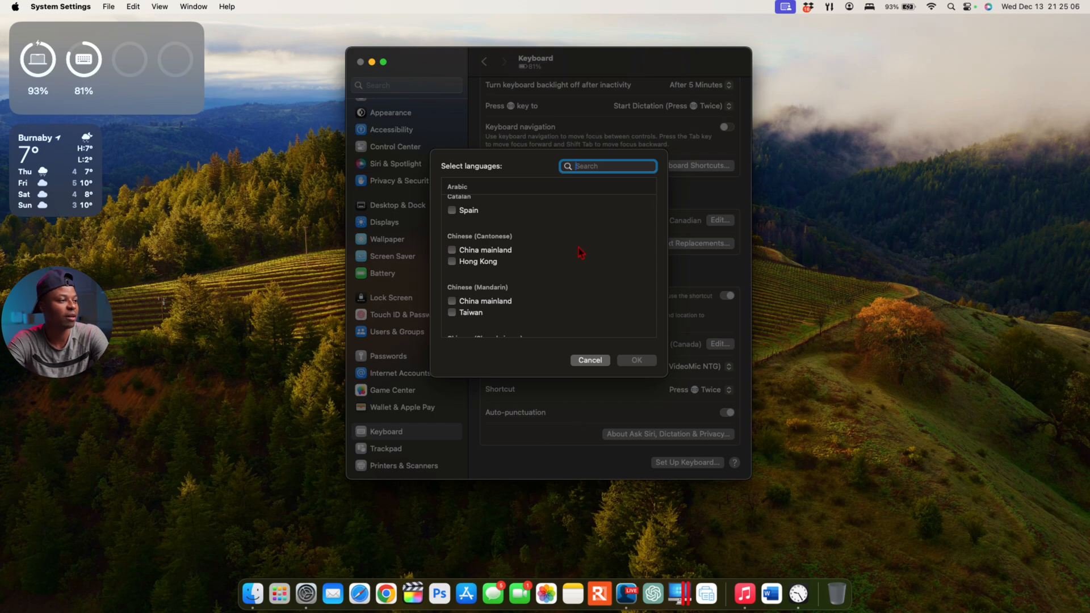
{"action": "scroll", "scroll_direction": "down", "scroll_amount": 3}
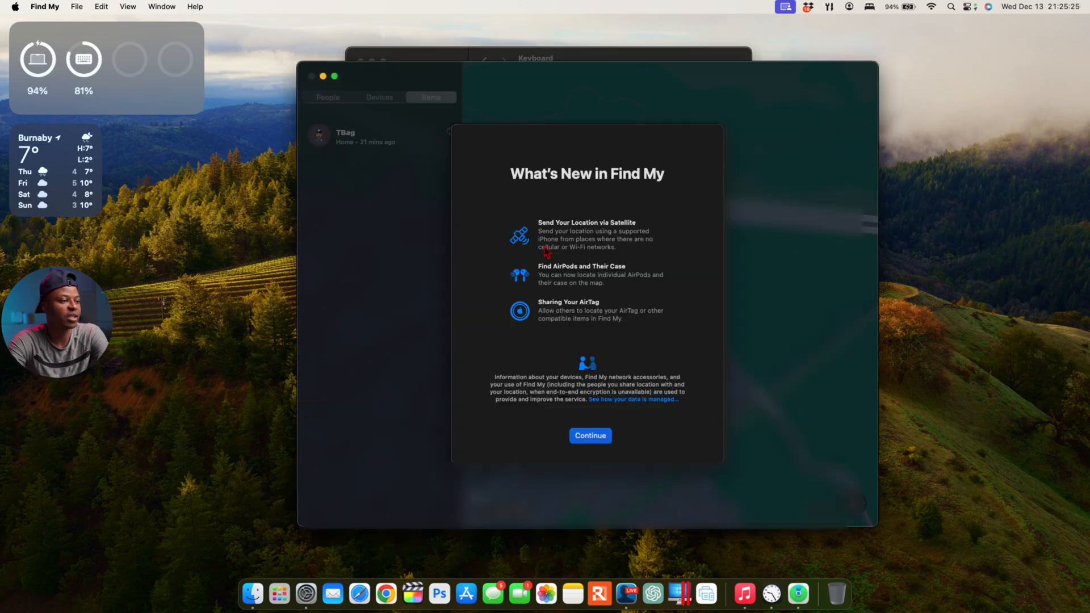
{"action": "mouse_move", "coordinate": [556, 202]}
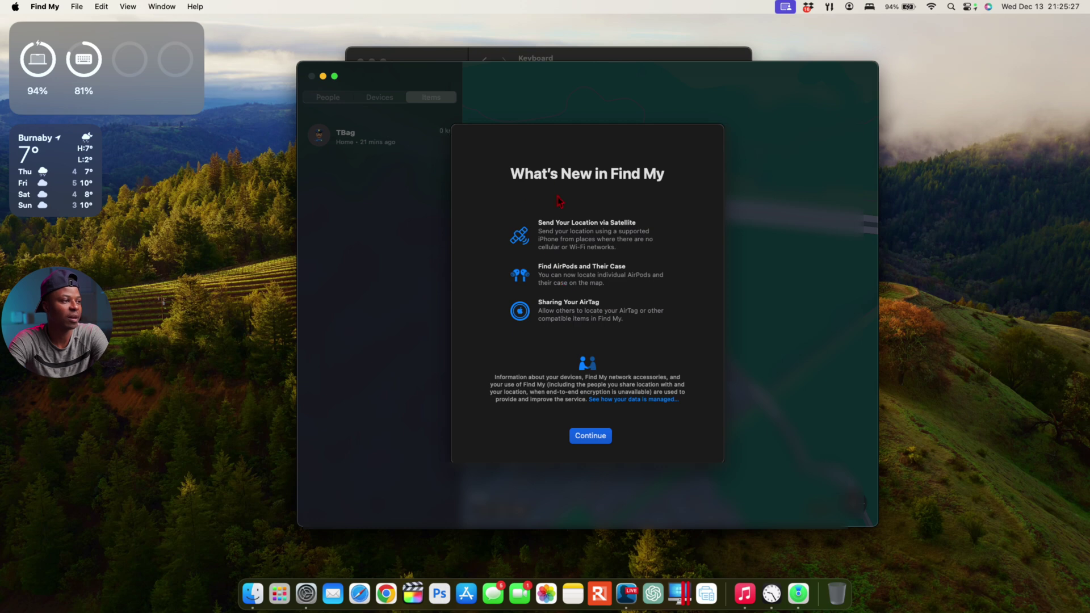
{"action": "mouse_move", "coordinate": [589, 198]}
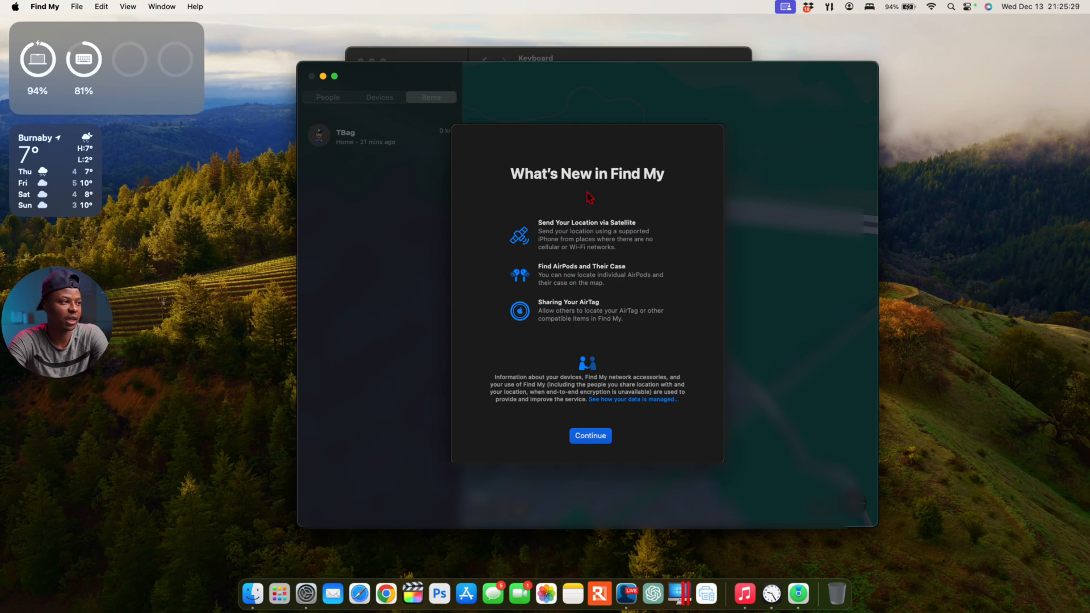
{"action": "mouse_move", "coordinate": [606, 285]}
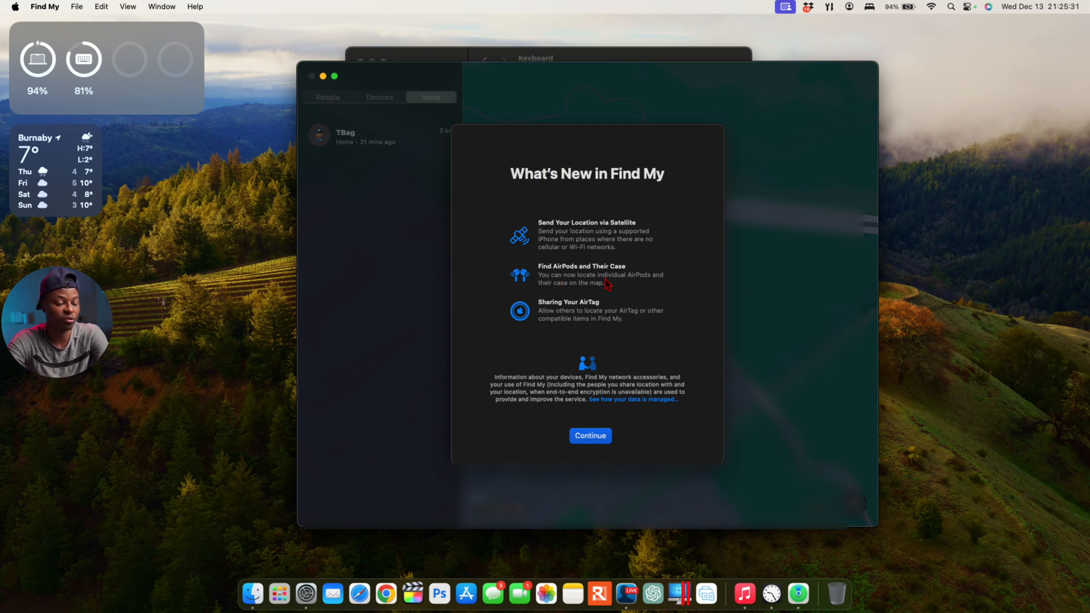
{"action": "mouse_move", "coordinate": [599, 245]}
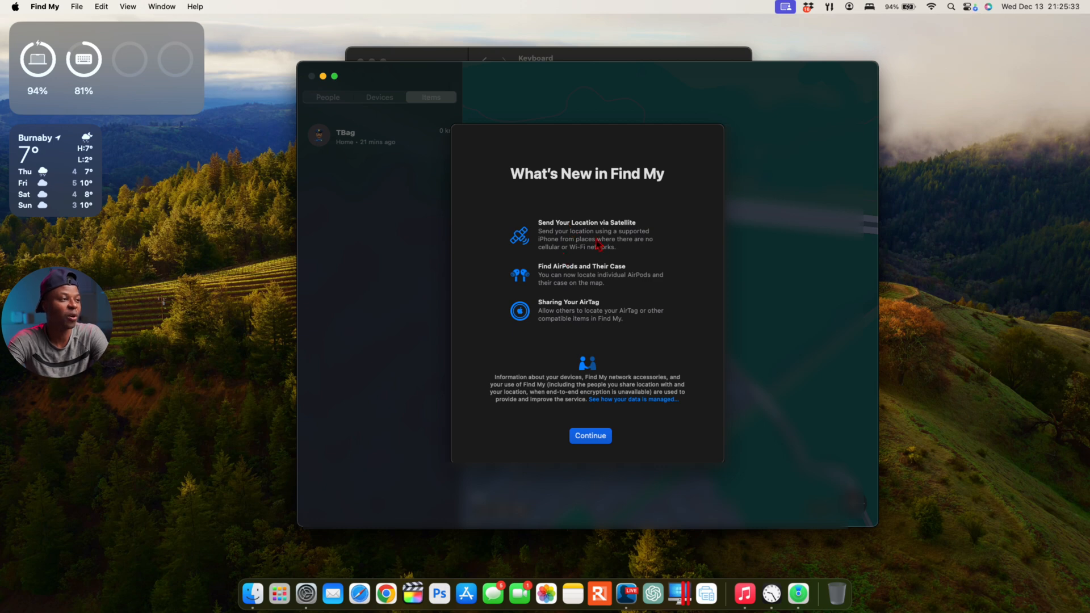
{"action": "mouse_move", "coordinate": [563, 283]}
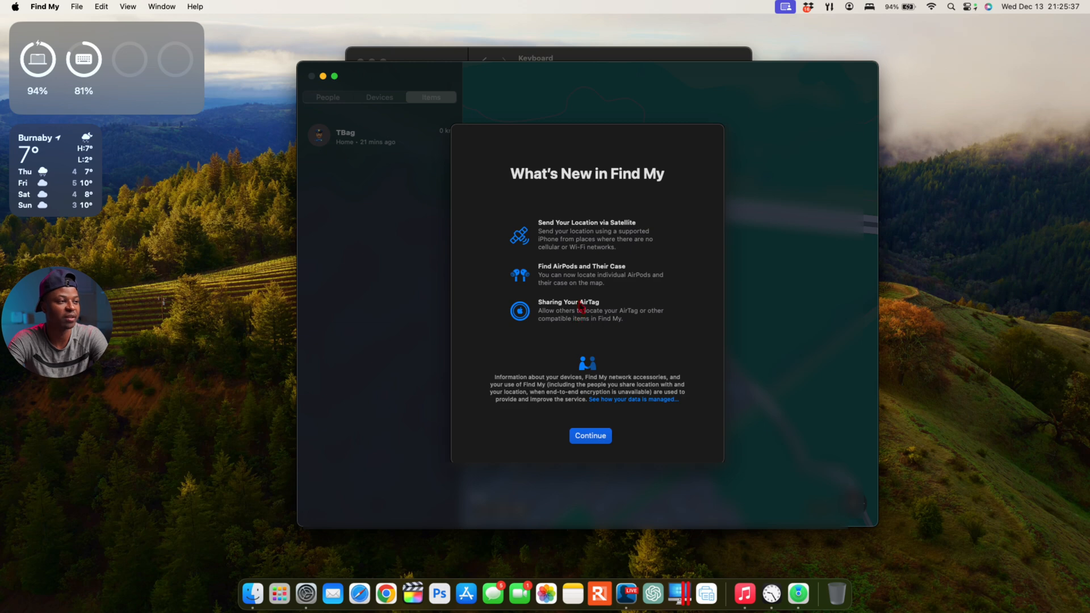
{"action": "mouse_move", "coordinate": [604, 291]}
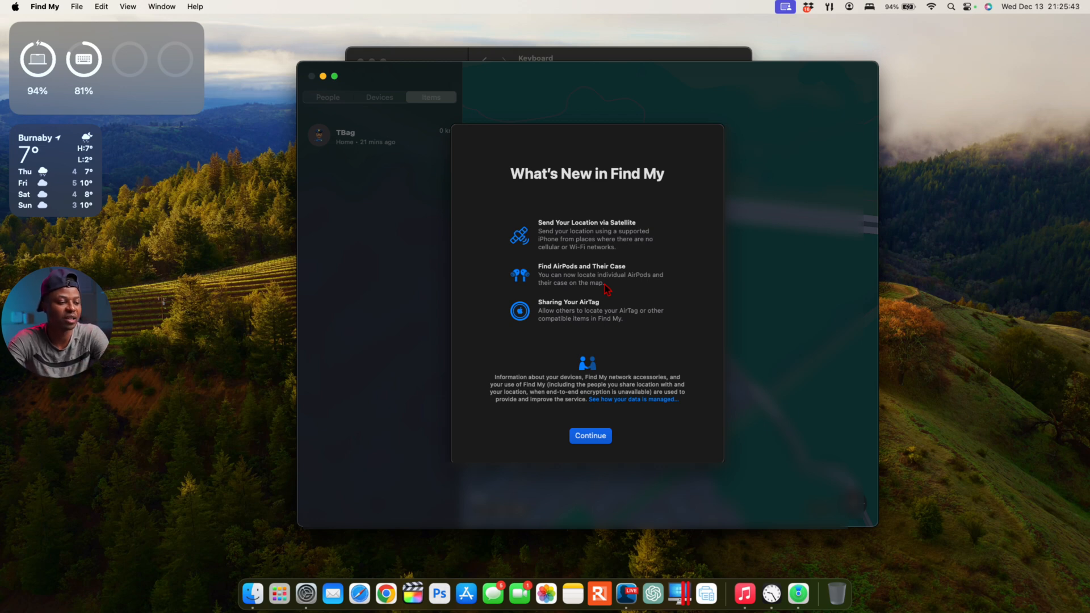
{"action": "mouse_move", "coordinate": [317, 92]}
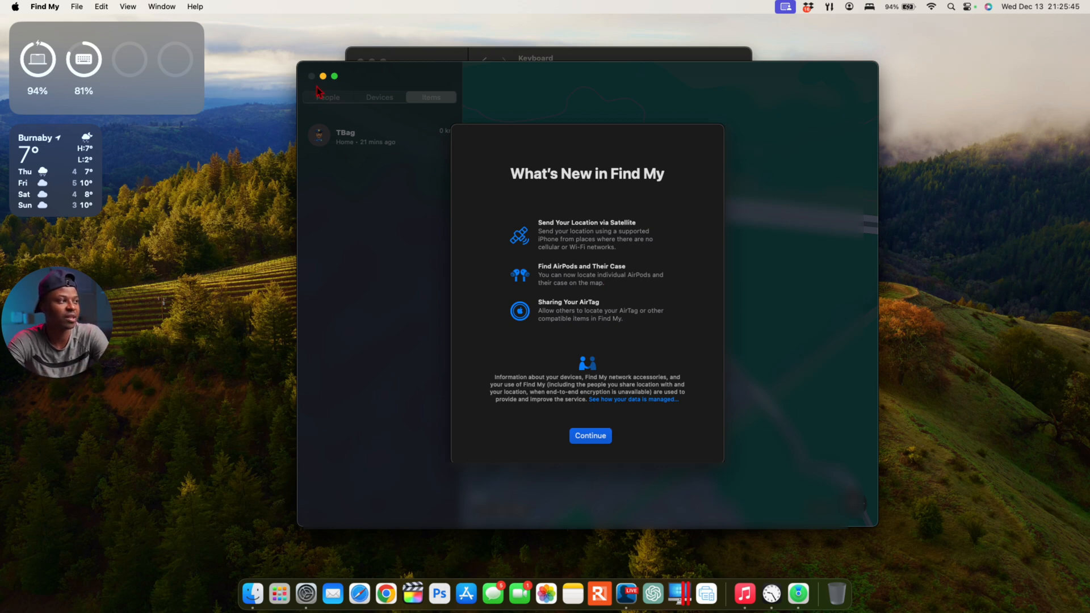
{"action": "mouse_move", "coordinate": [324, 82]}
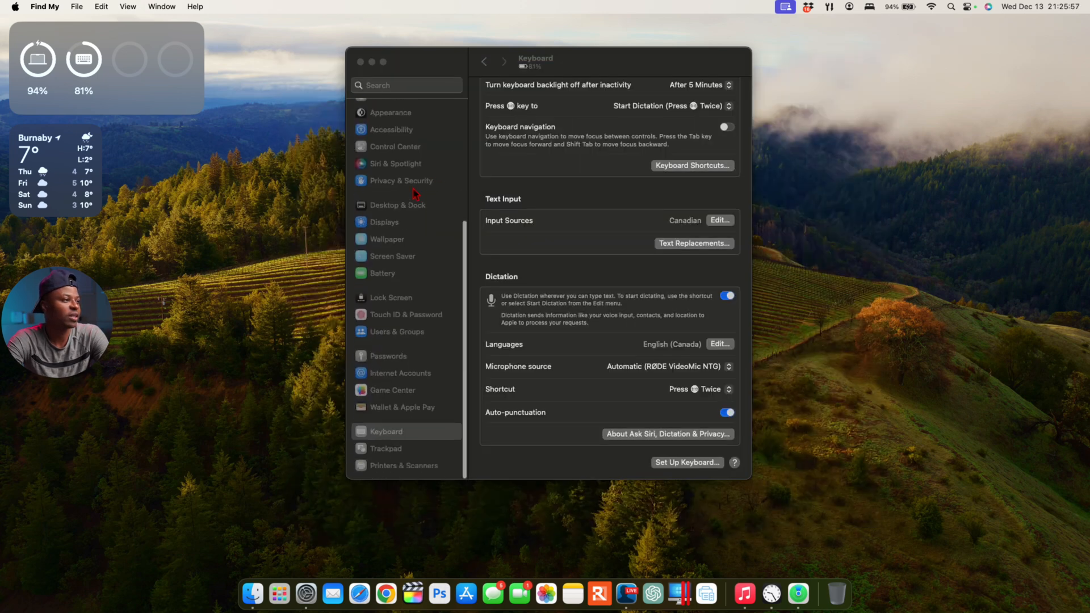
Show the General settings page with its AppleCare & Warranty entry and Software Update.
{"action": "scroll", "scroll_direction": "up", "scroll_amount": 3}
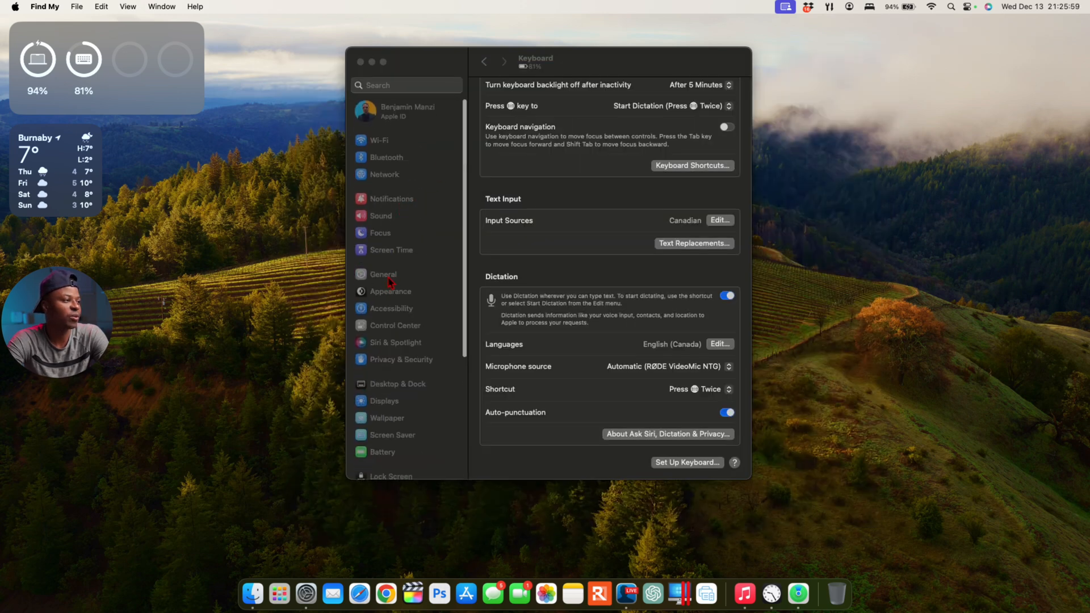
{"action": "left_click", "coordinate": [383, 273]}
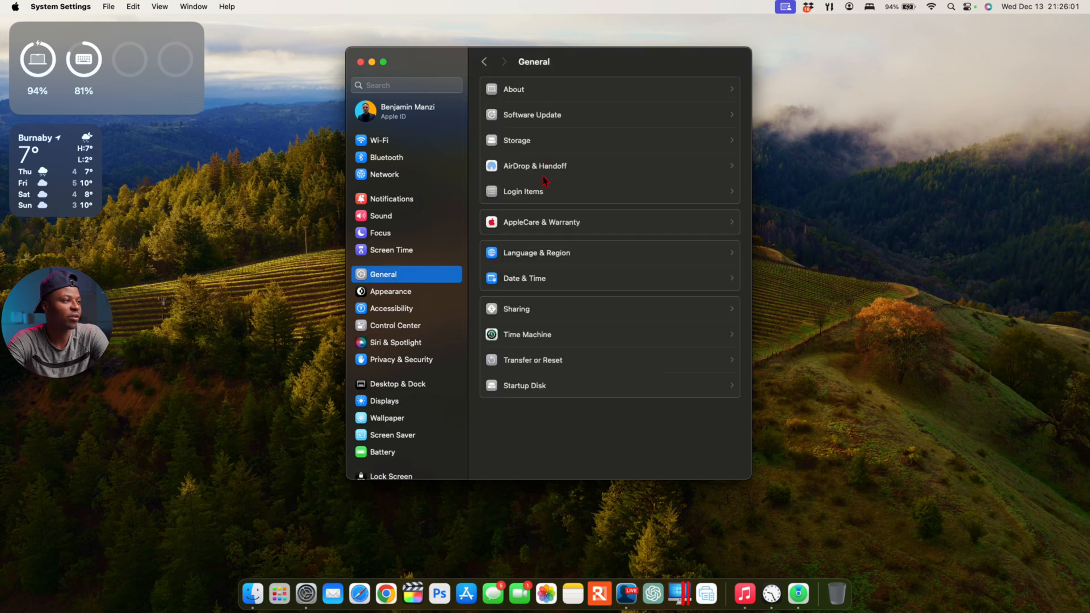
{"action": "mouse_move", "coordinate": [554, 232]}
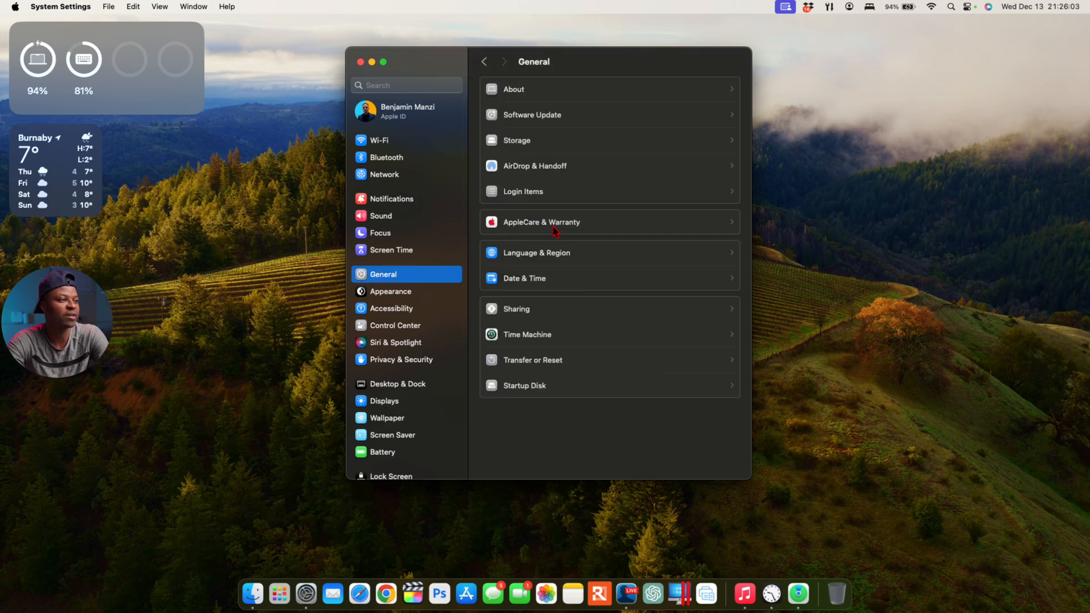
{"action": "mouse_move", "coordinate": [571, 229]}
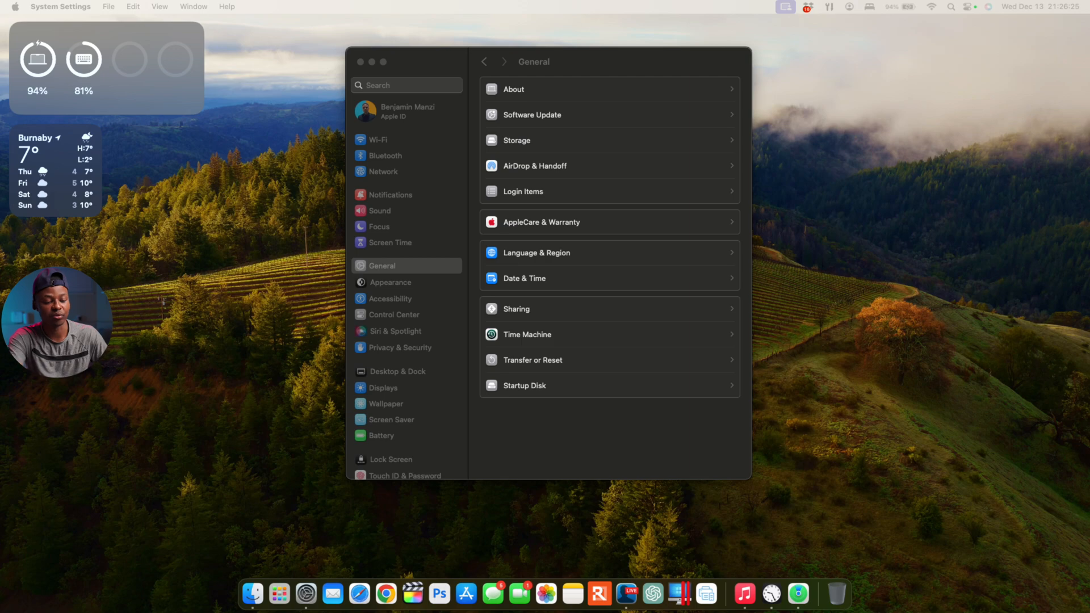
{"action": "left_click", "coordinate": [530, 114]}
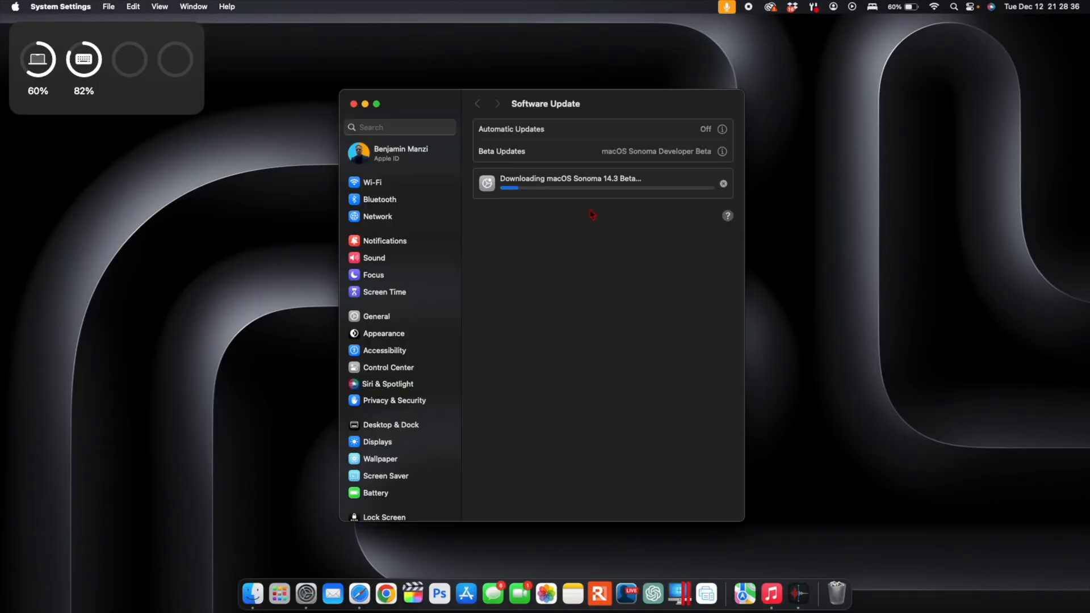